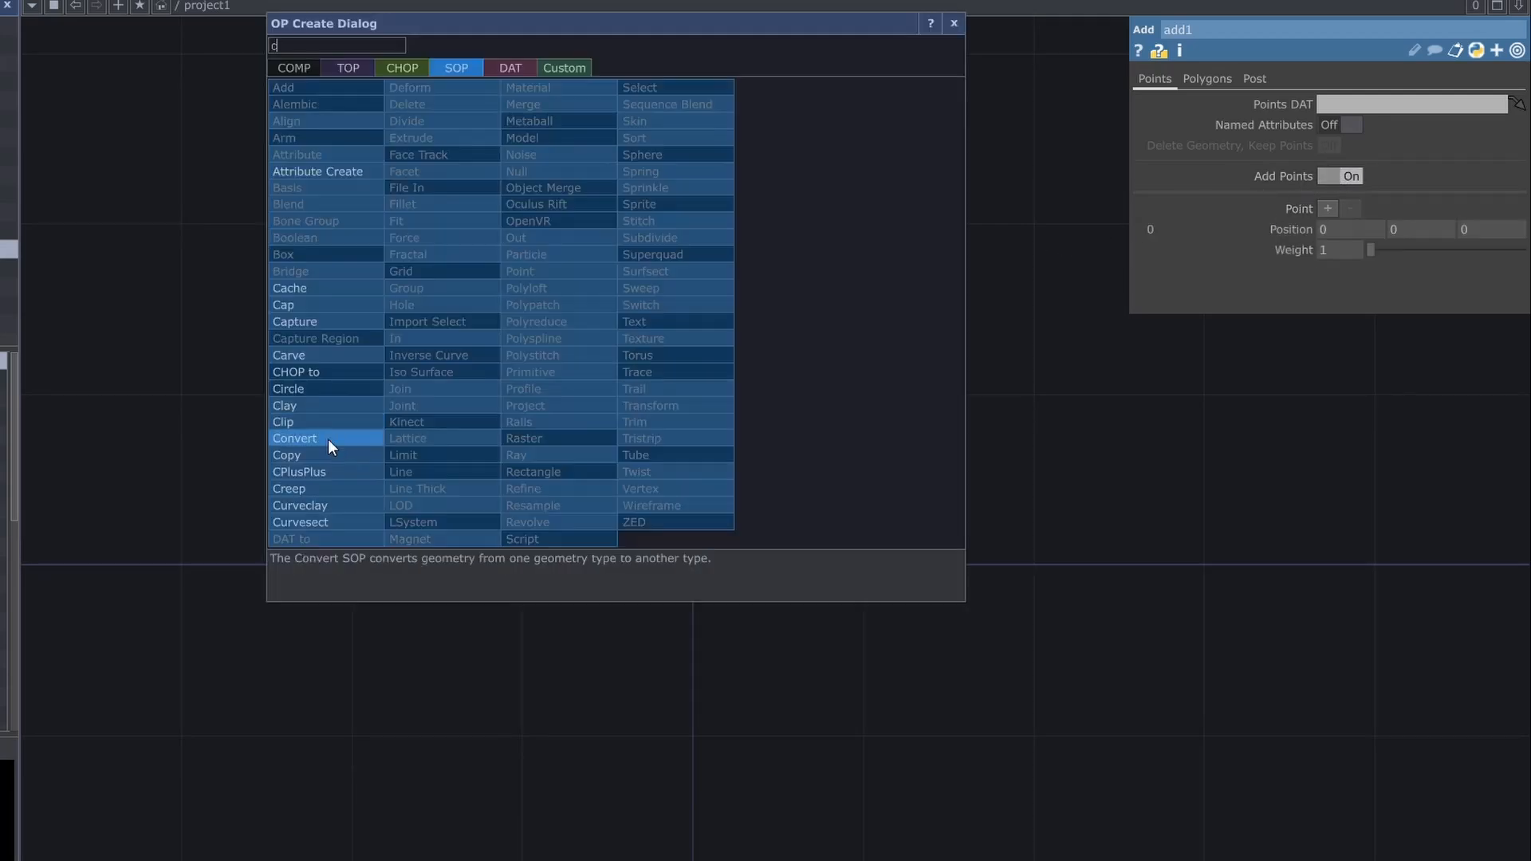
# - Add a Convert SOP after add1 and choose its Convert To geometry type
pyautogui.click(294, 437)
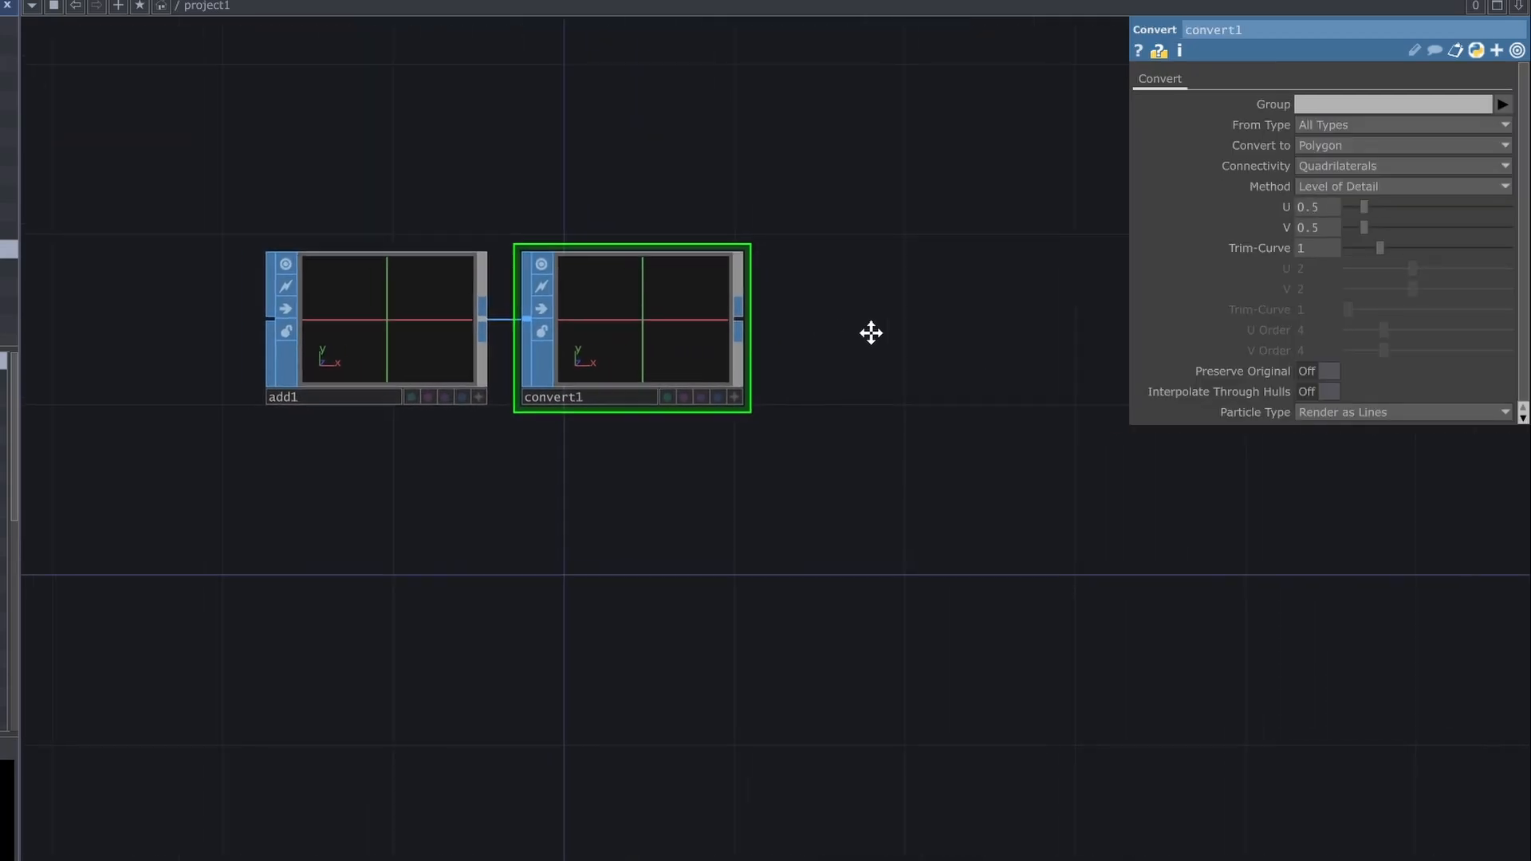
pyautogui.click(1397, 146)
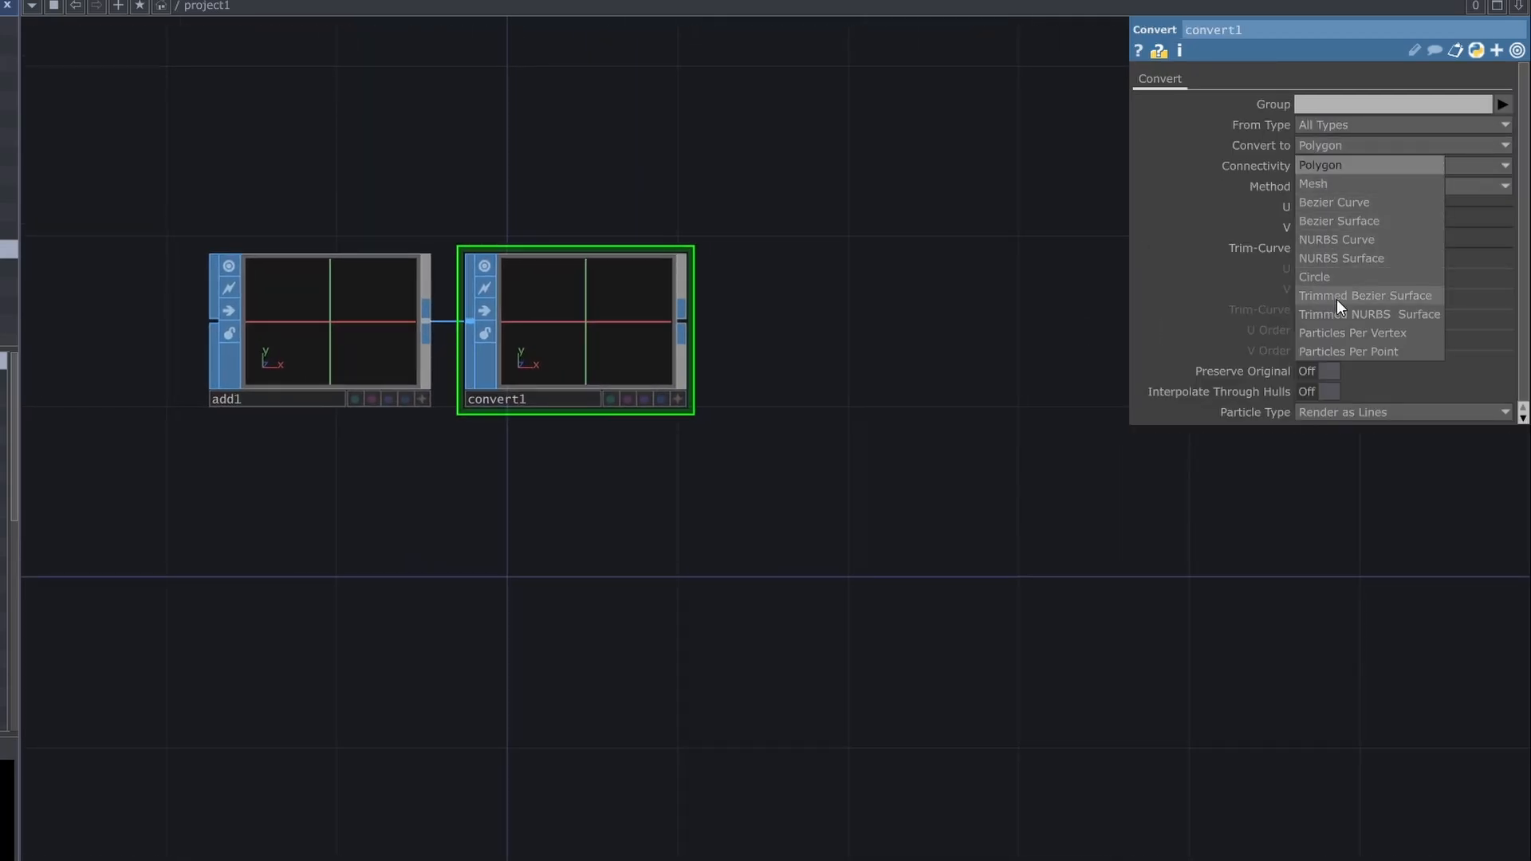
pyautogui.click(1349, 352)
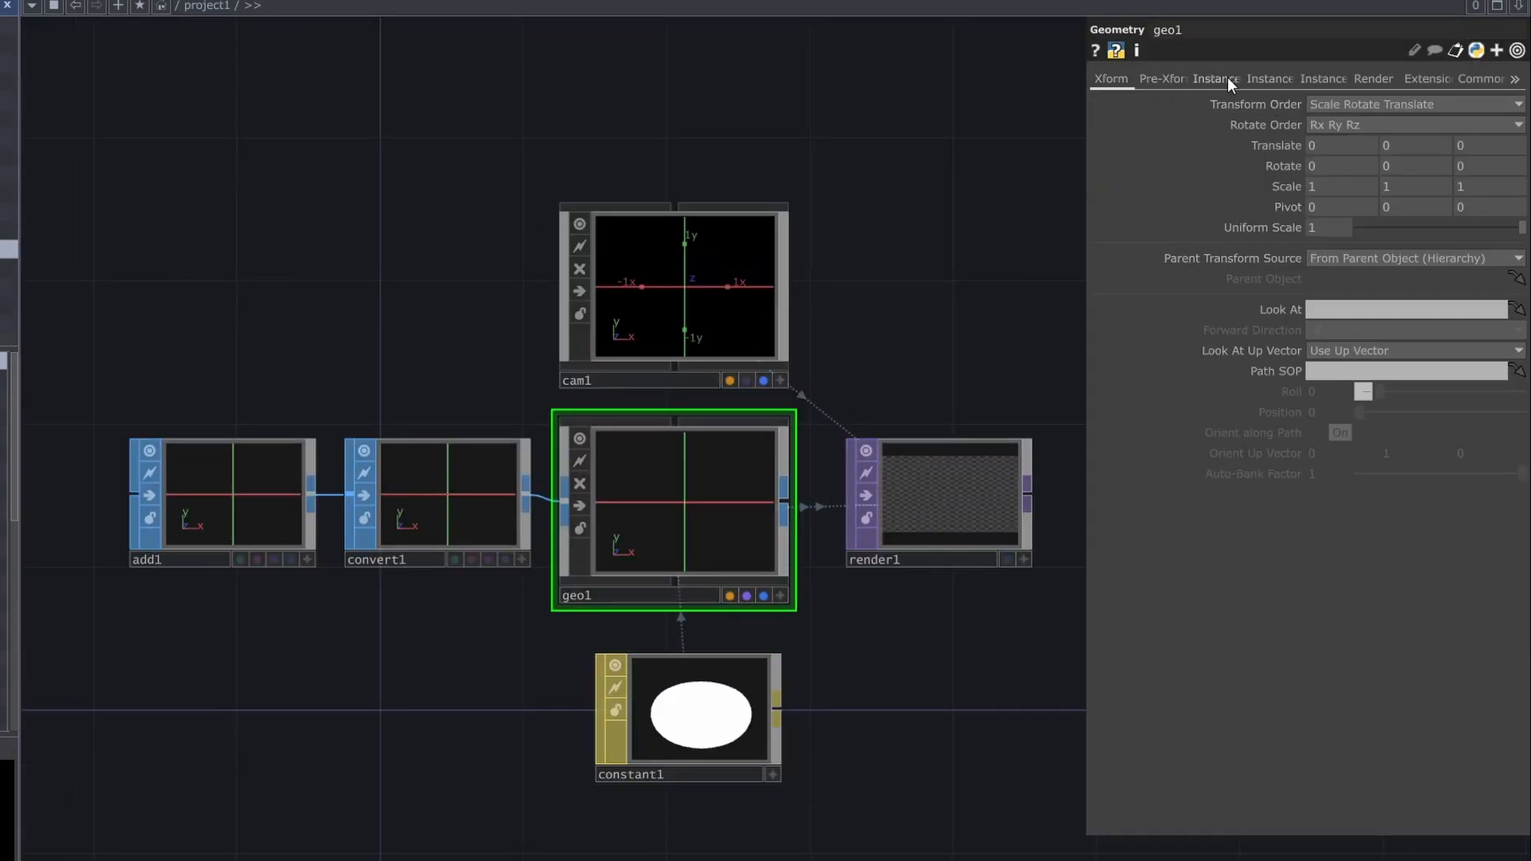
# - Open geo1's Instance page to instance it on sprinkle1's P(0), P(1), P(2)
pyautogui.click(1213, 79)
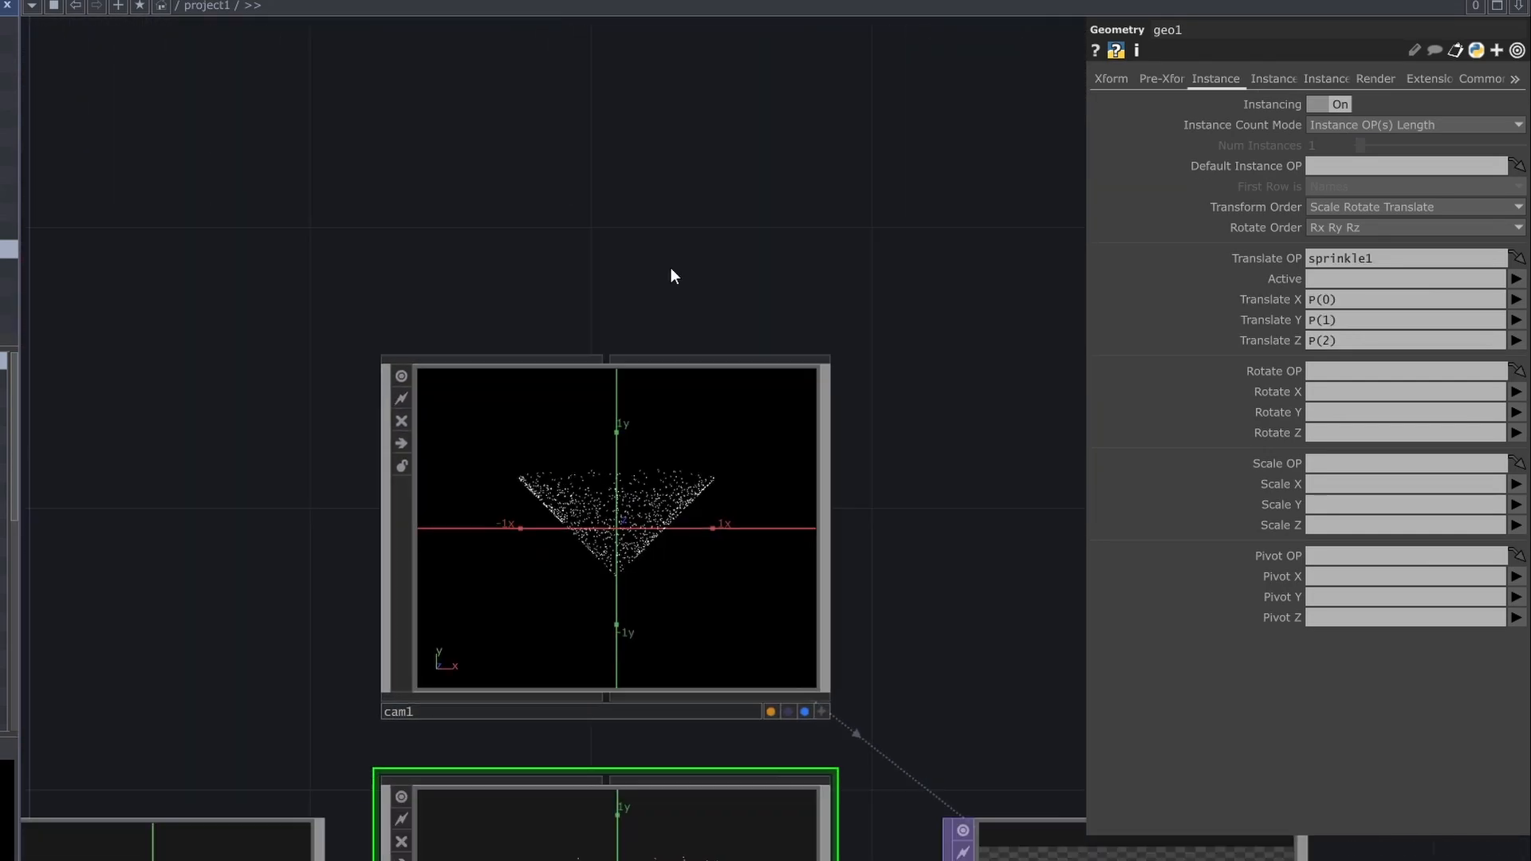
pyautogui.moveTo(719, 514)
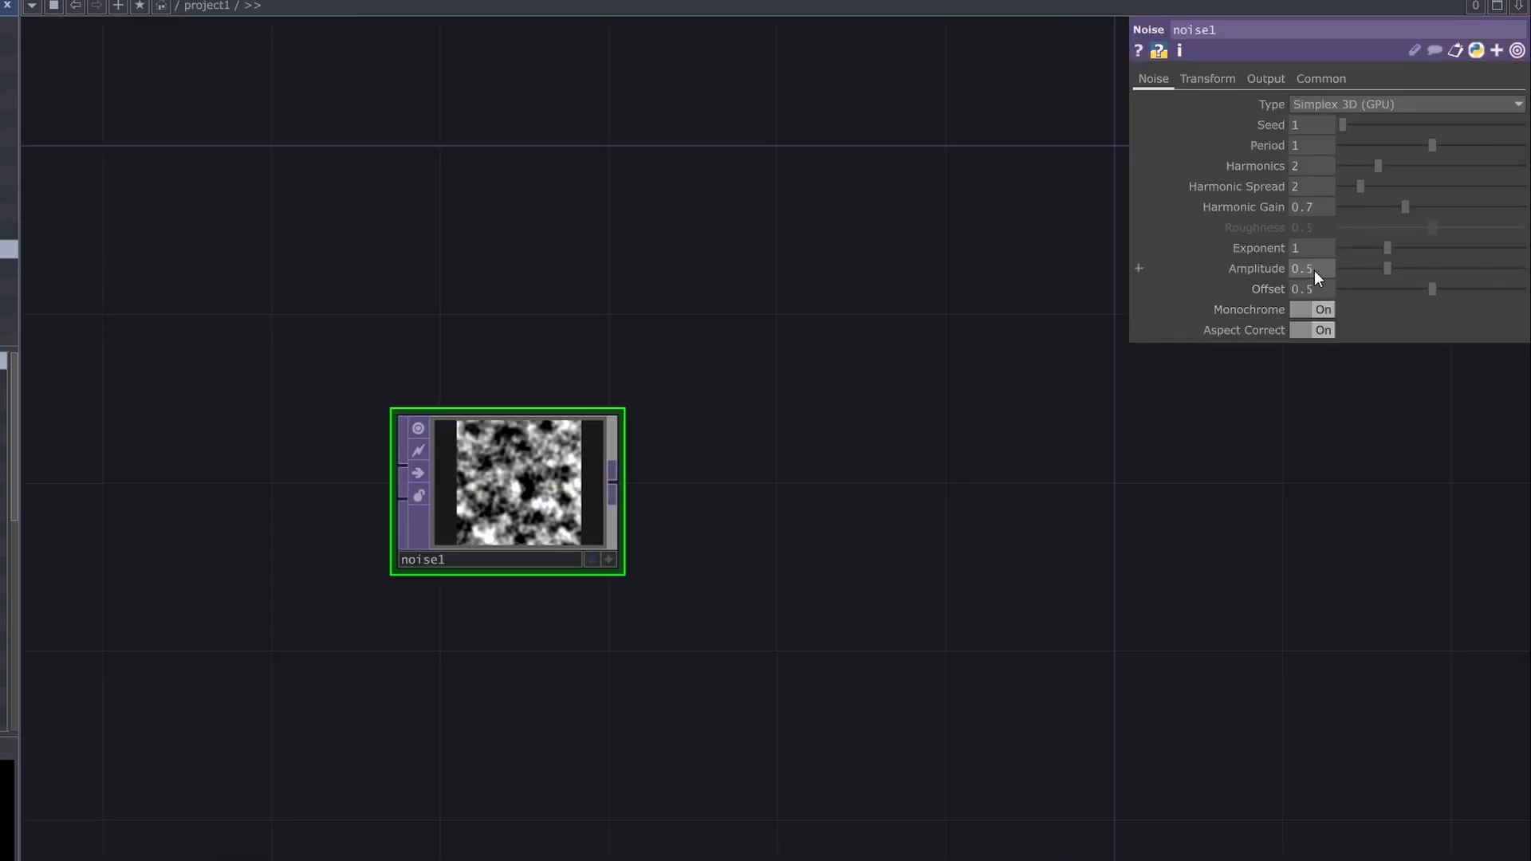
# - Set the Noise TOP's amplitude to 1, with period 0 and offset 0
pyautogui.click(1314, 269)
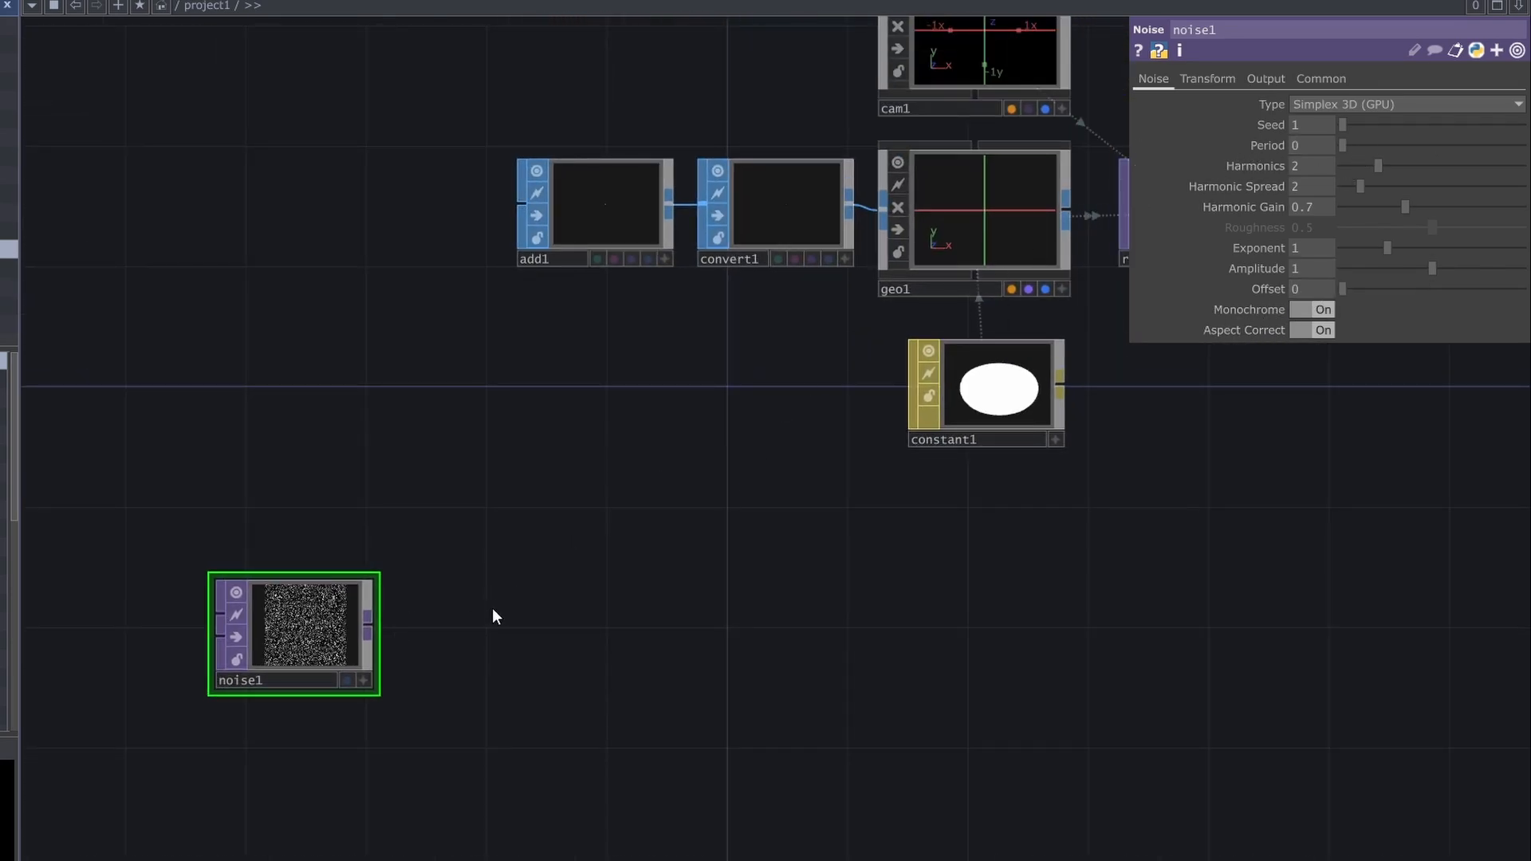
pyautogui.click(1322, 79)
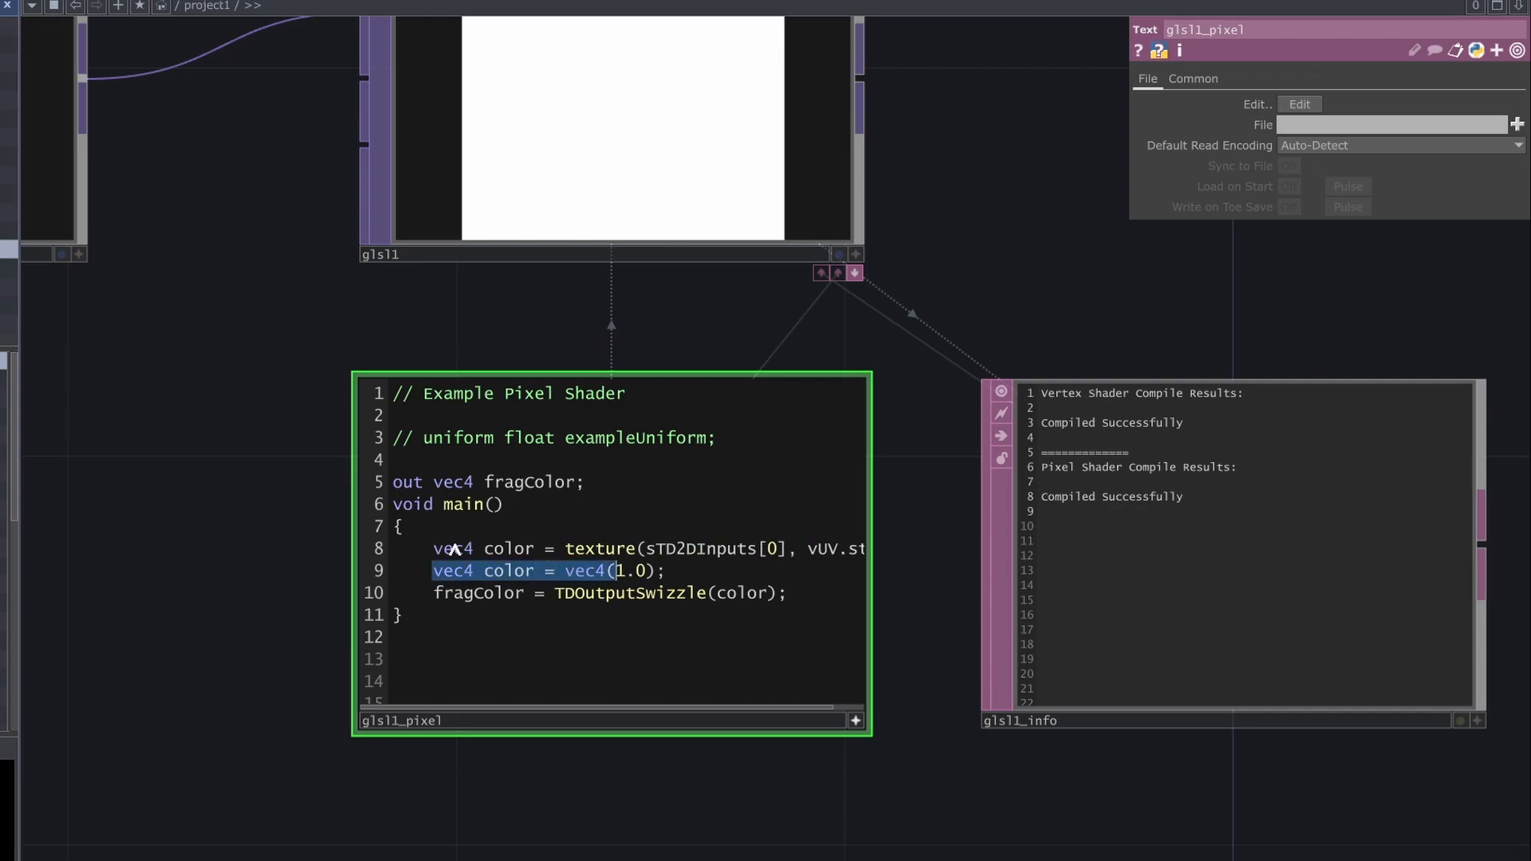
# - Delete the white colour line and declare a radius uniform in glsl1_pixel
pyautogui.press('Delete')
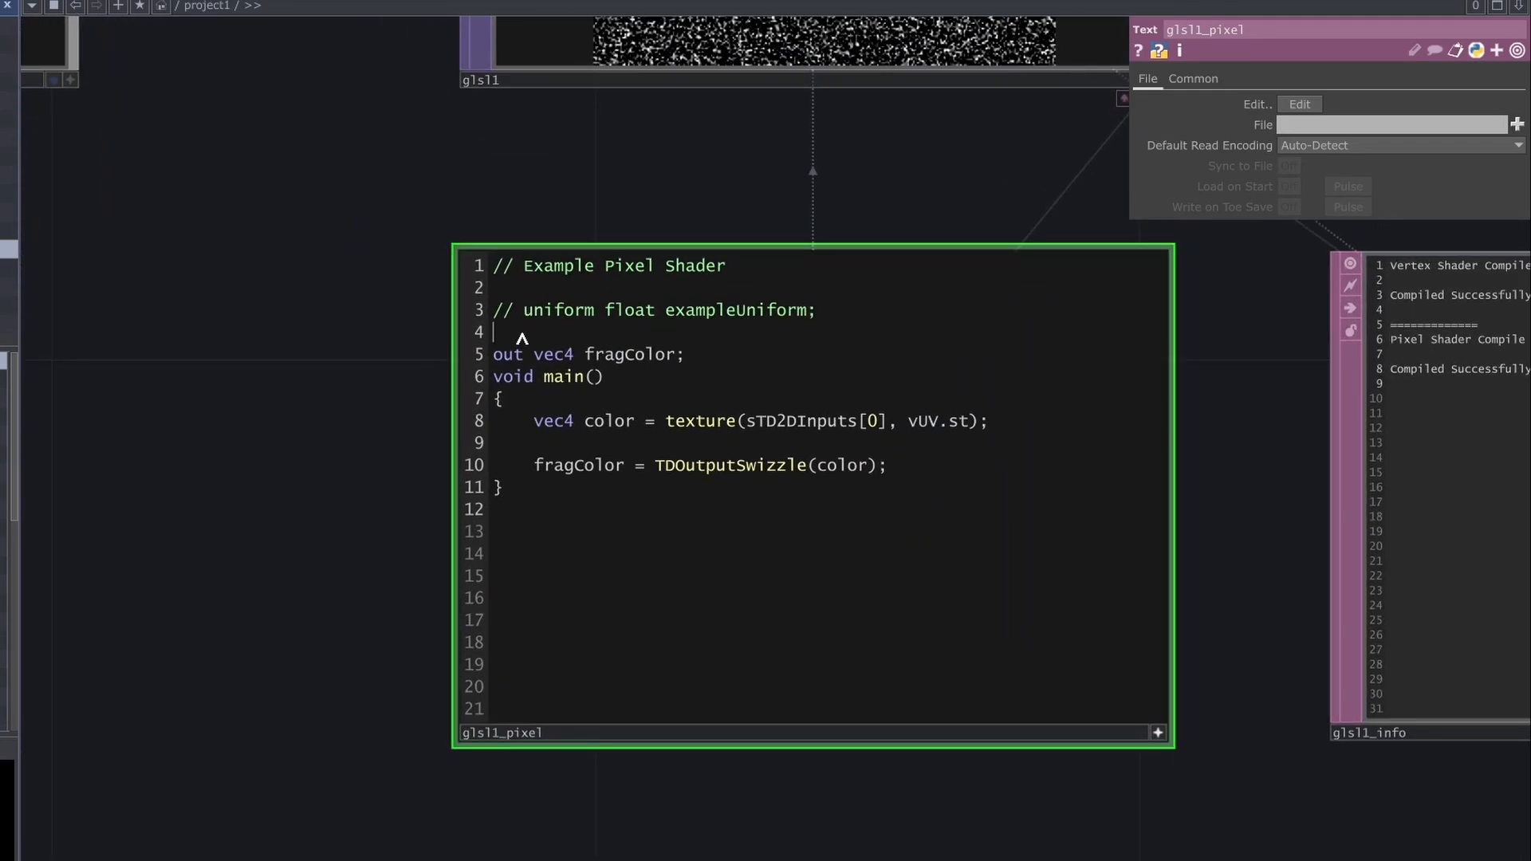
pyautogui.write('uniform float')
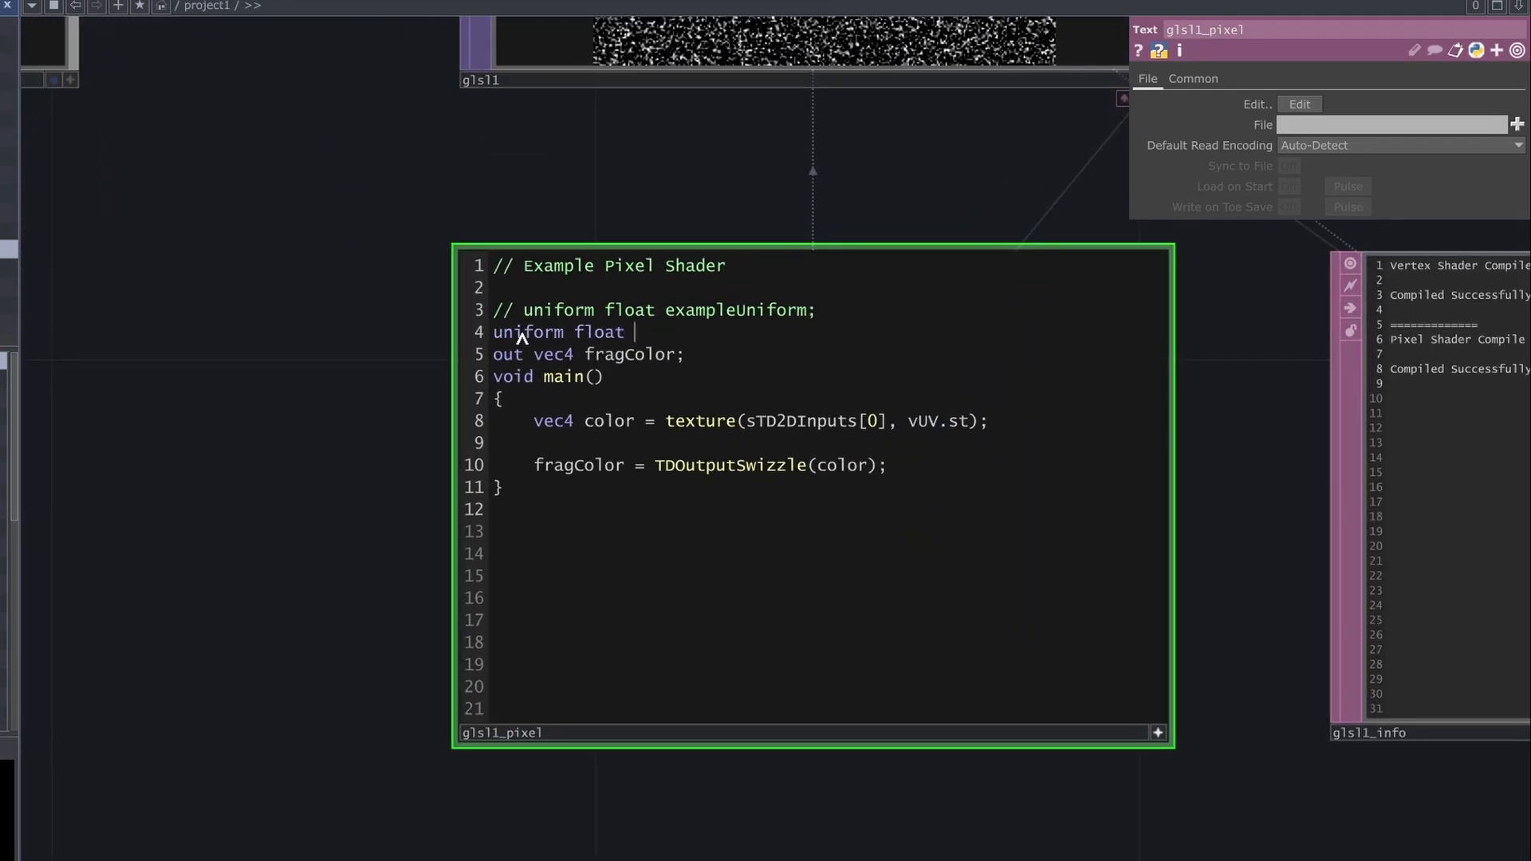
pyautogui.write('radius =')
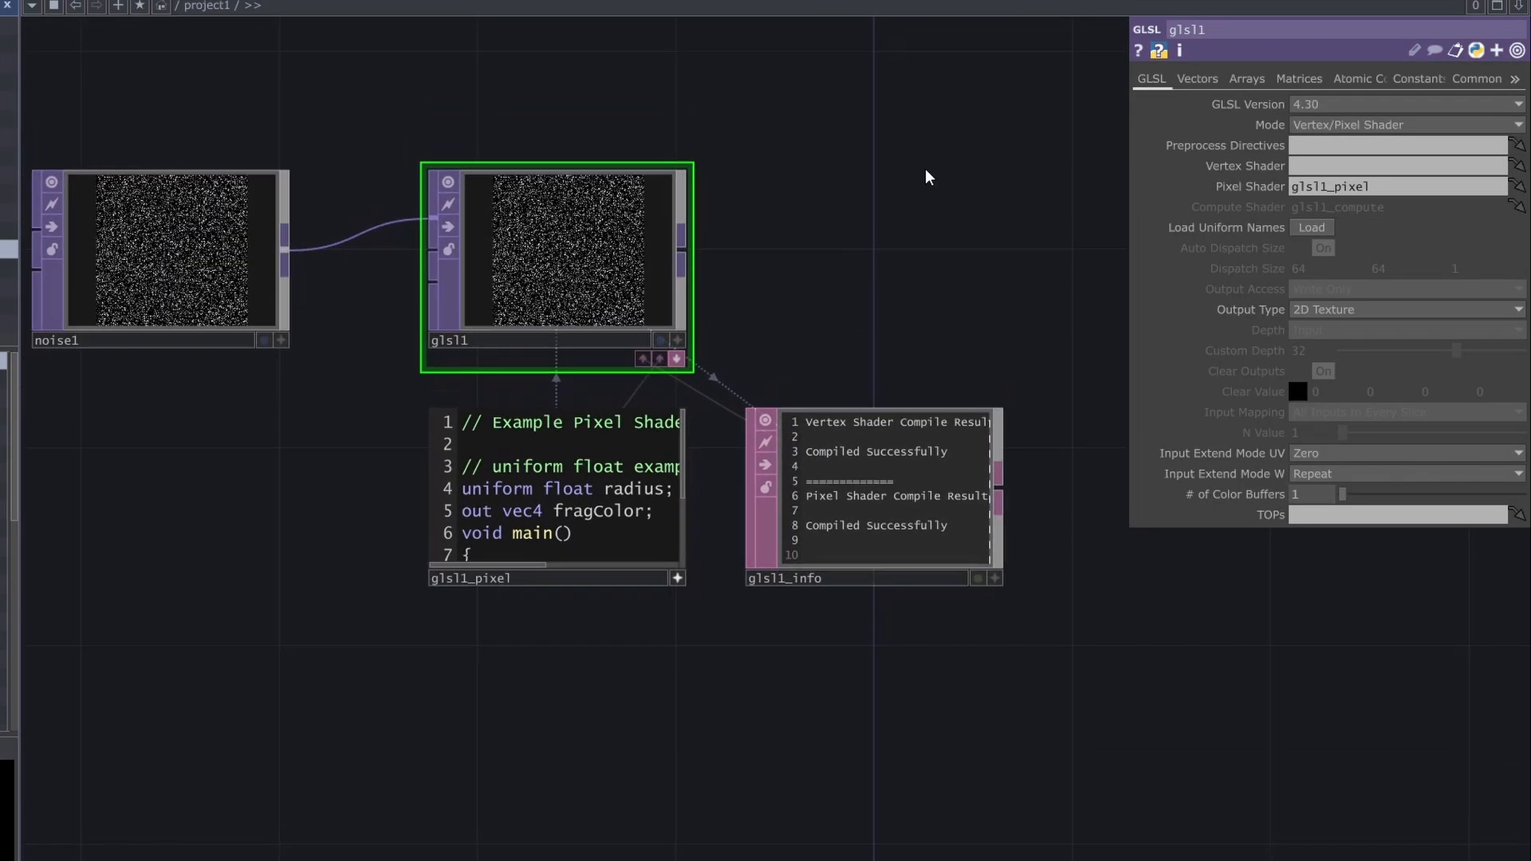
# - Set the radius vector uniform to 0.5 and read the noise's .r channel as theta
pyautogui.click(1196, 78)
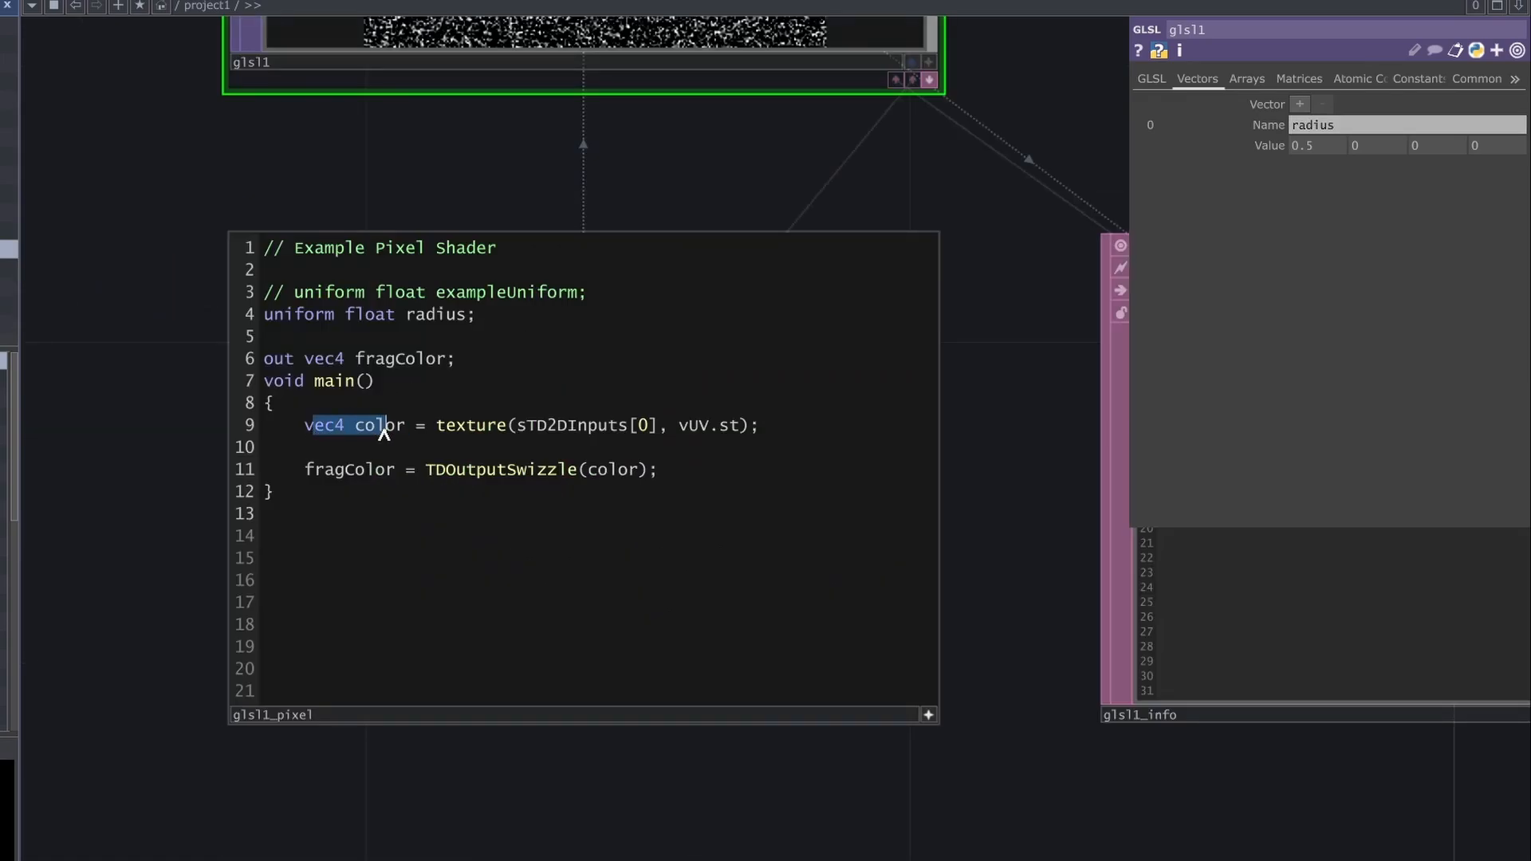
pyautogui.write('v=')
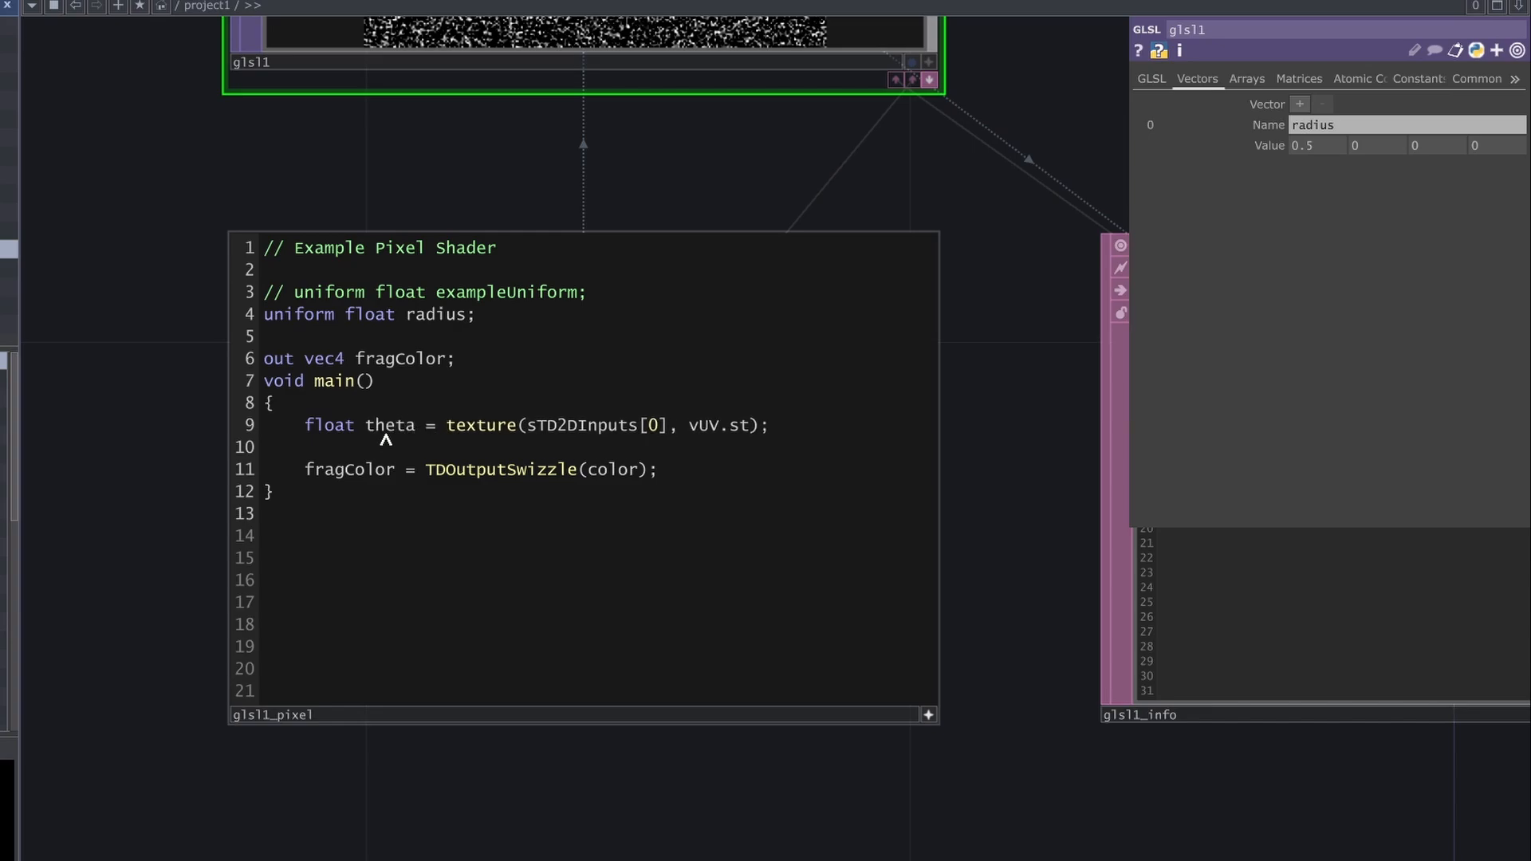
pyautogui.click(689, 425)
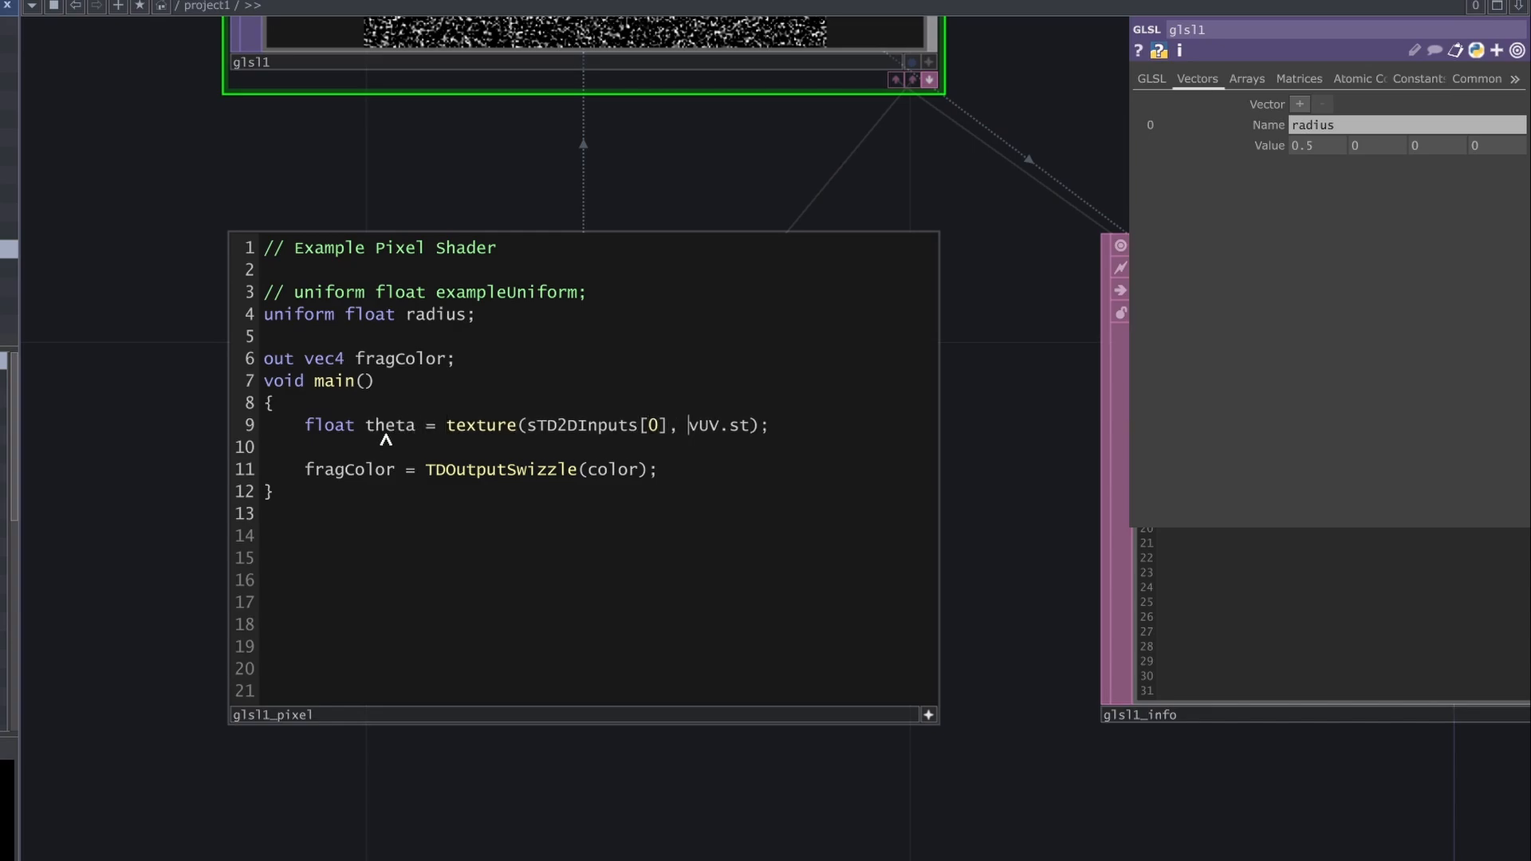
pyautogui.write('.r')
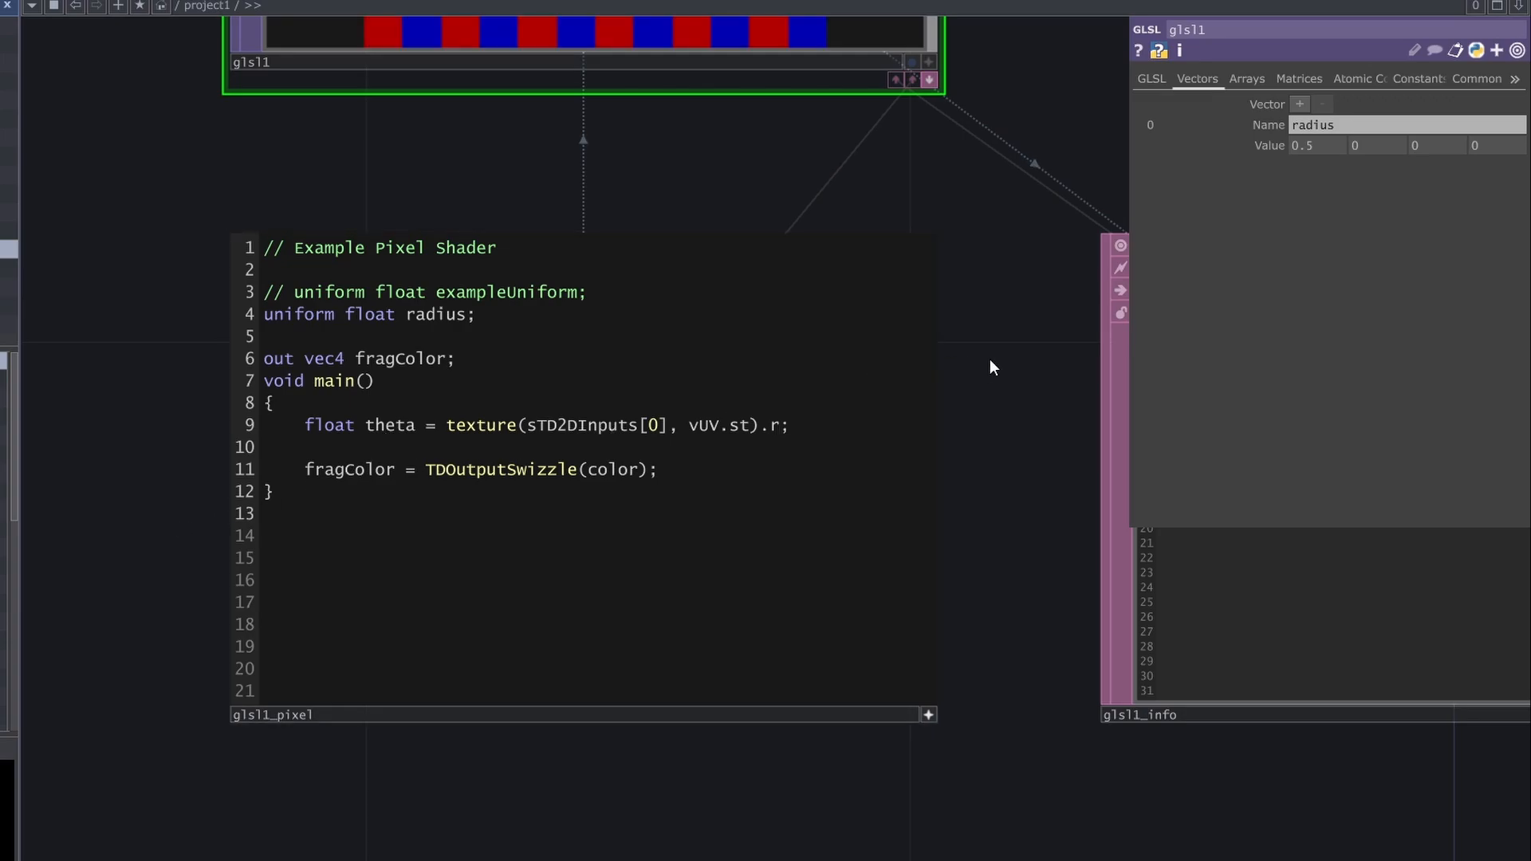
# - Add the shader line x = radius * cos(theta)
pyautogui.click(305, 446)
pyautogui.write('float')
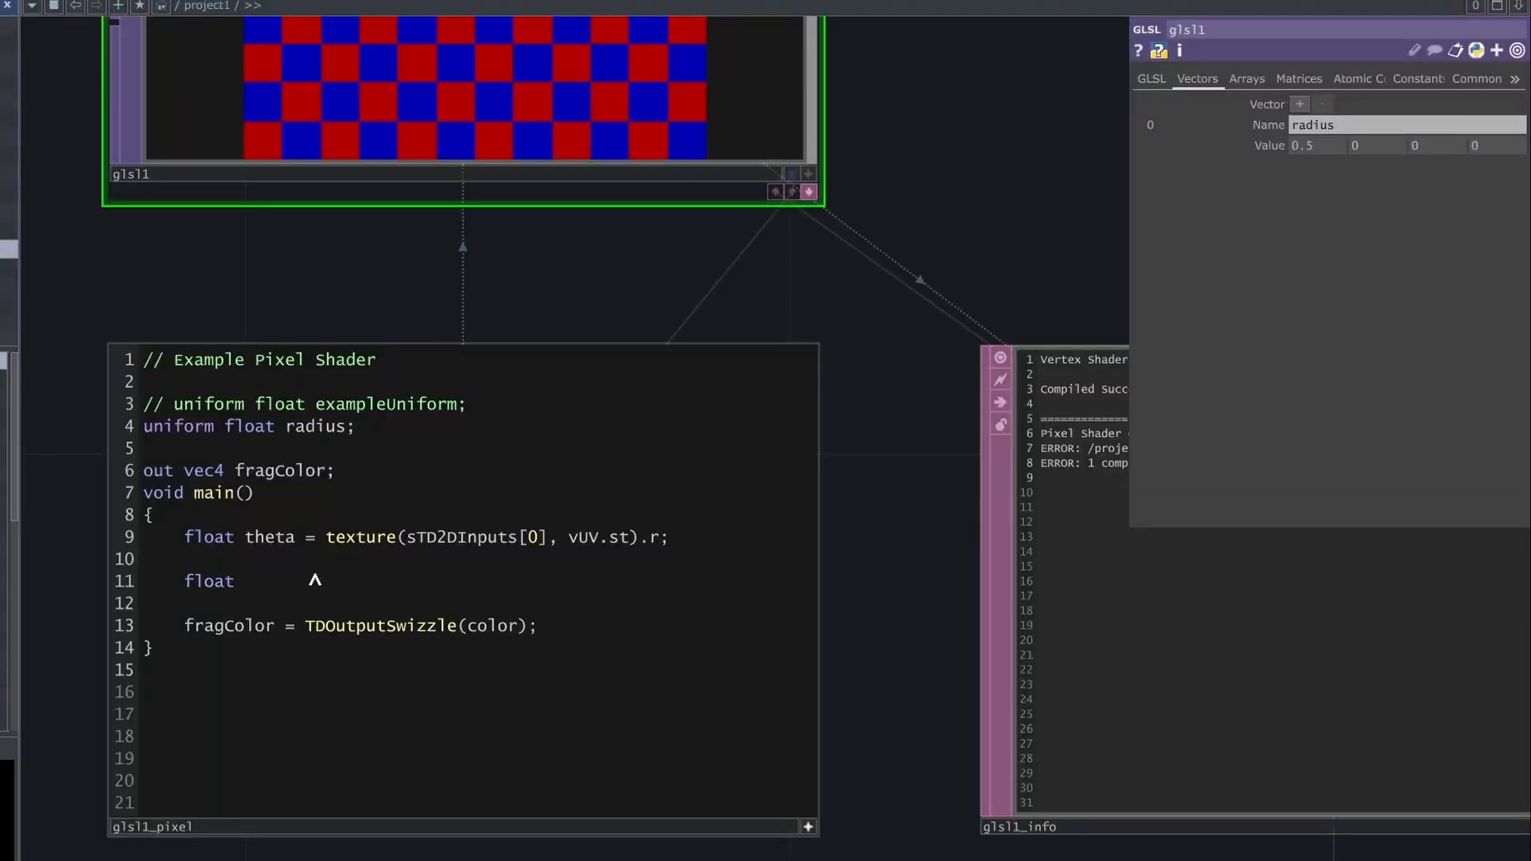
pyautogui.write('x =')
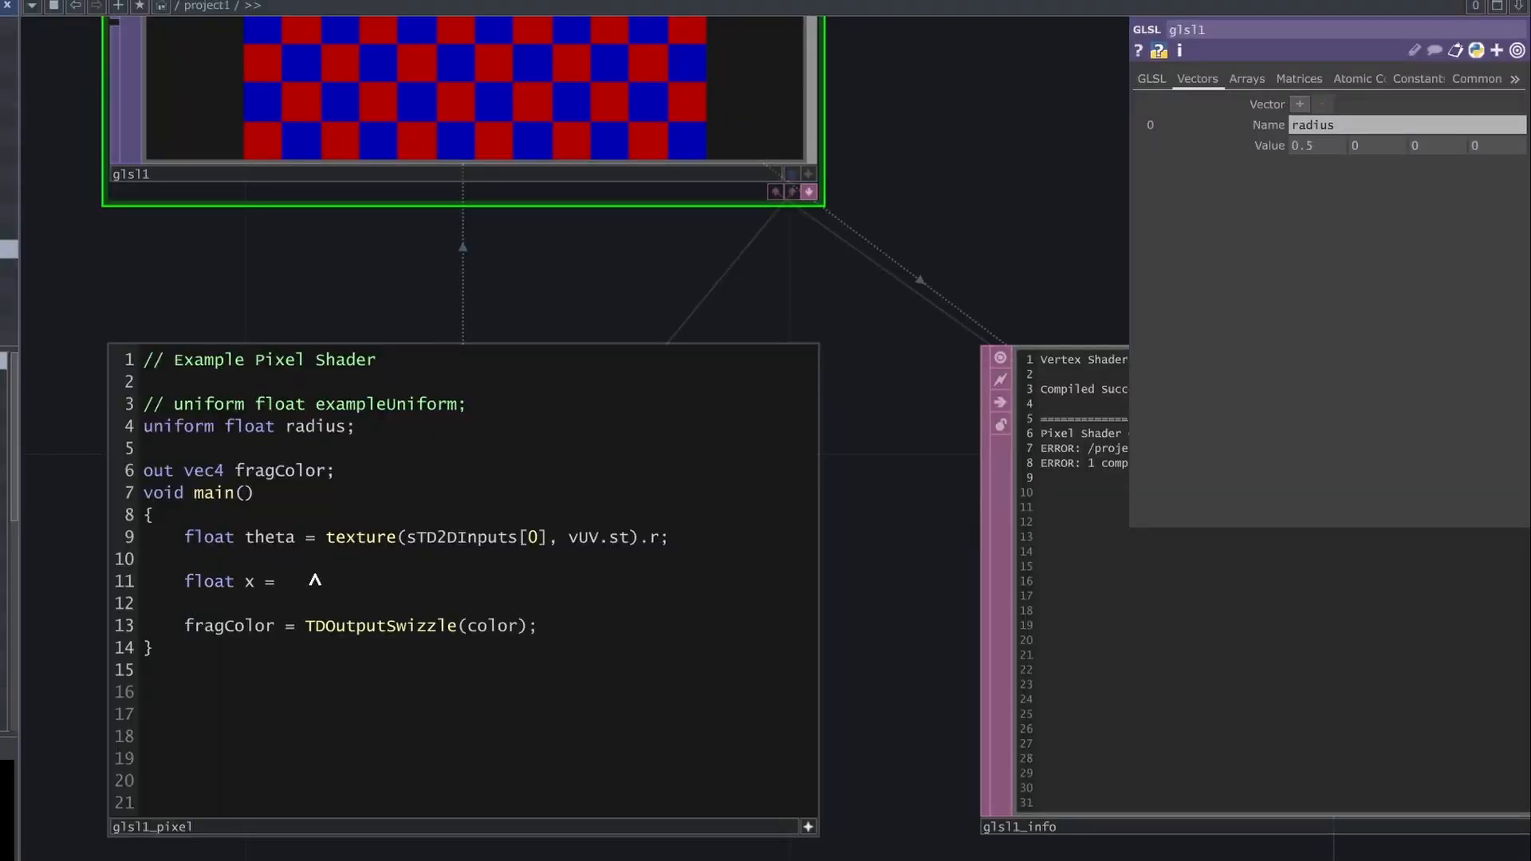
pyautogui.write('radi')
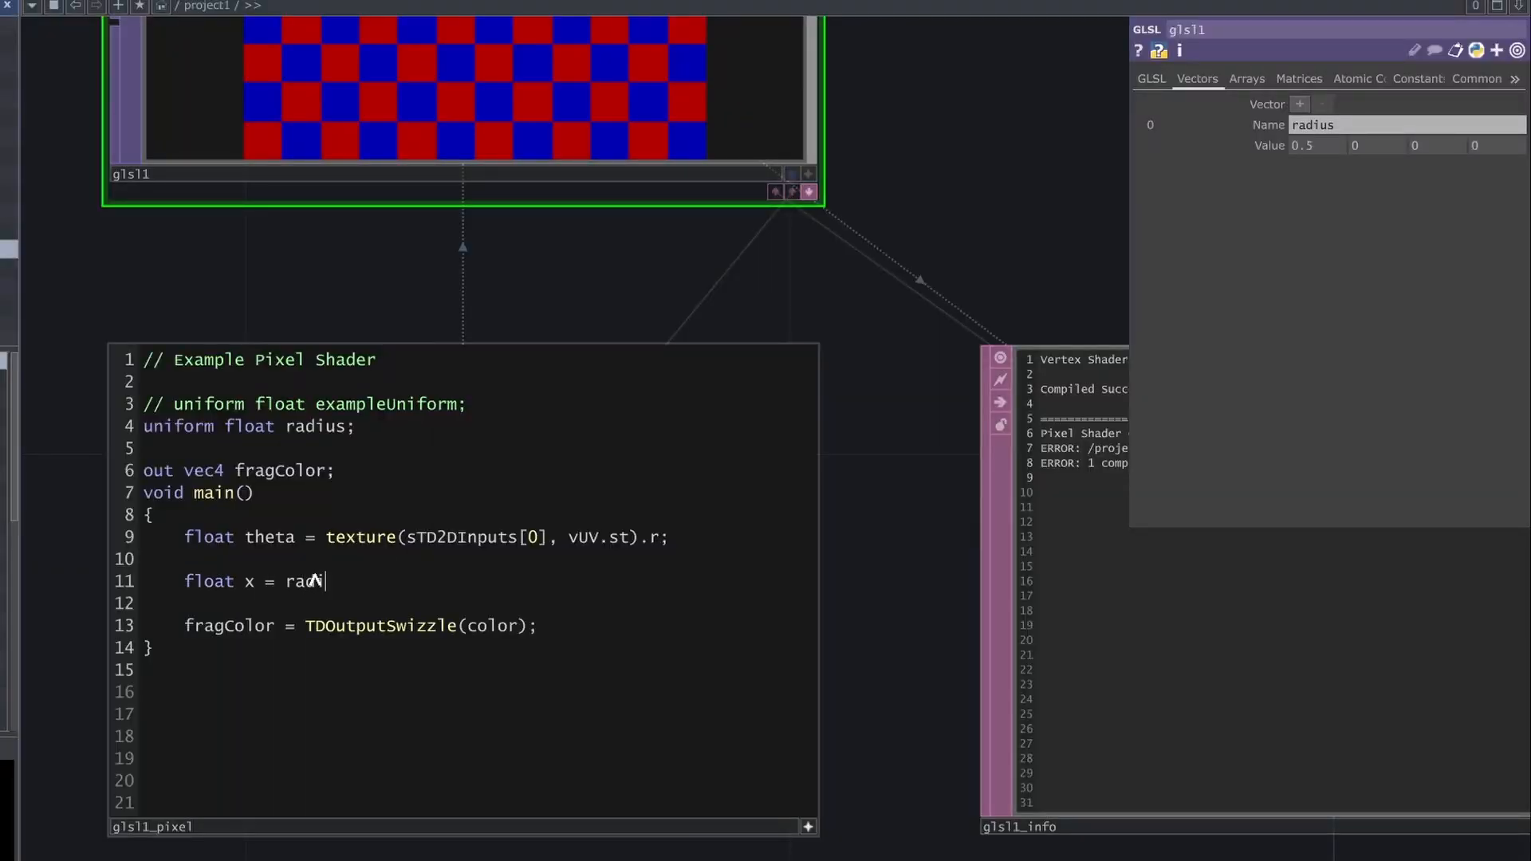
pyautogui.write('ius *')
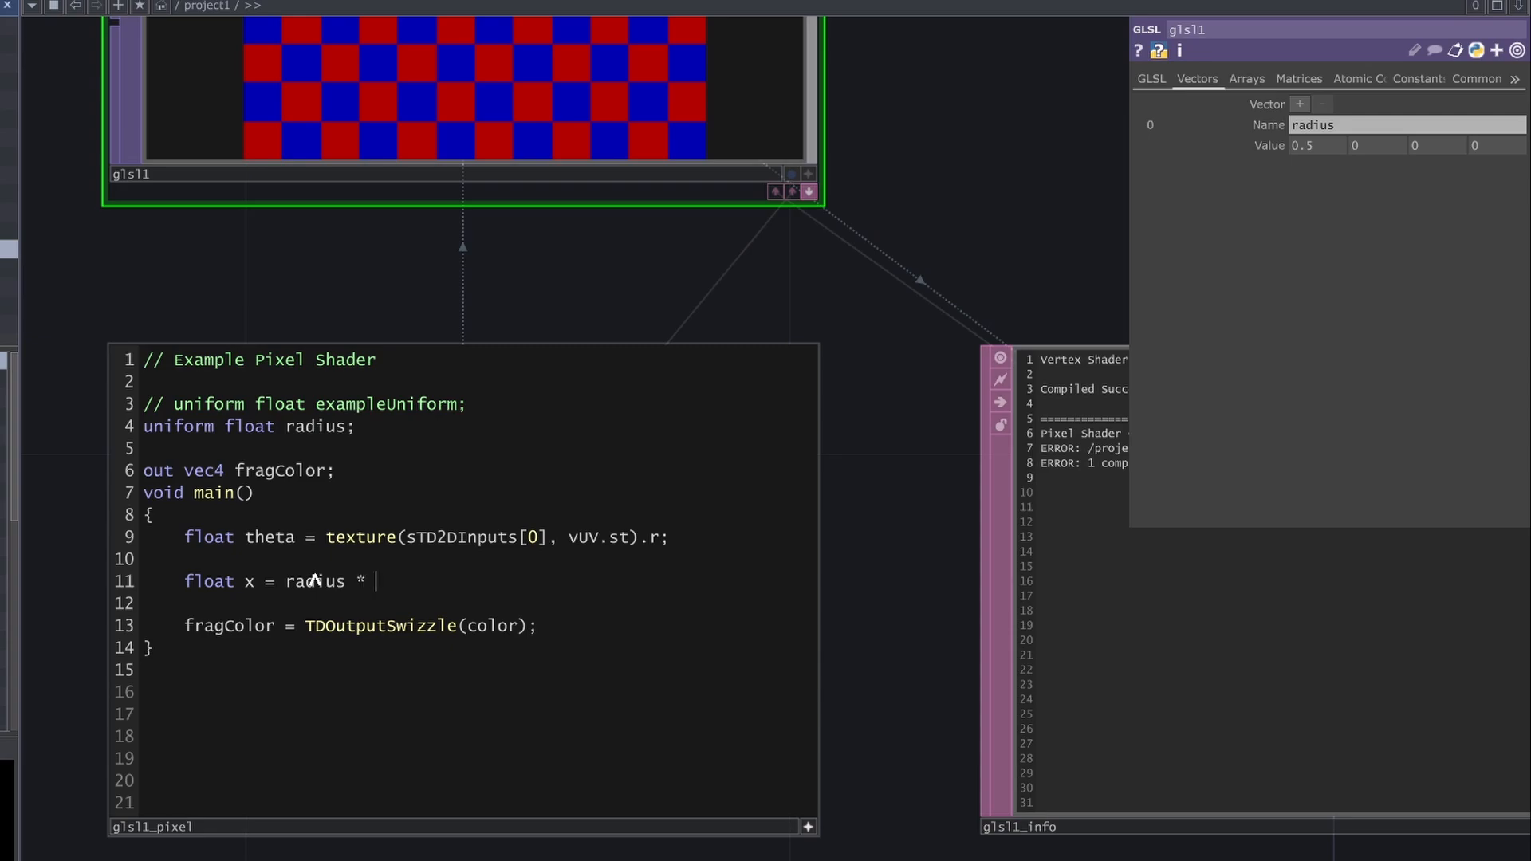
pyautogui.write('cos(')
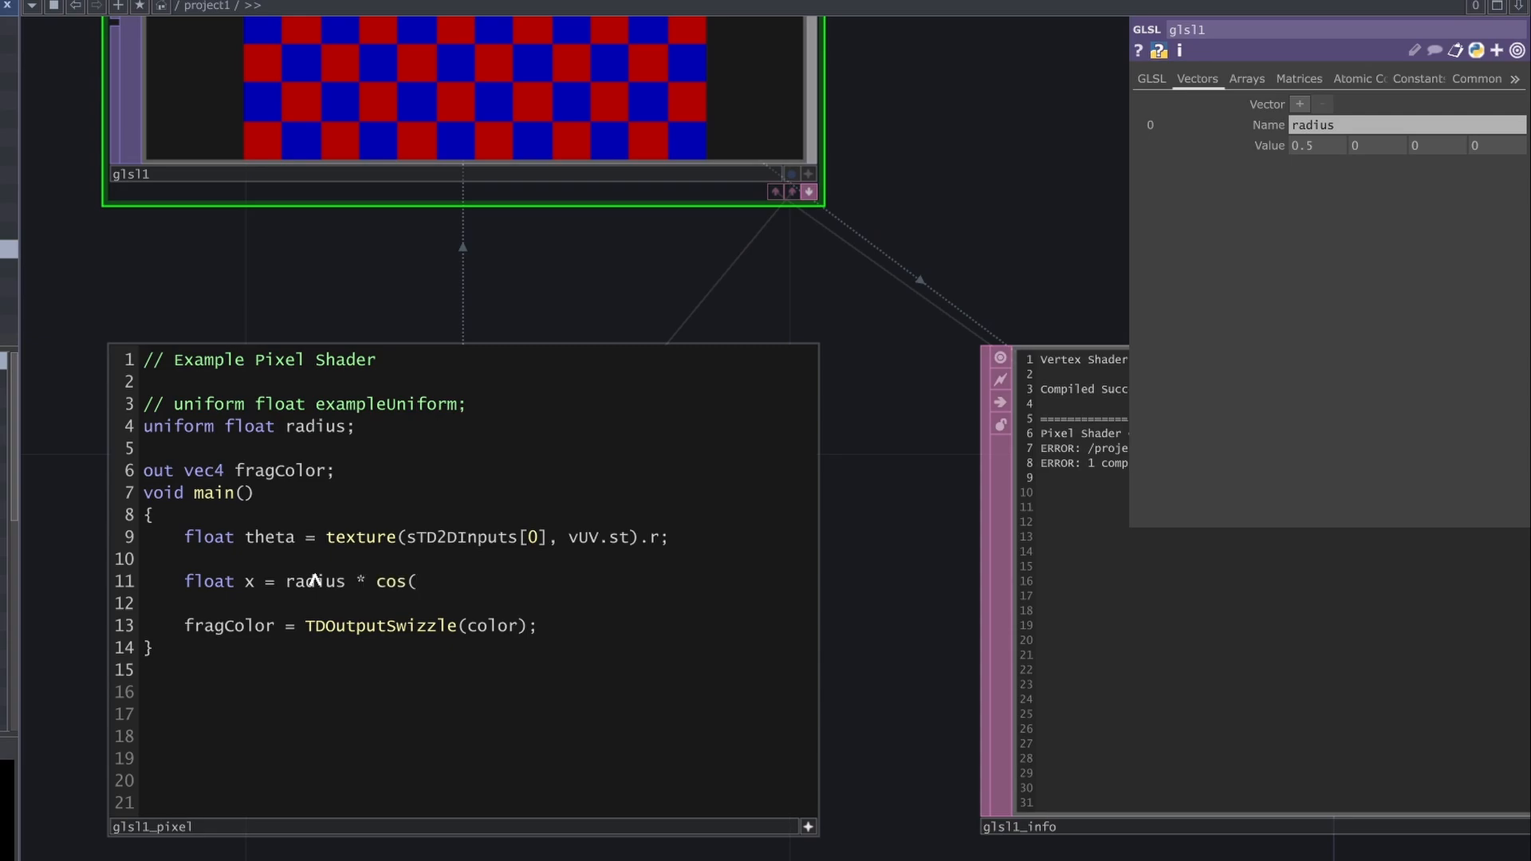
pyautogui.write('theta)')
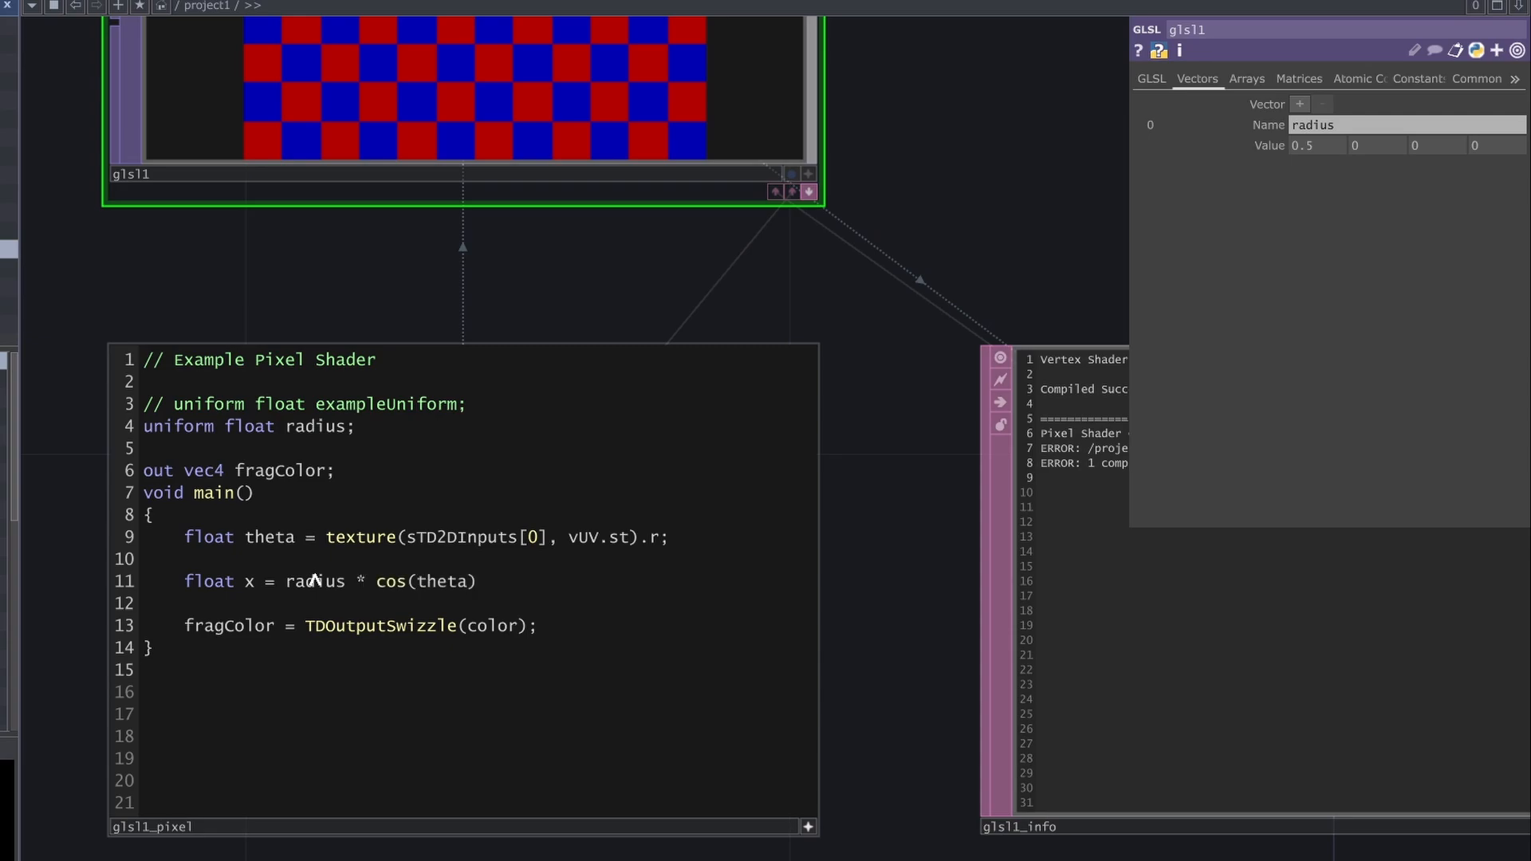
# - Add float z = radius * sin(theta) and replace the output colour with vec4(...)
pyautogui.write('flo')
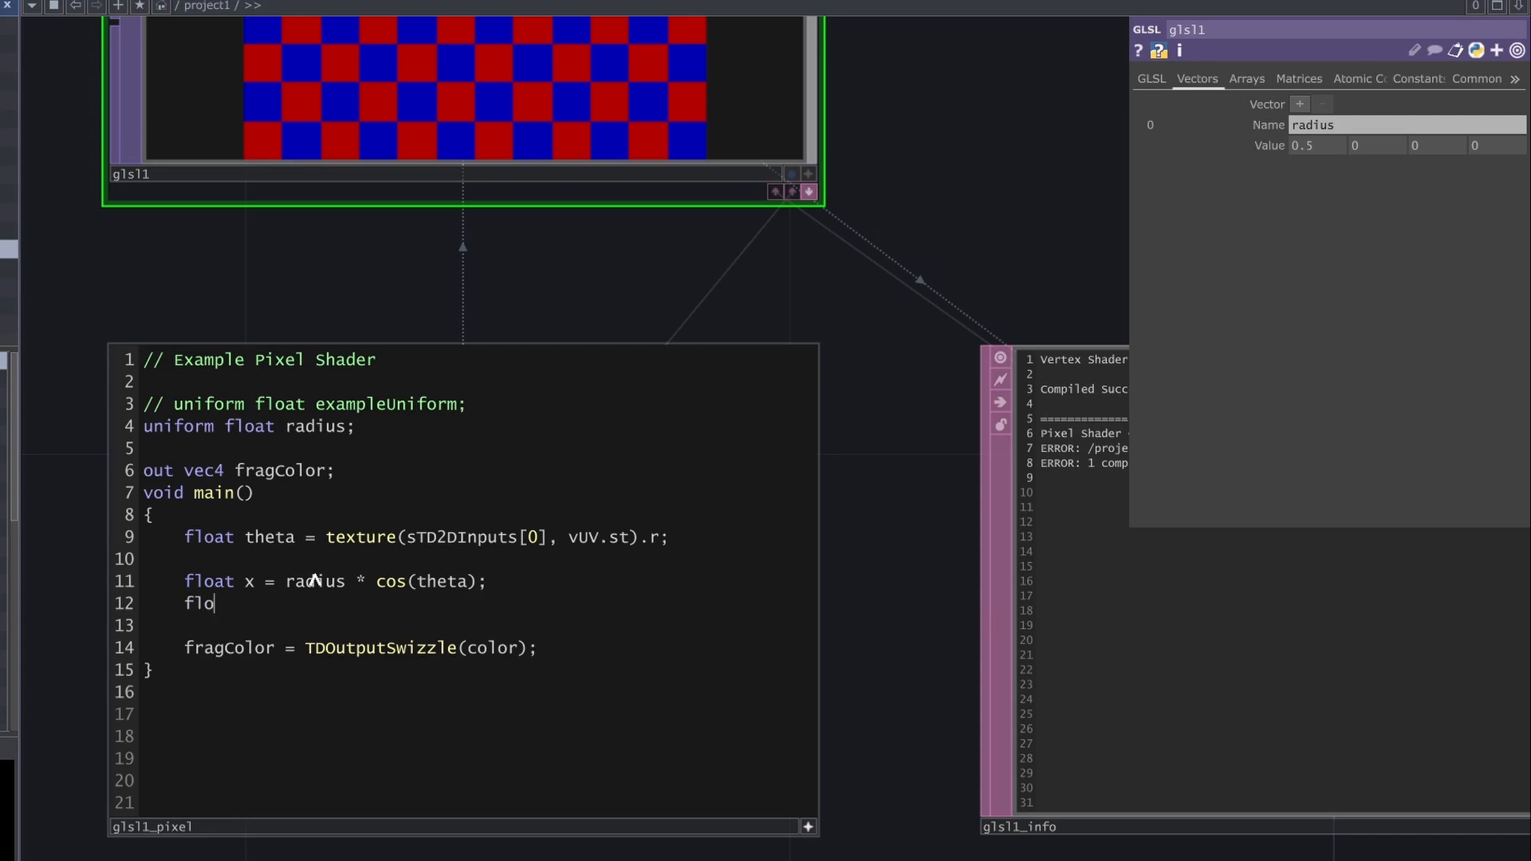
pyautogui.write('at z = radius')
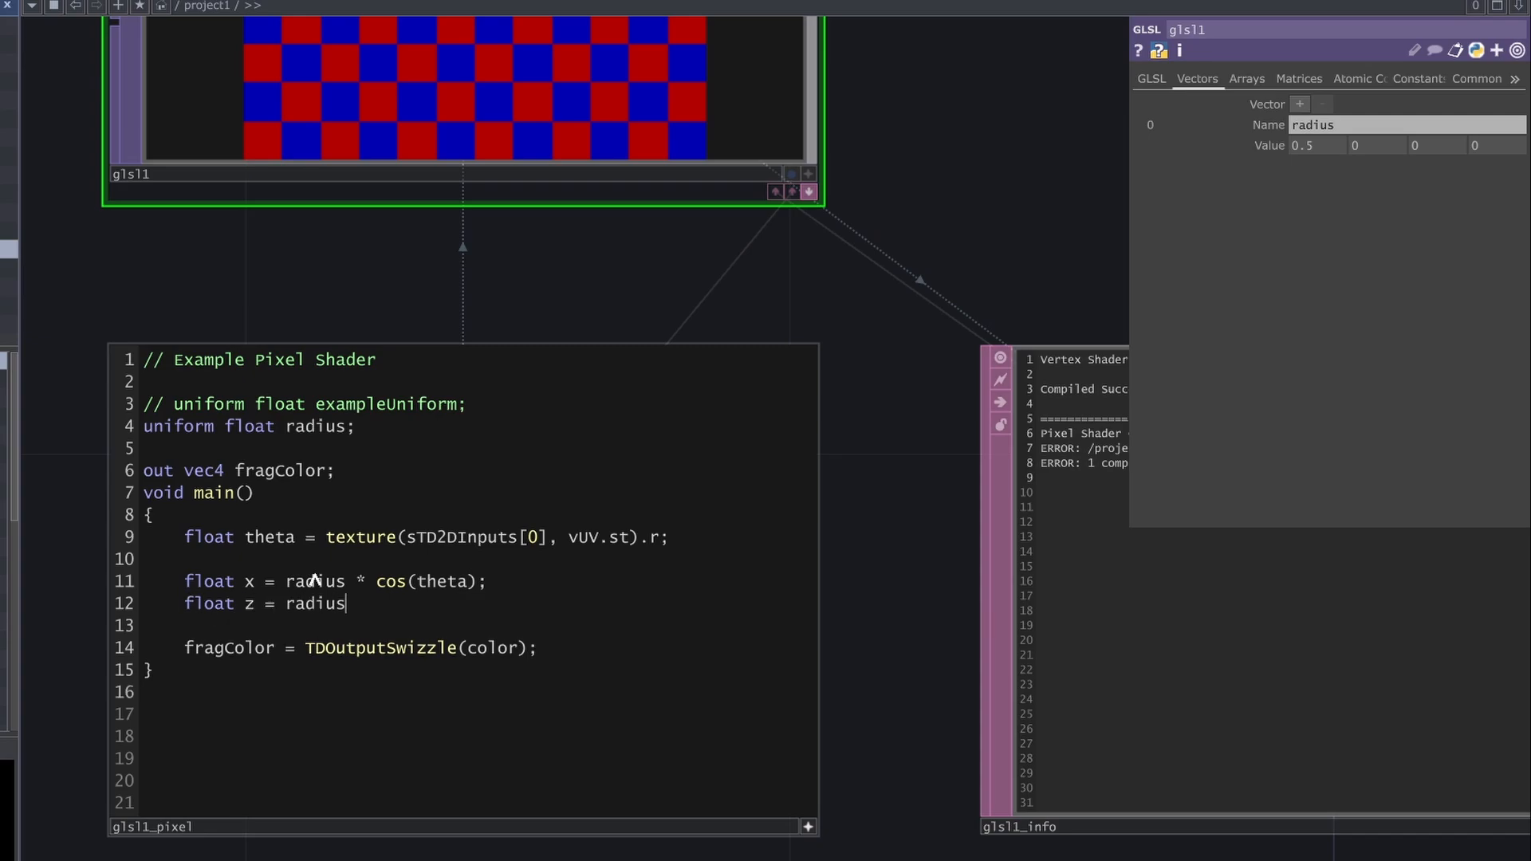
pyautogui.write('* sin(')
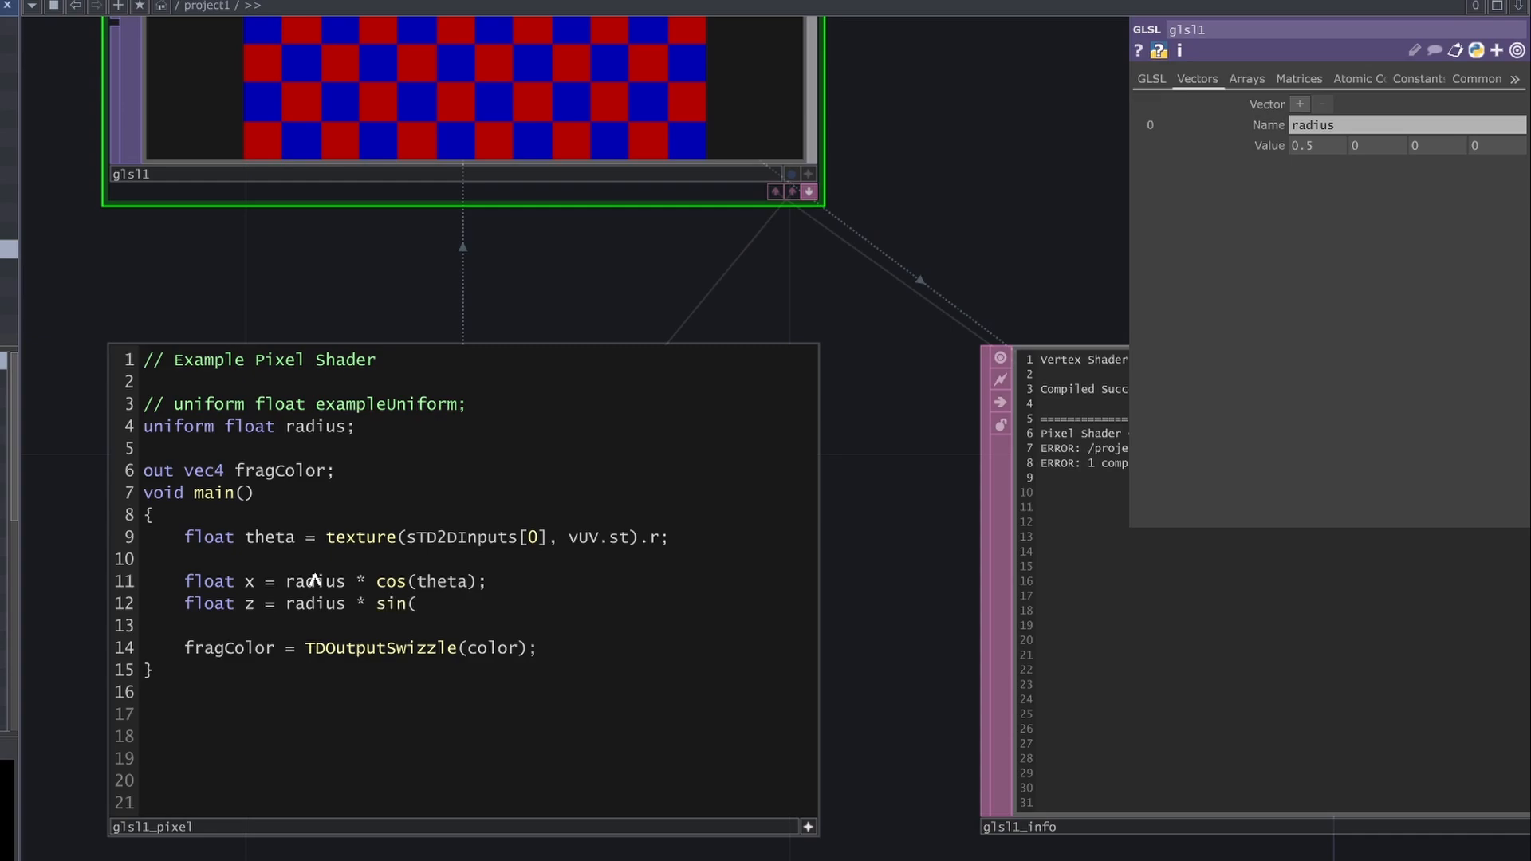
pyautogui.write('theta);')
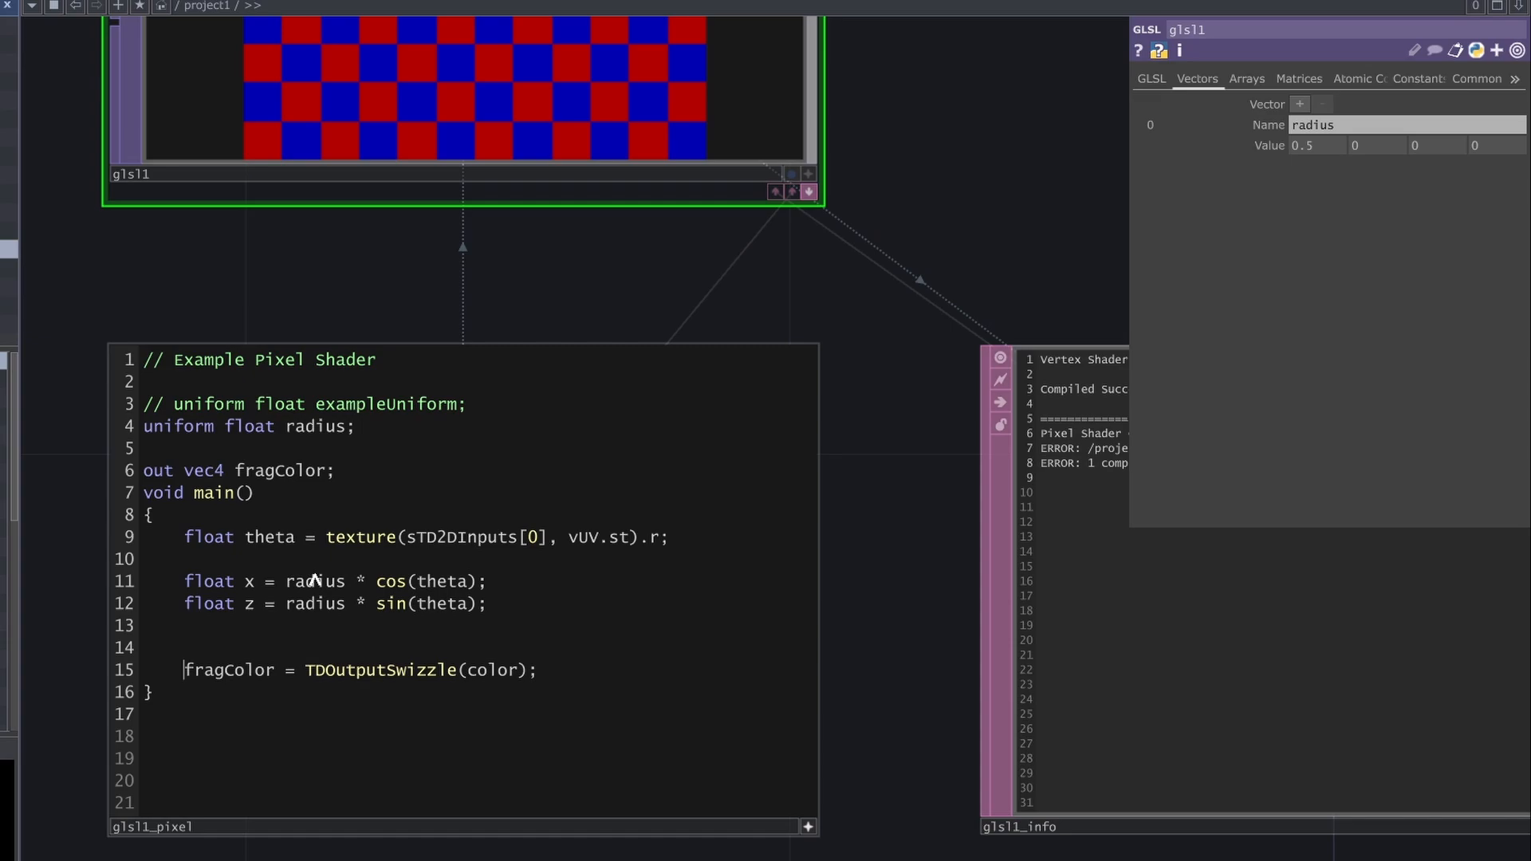
pyautogui.doubleClick(492, 670)
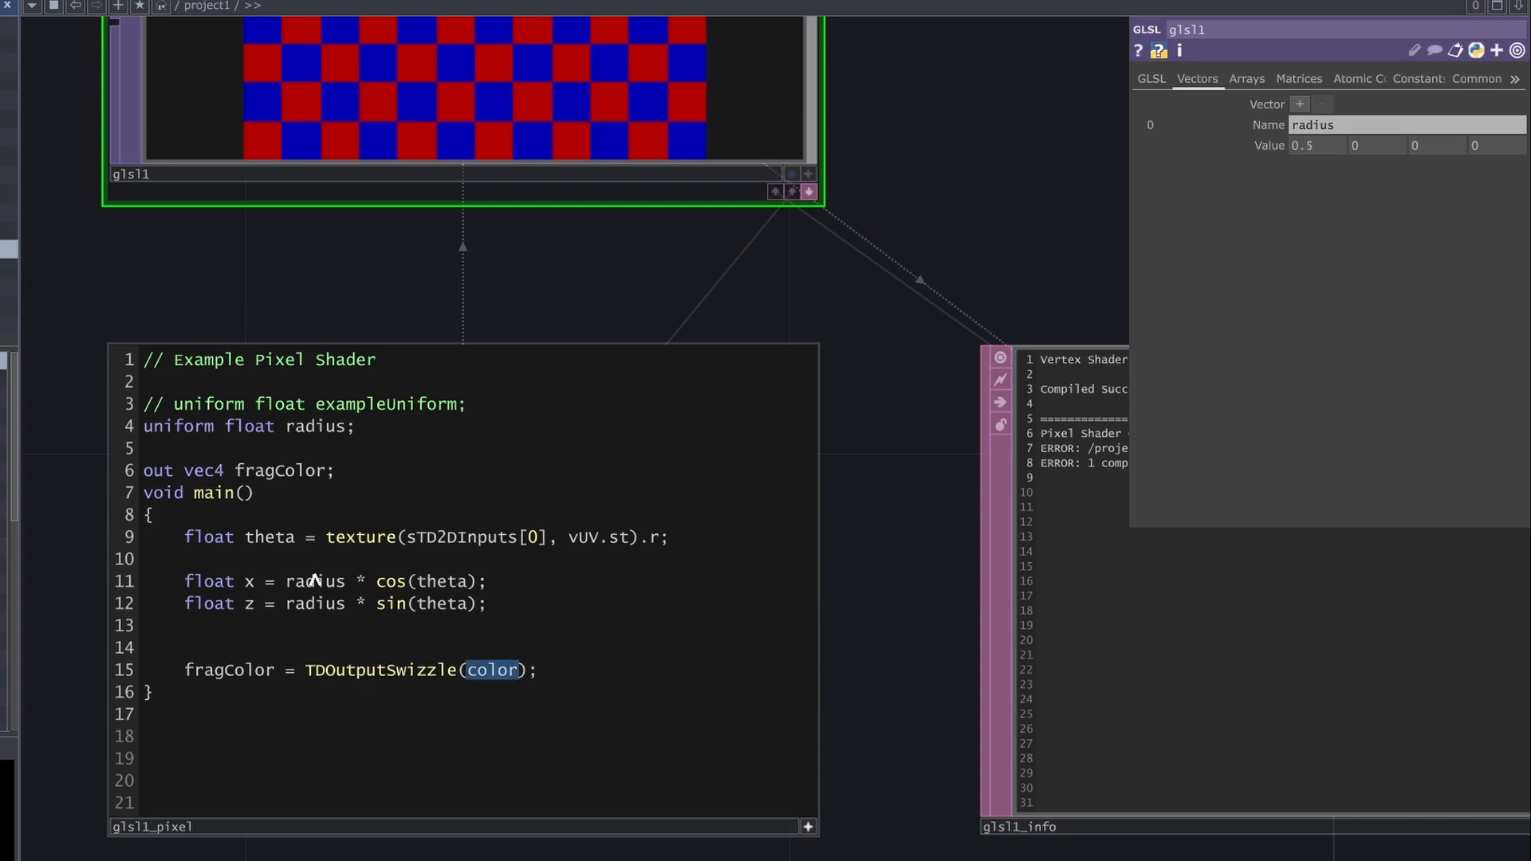
pyautogui.write('vec4(')
pyautogui.write('r')
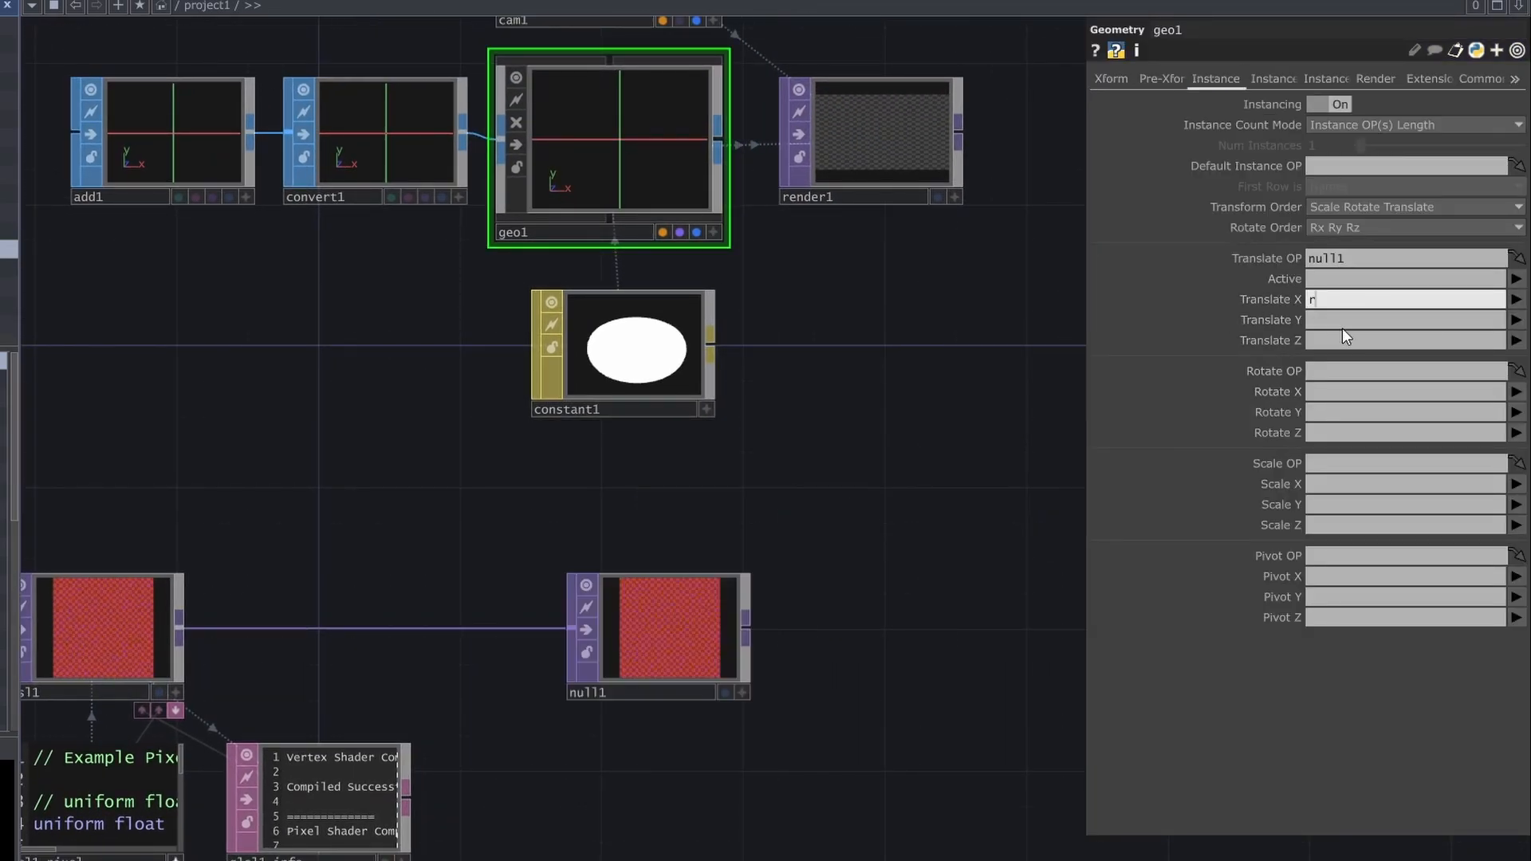
# - Enter null1's g channel for instance translation and a math.pi term
pyautogui.write('g')
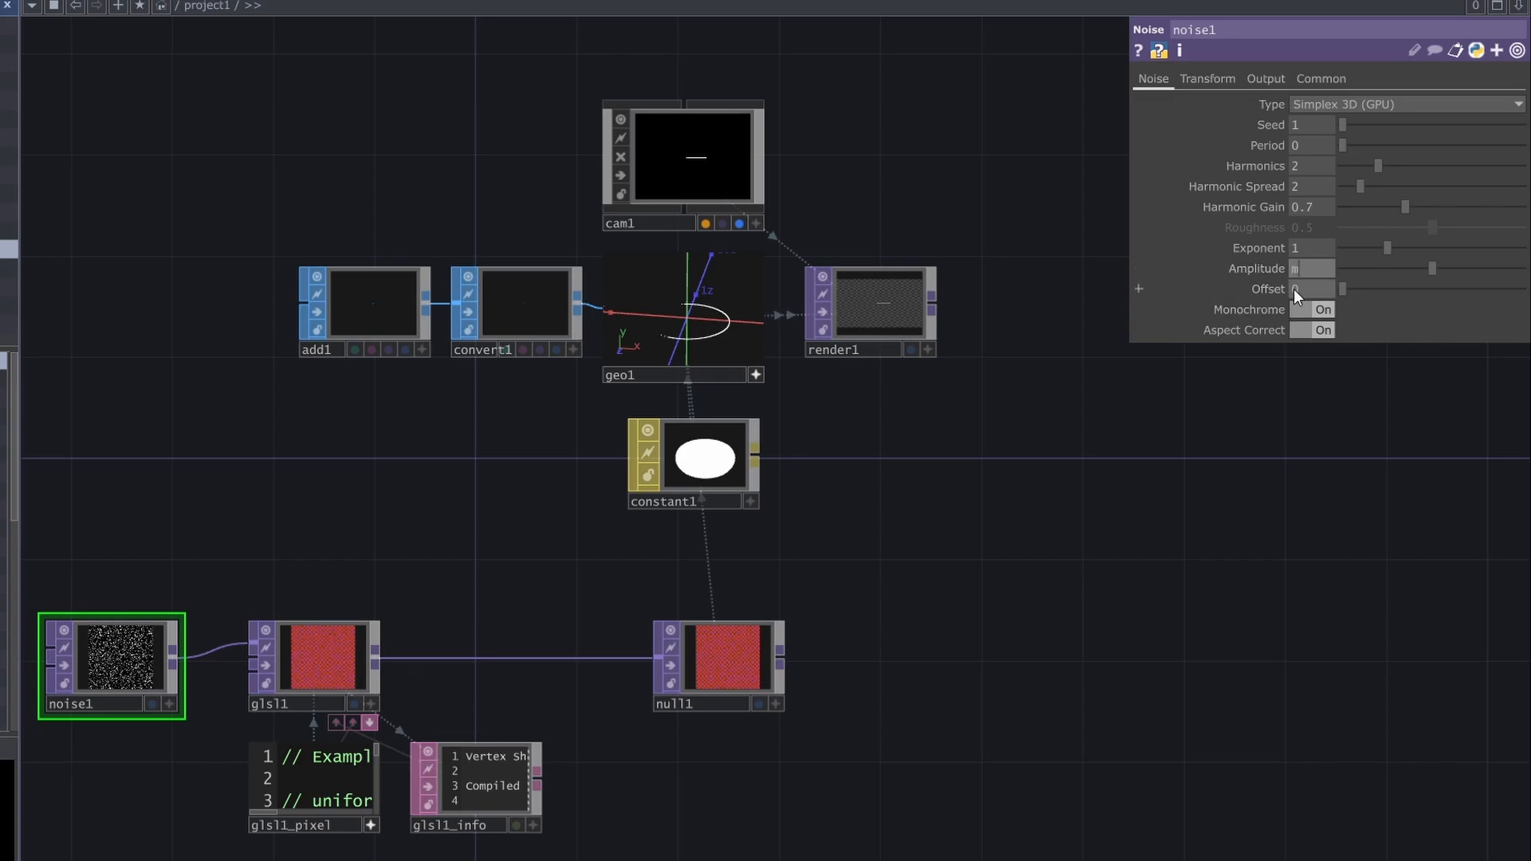
pyautogui.write('ath.pi')
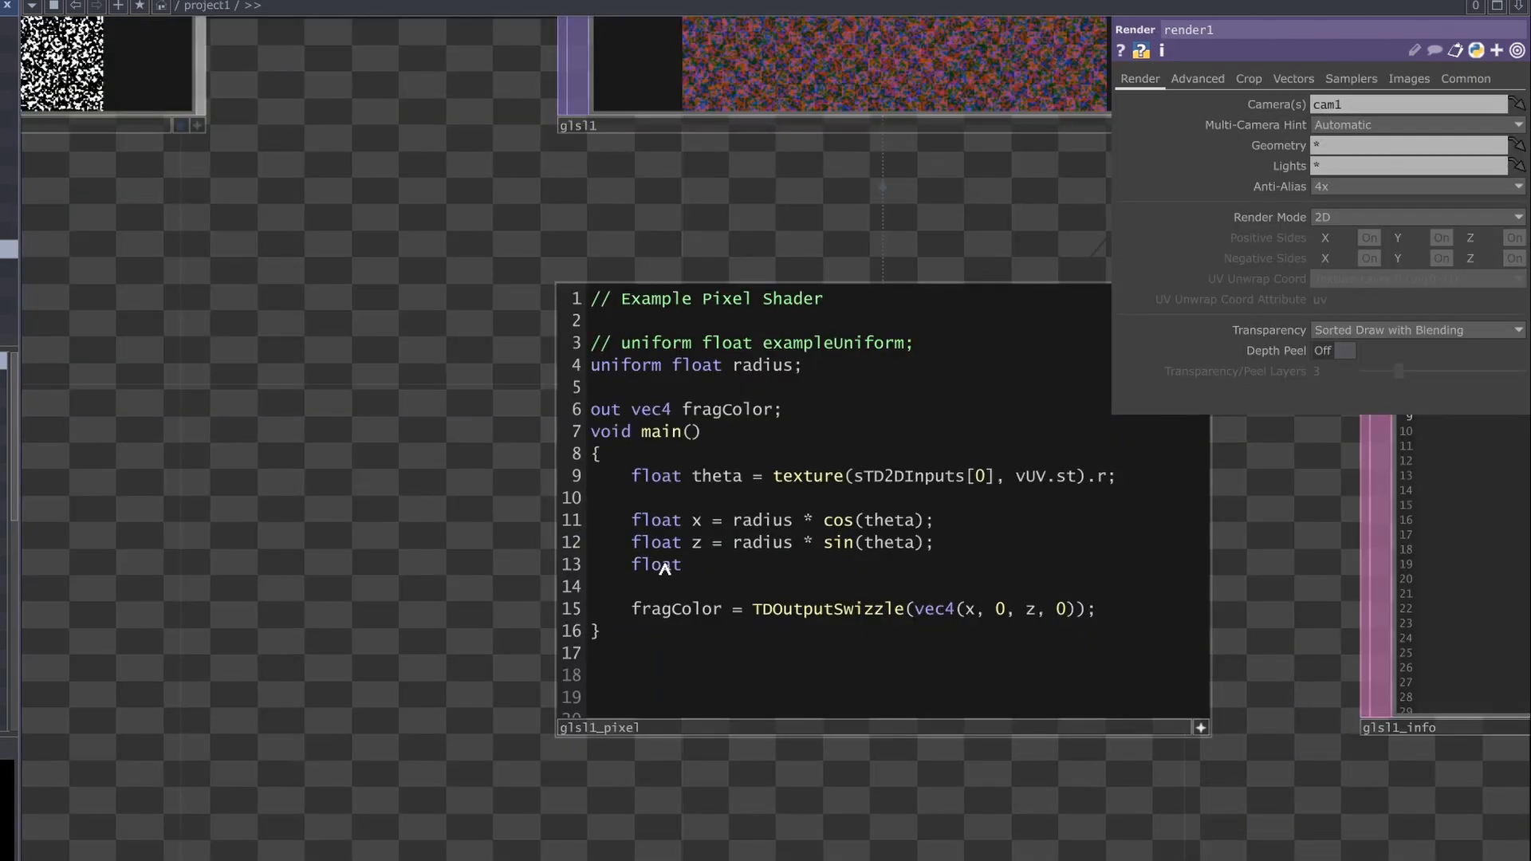
# - Add float y = vUV.s and output y in the vec4 colour for a particle cylinder
pyautogui.write('y = v')
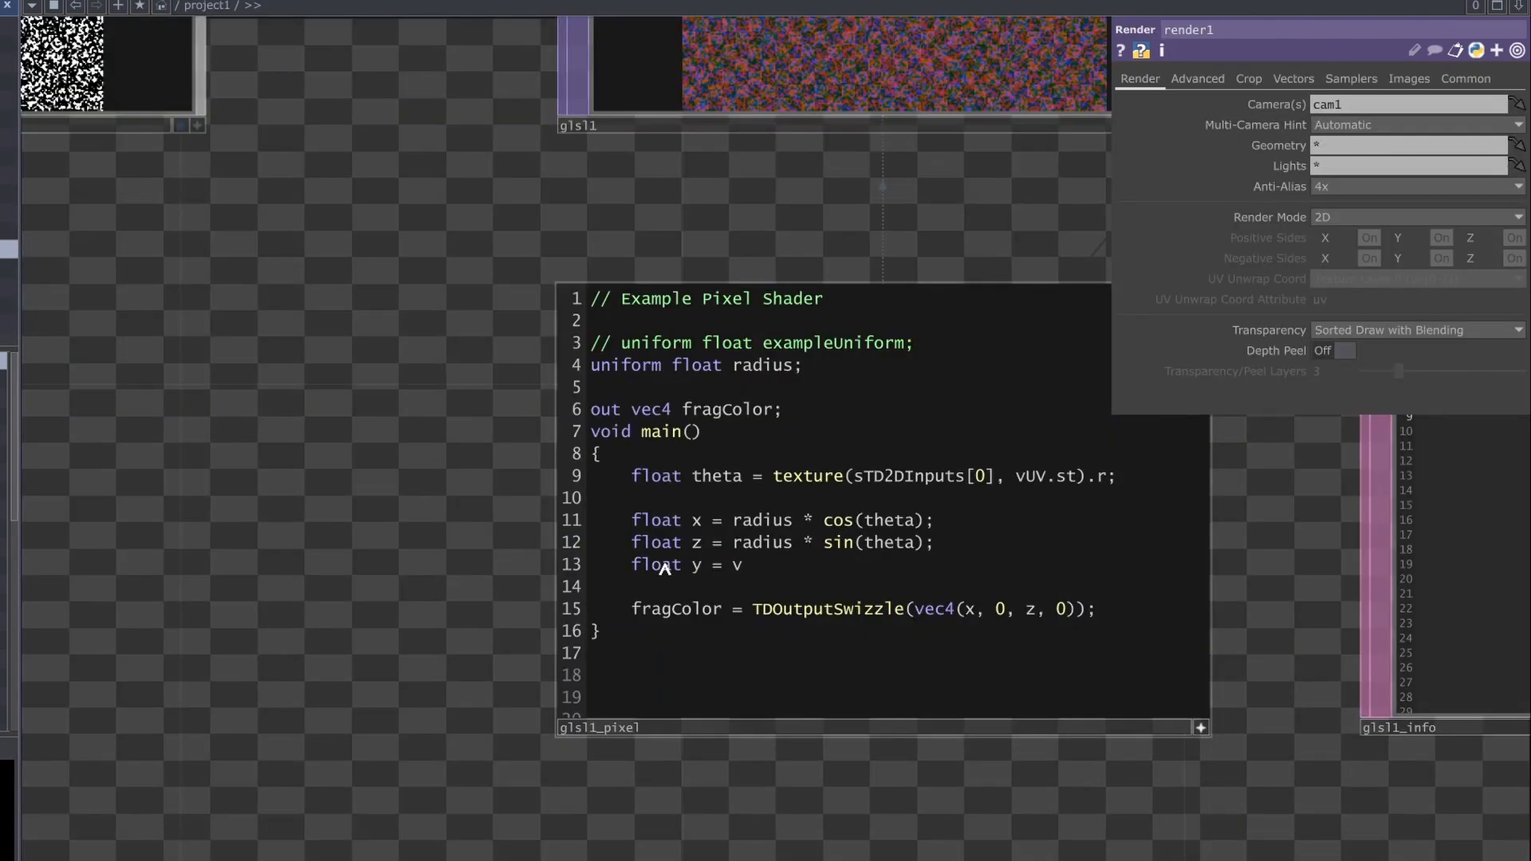
pyautogui.write('UV.s;')
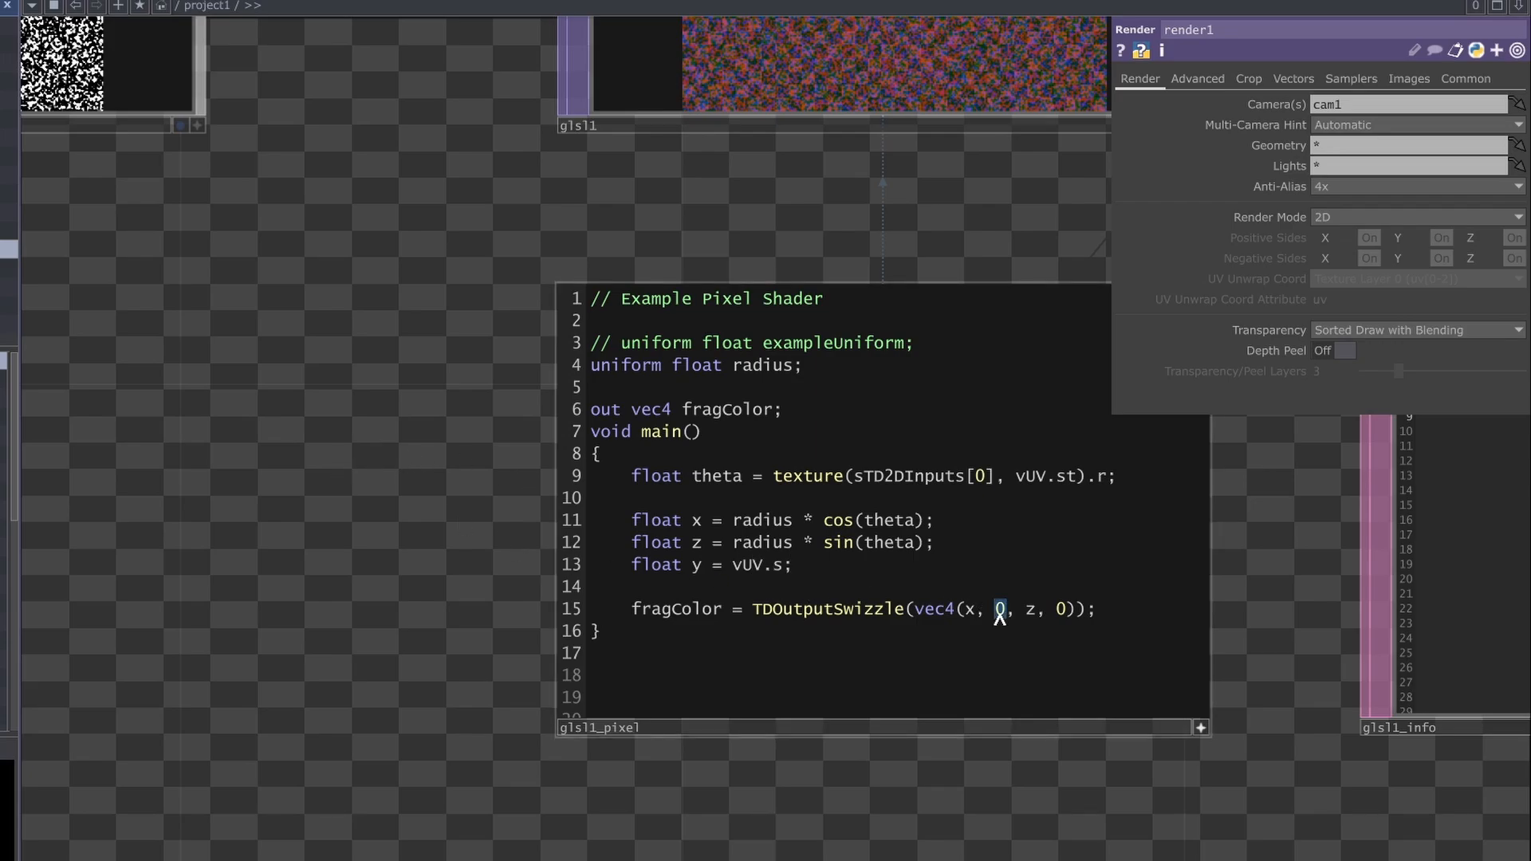
pyautogui.write('y')
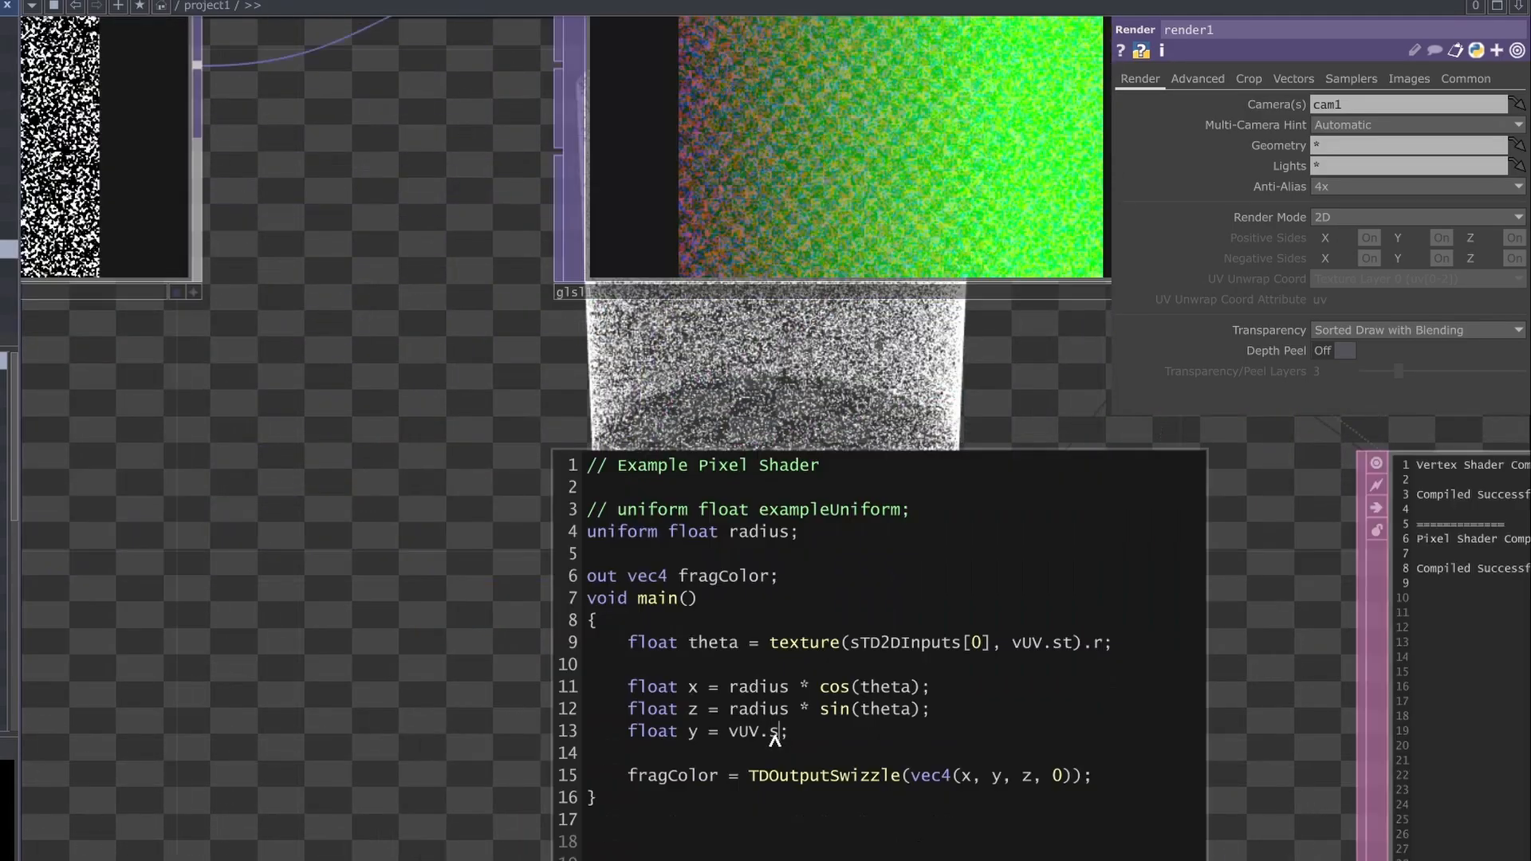
pyautogui.write('t')
pyautogui.write('ra')
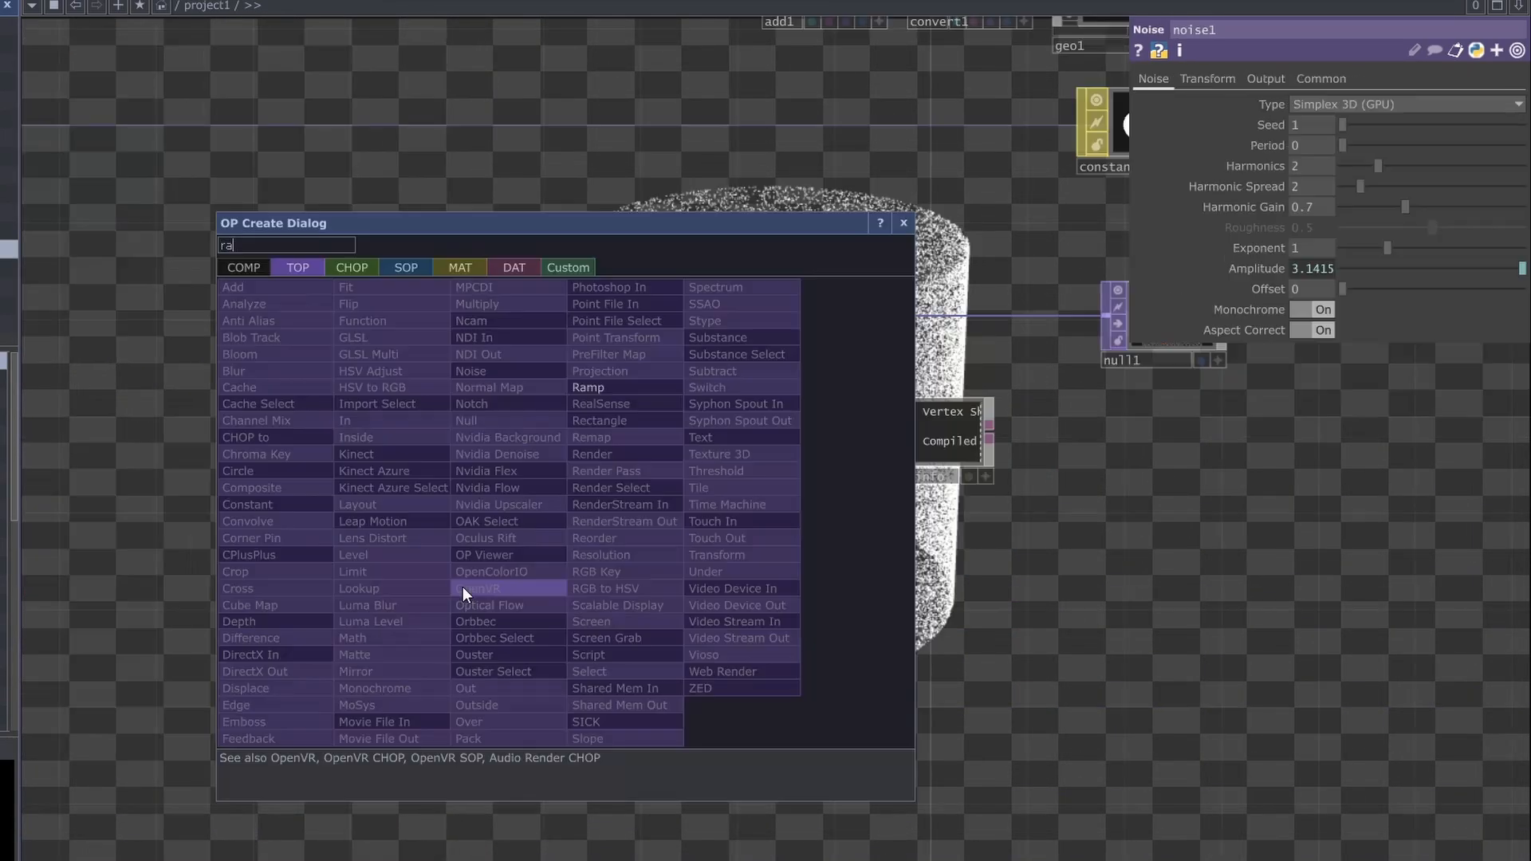
# - Add a vertical Ramp TOP and sample it in the shader as shape from vUV.st
pyautogui.click(588, 387)
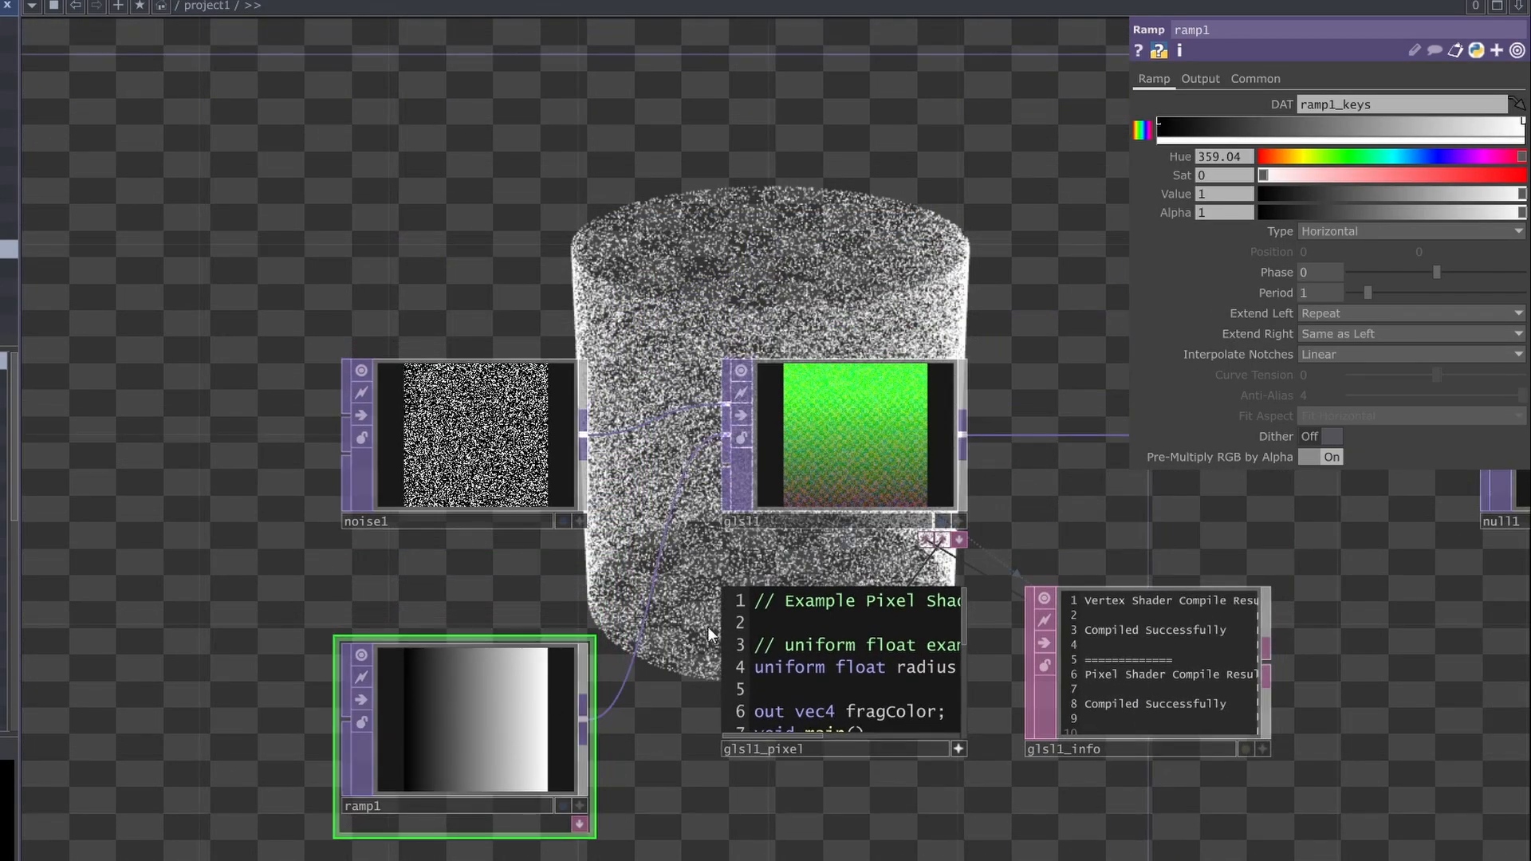
pyautogui.click(1406, 232)
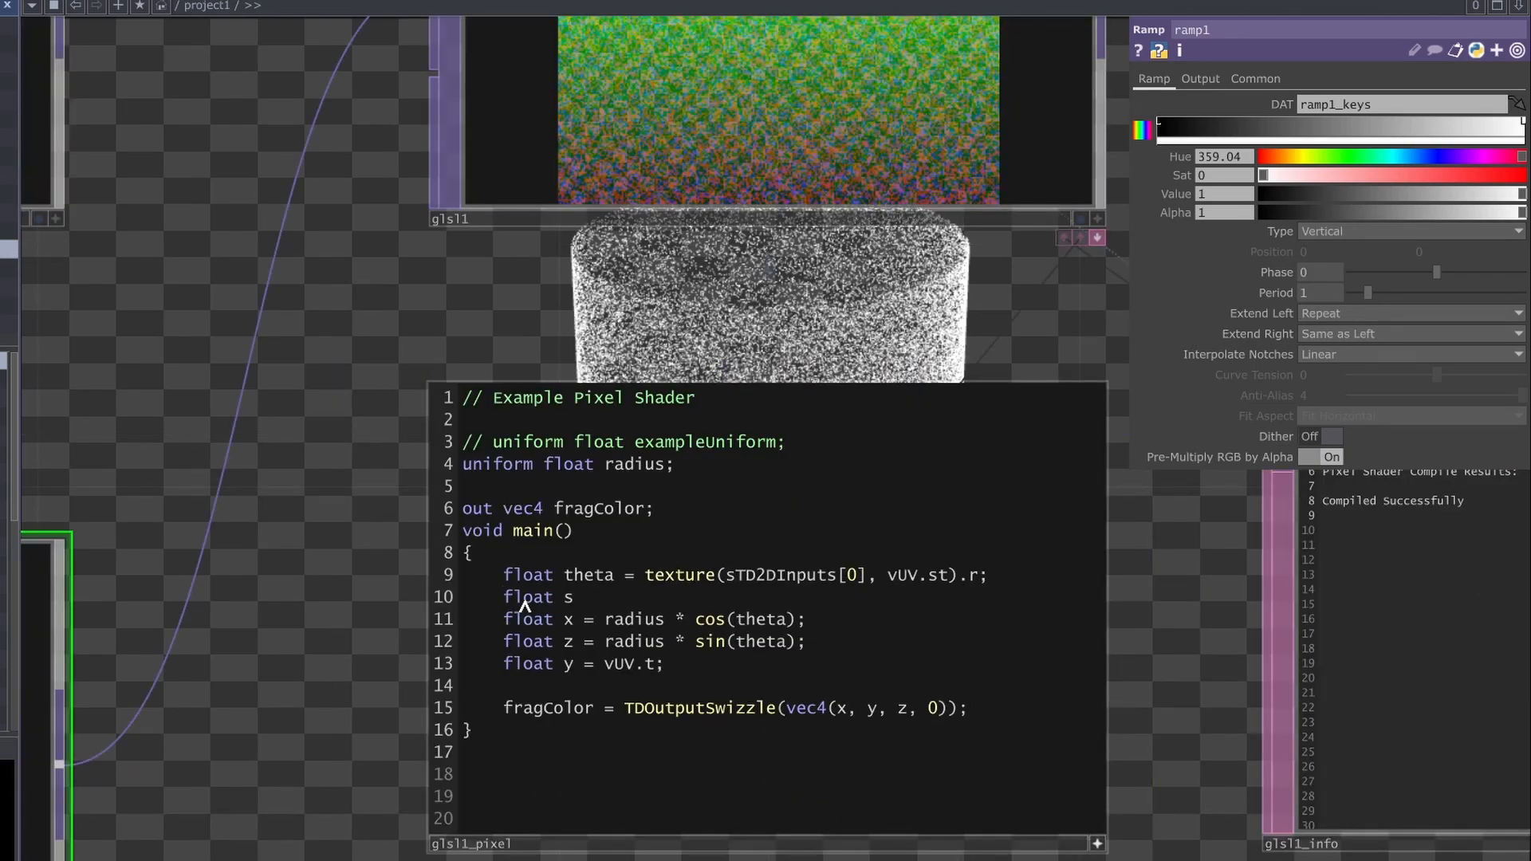
pyautogui.write('hape = texture(sTD2DInputs[1], v')
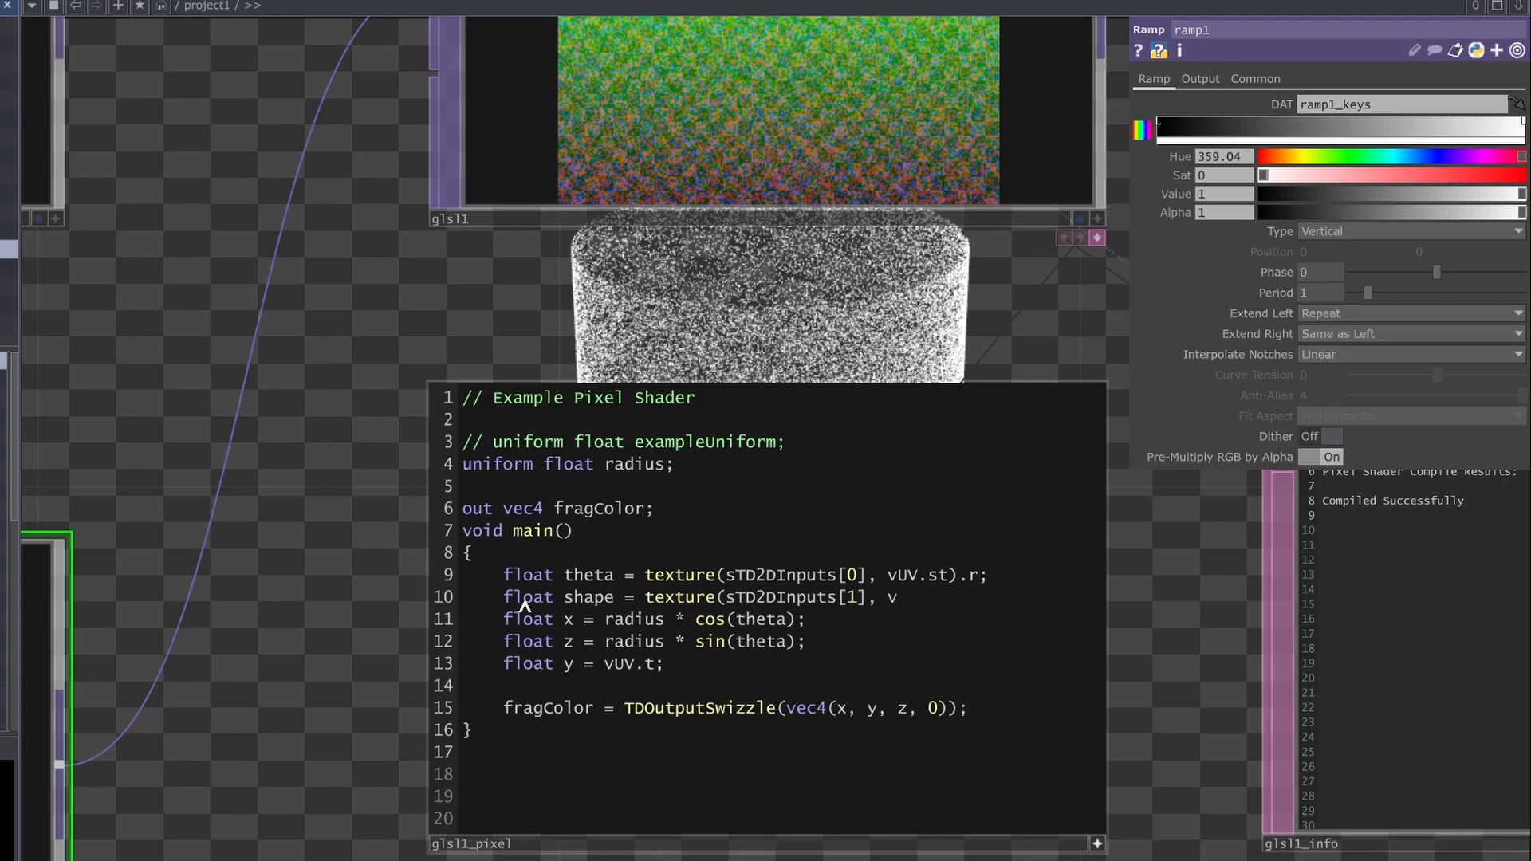
pyautogui.write('UV.st).r;')
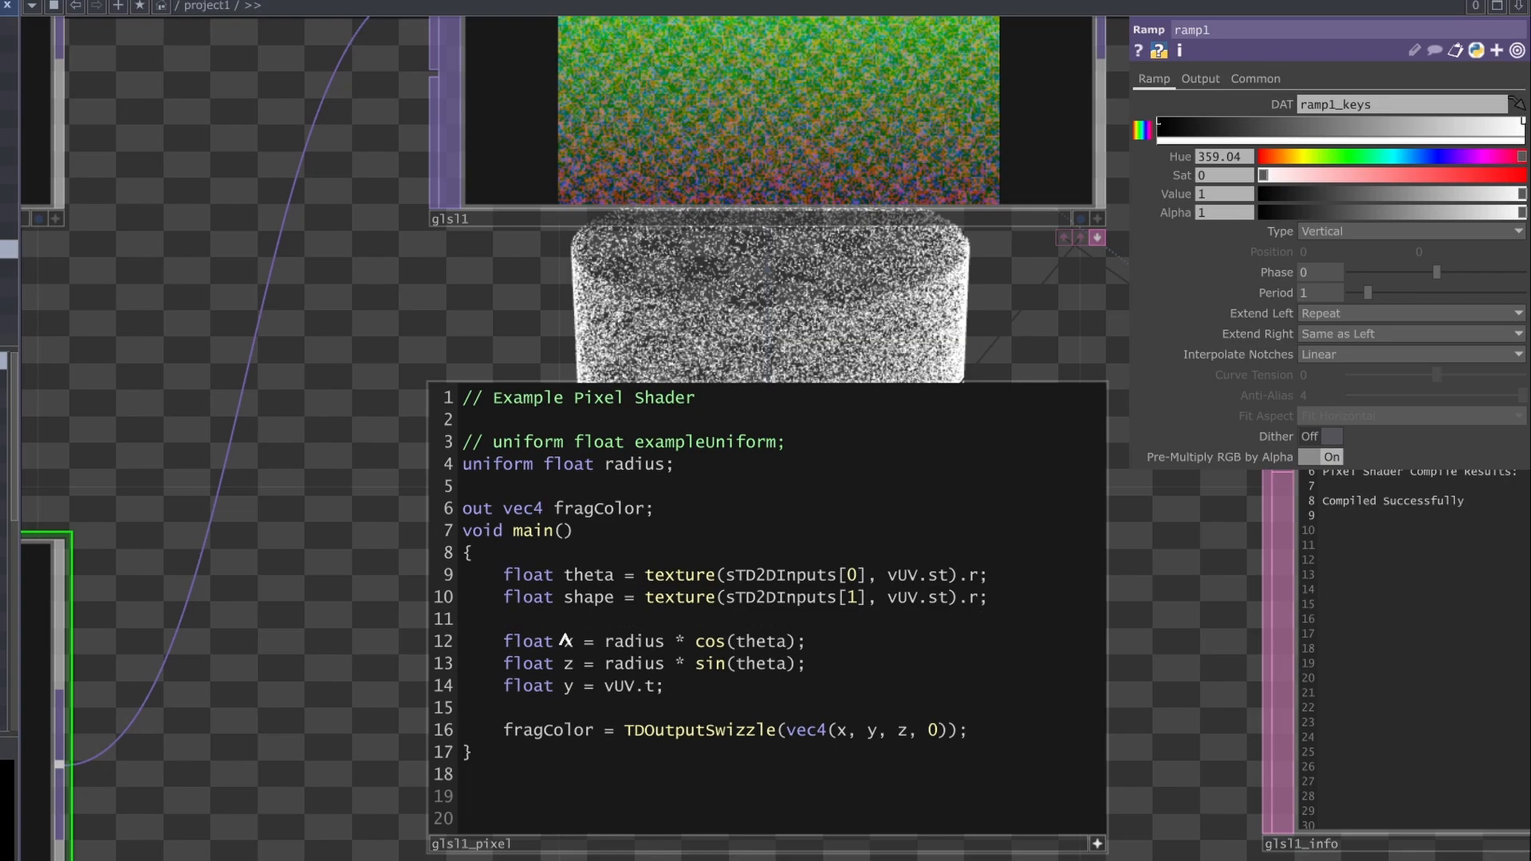
pyautogui.moveTo(661, 650)
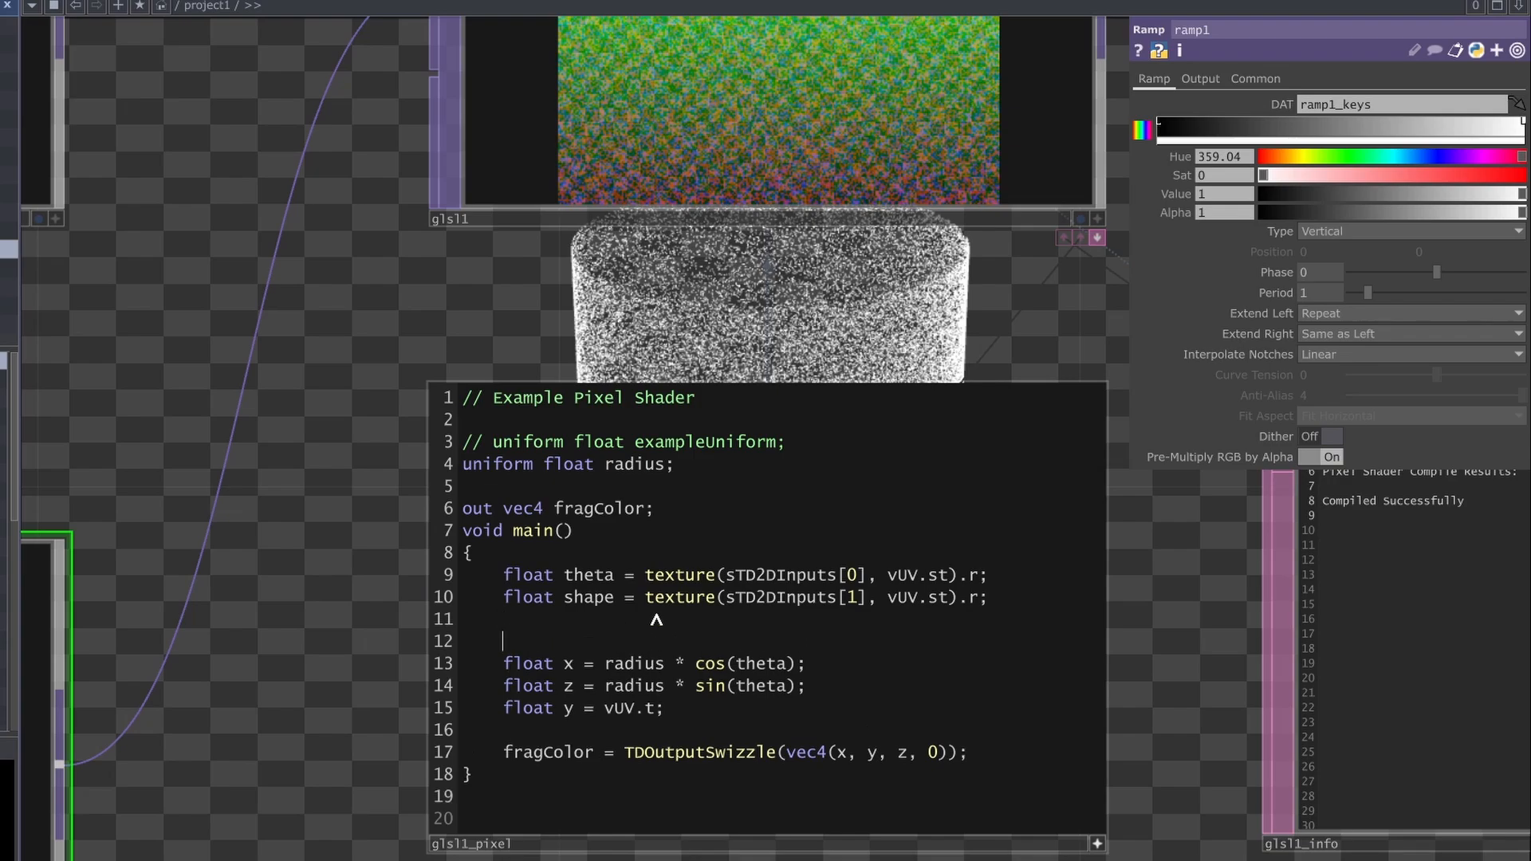
# - Compute float r = radius * shape to taper the particle cone
pyautogui.write('float r')
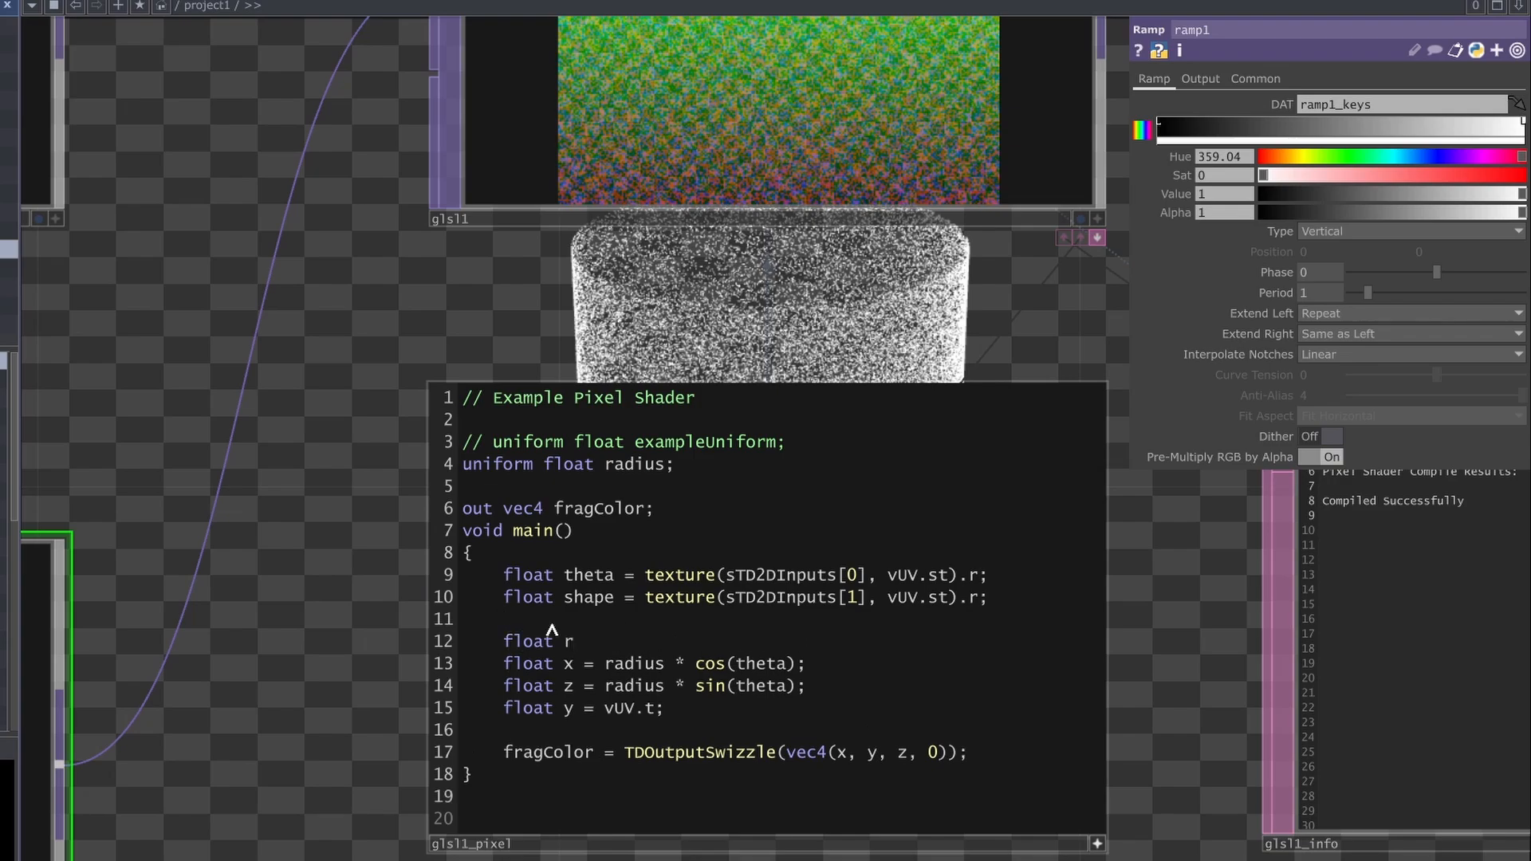
pyautogui.write('= radius')
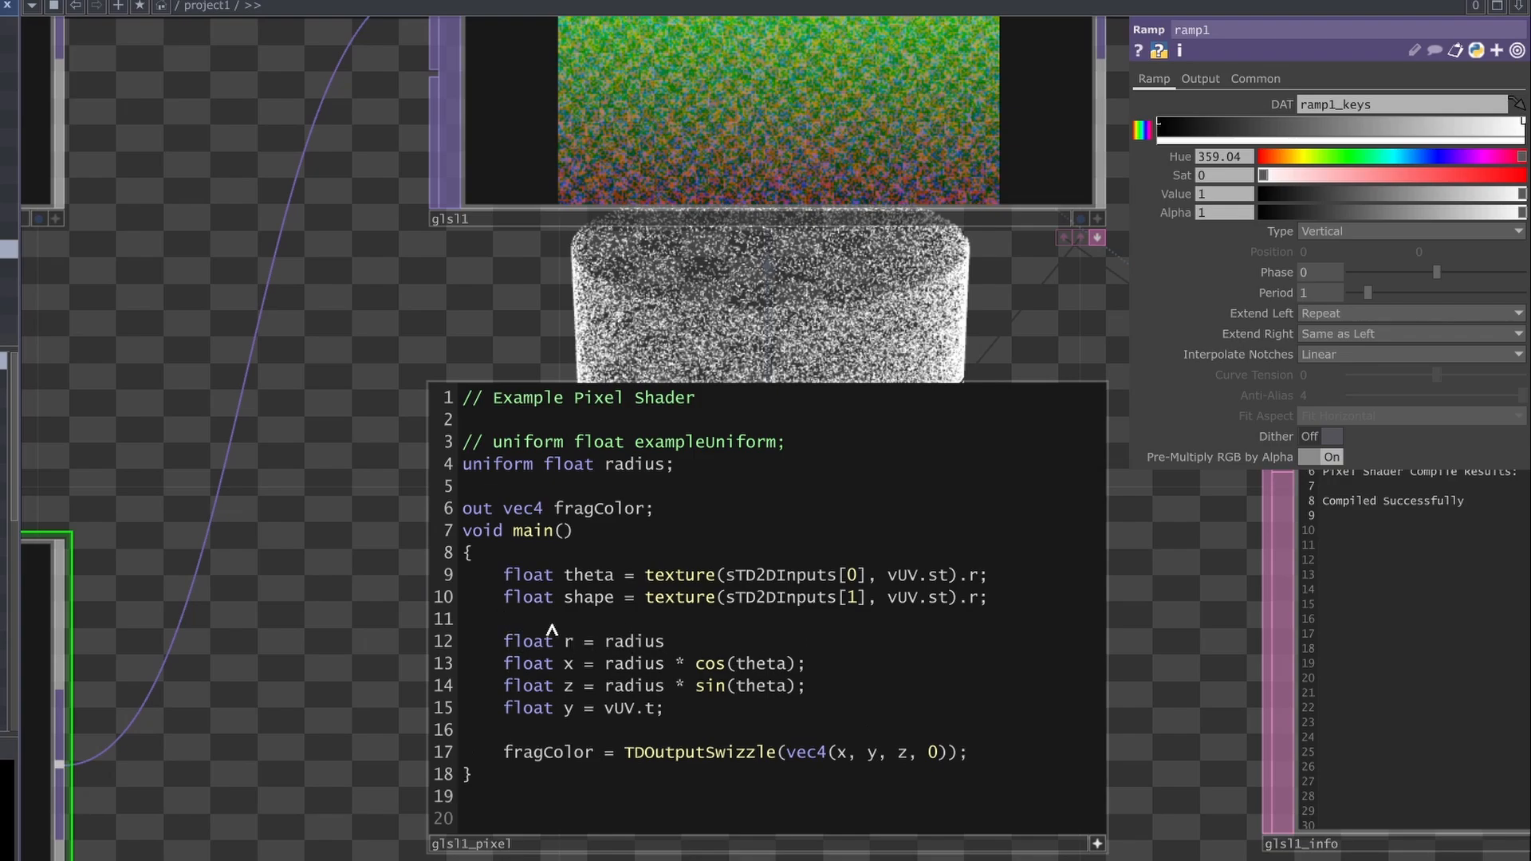
pyautogui.write('* shape')
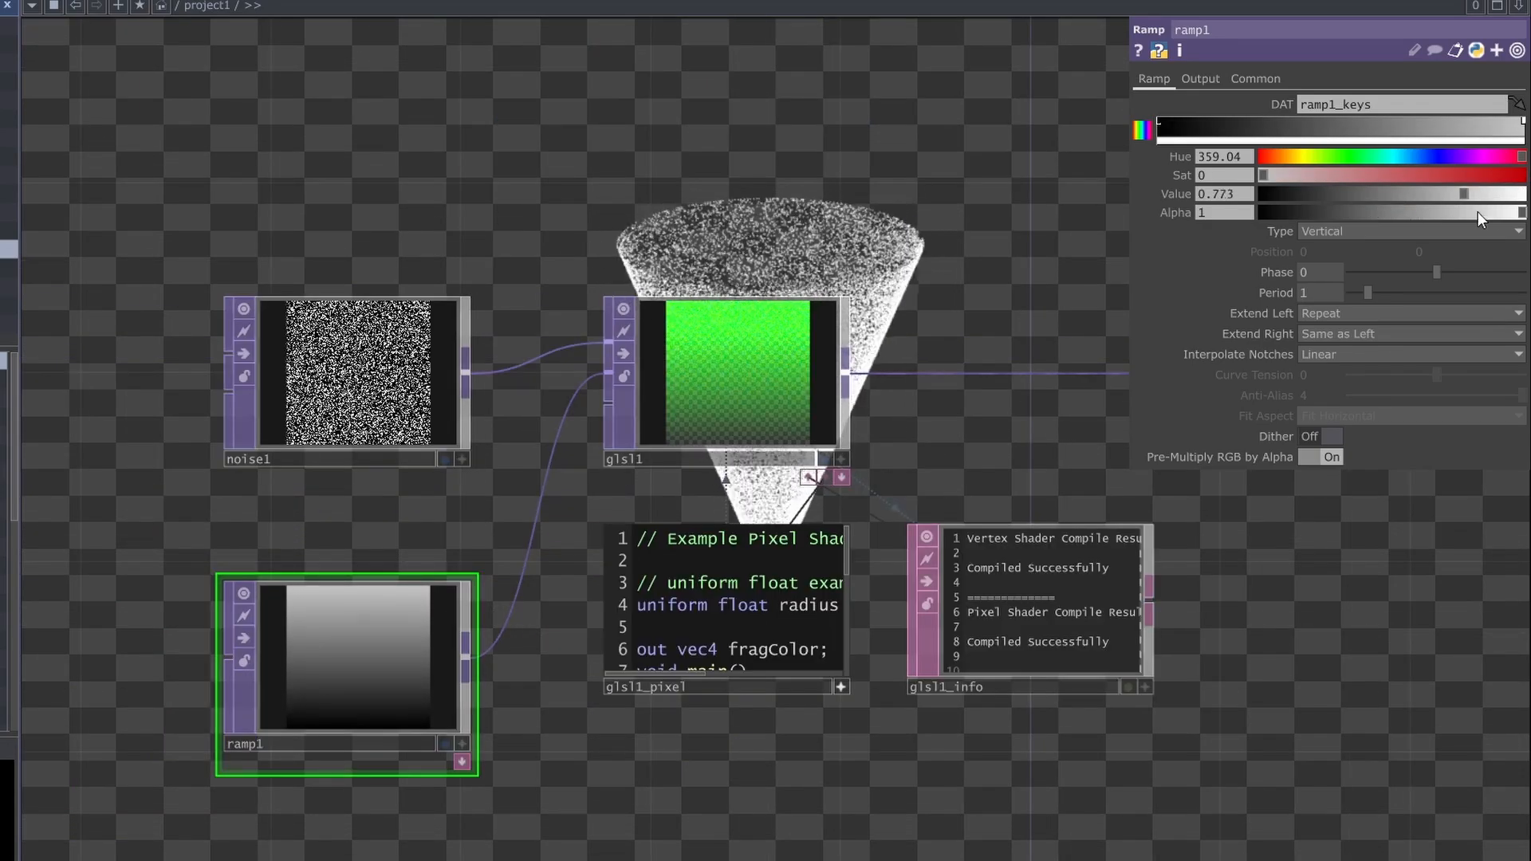
# - Lower two ramp keys, switch to Hermite interpolation, and adjust curve tension
pyautogui.moveTo(1480, 212); pyautogui.dragTo(1426, 193)
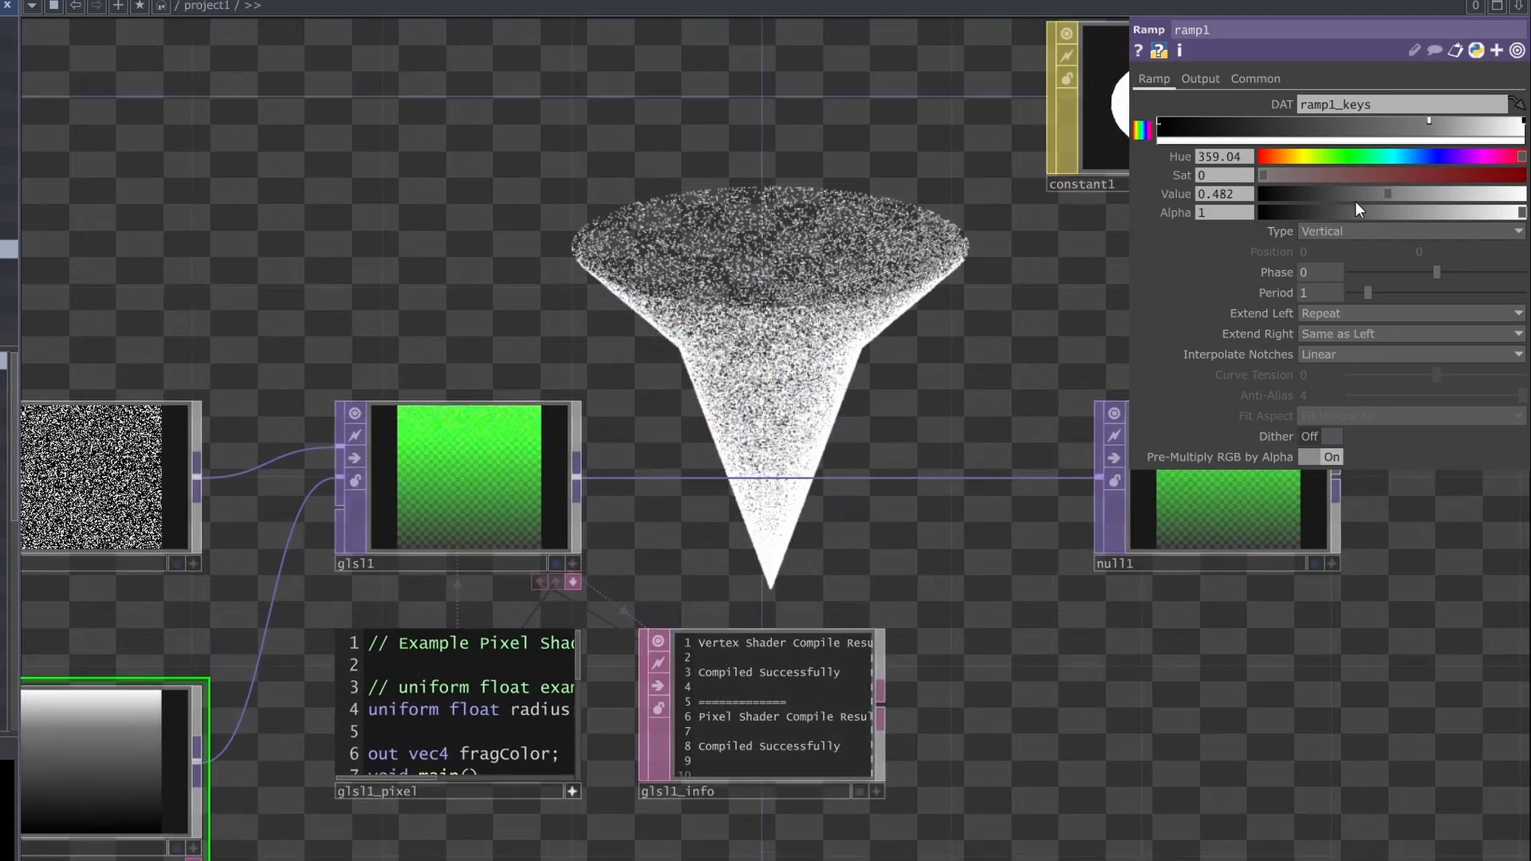
pyautogui.moveTo(1387, 193); pyautogui.dragTo(1293, 193)
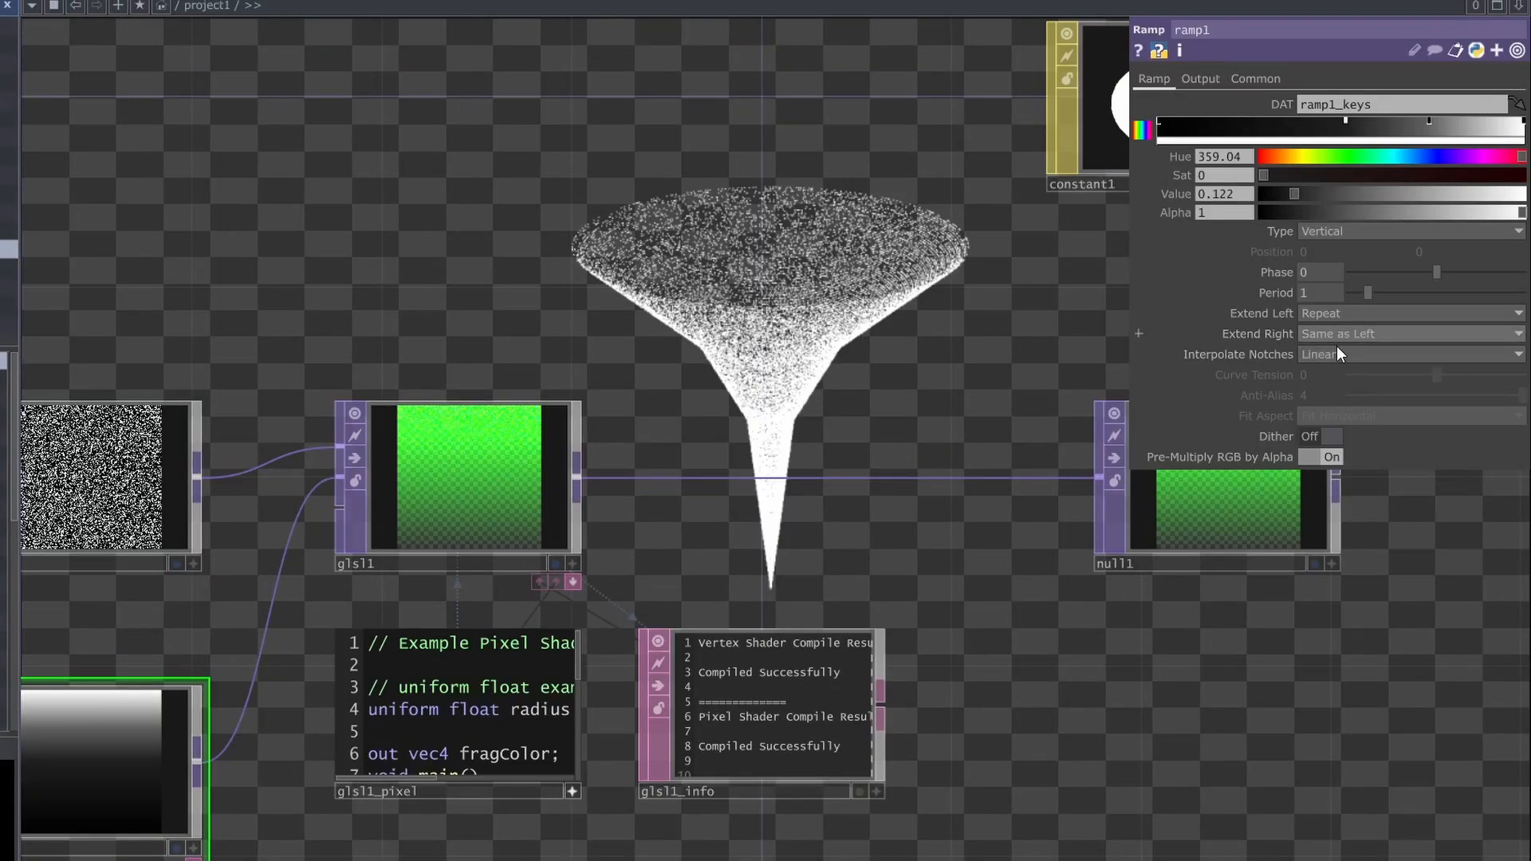
pyautogui.click(1406, 354)
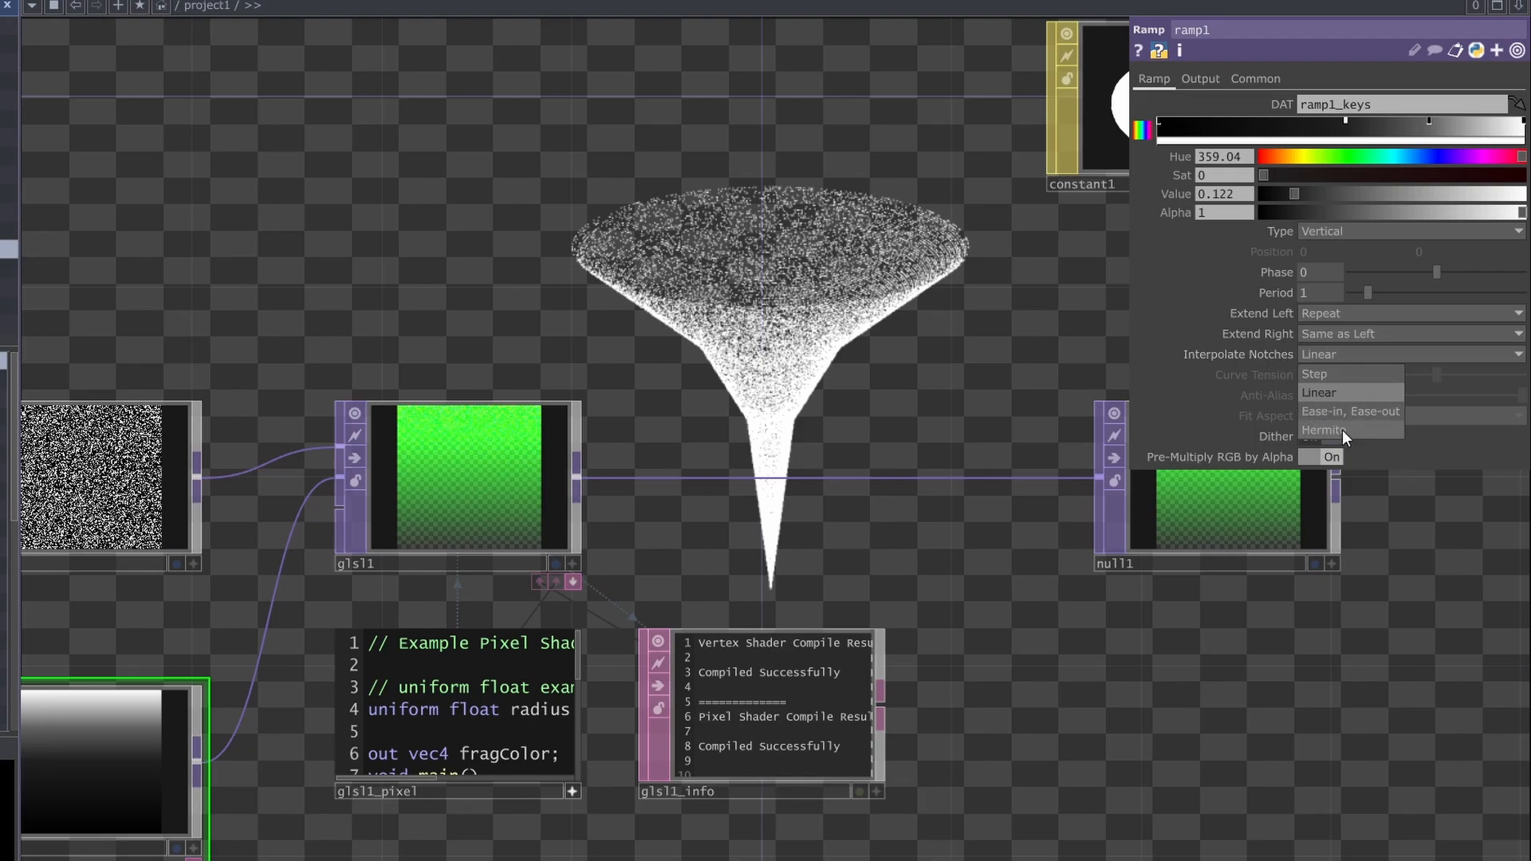
pyautogui.click(1324, 430)
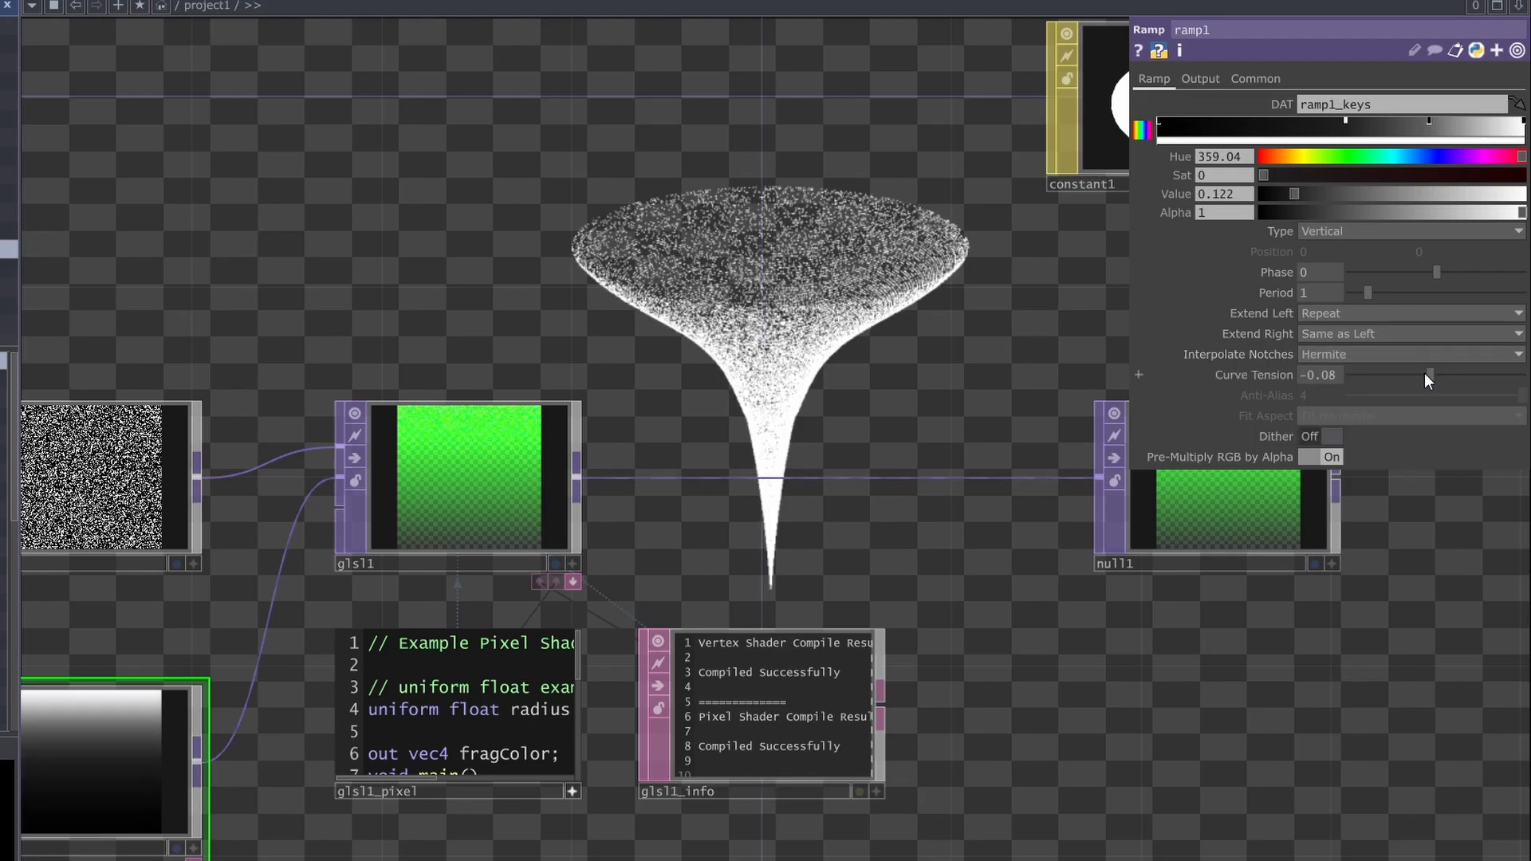
pyautogui.moveTo(1427, 374); pyautogui.dragTo(1443, 374)
pyautogui.write('uniform floa')
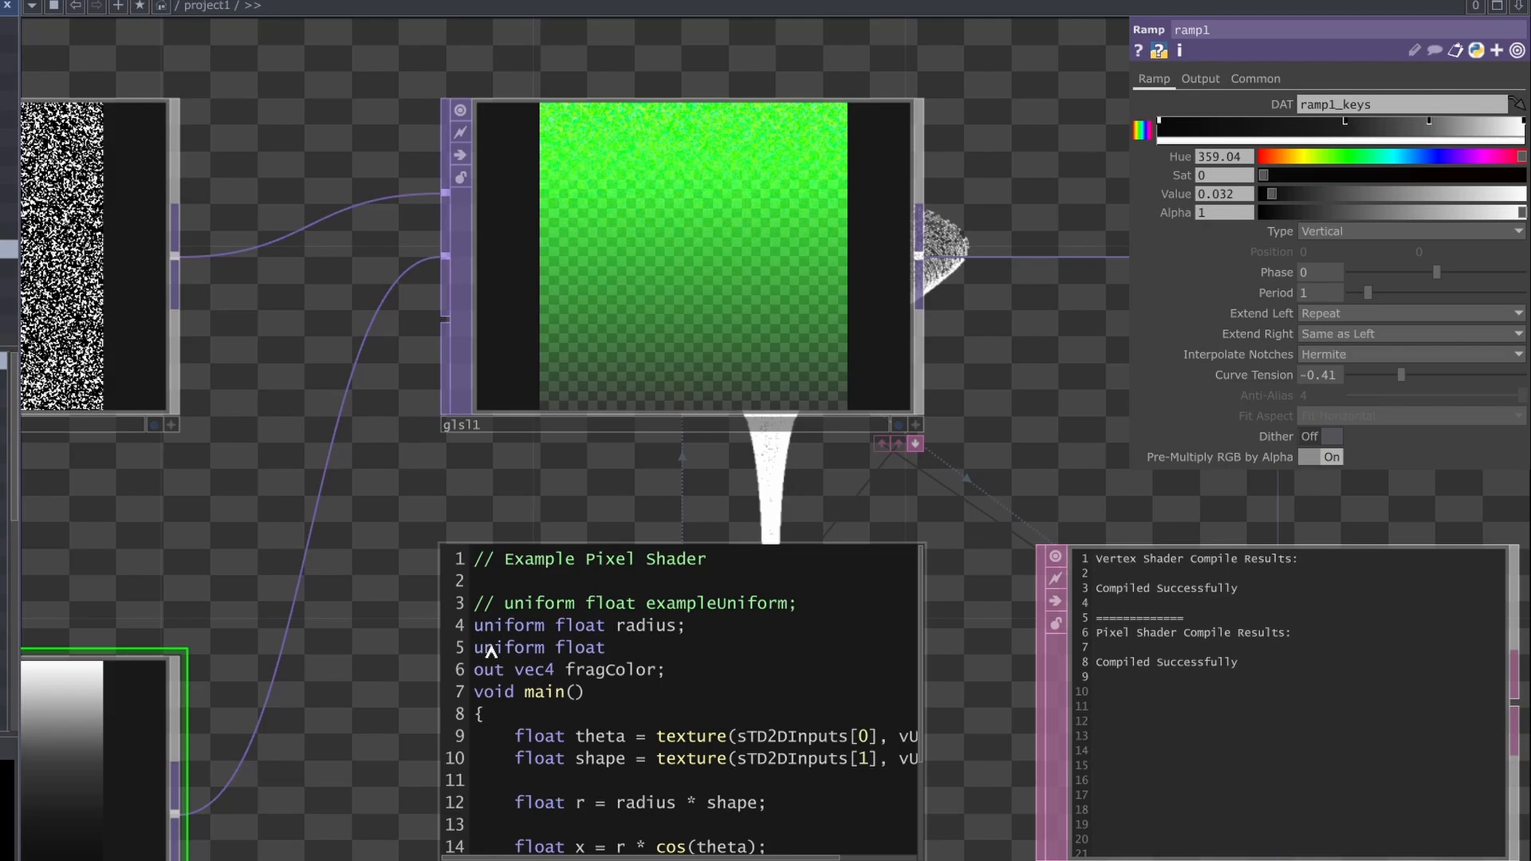
# - Declare uniform float time from absTime.seconds and add it to theta
pyautogui.write('time;')
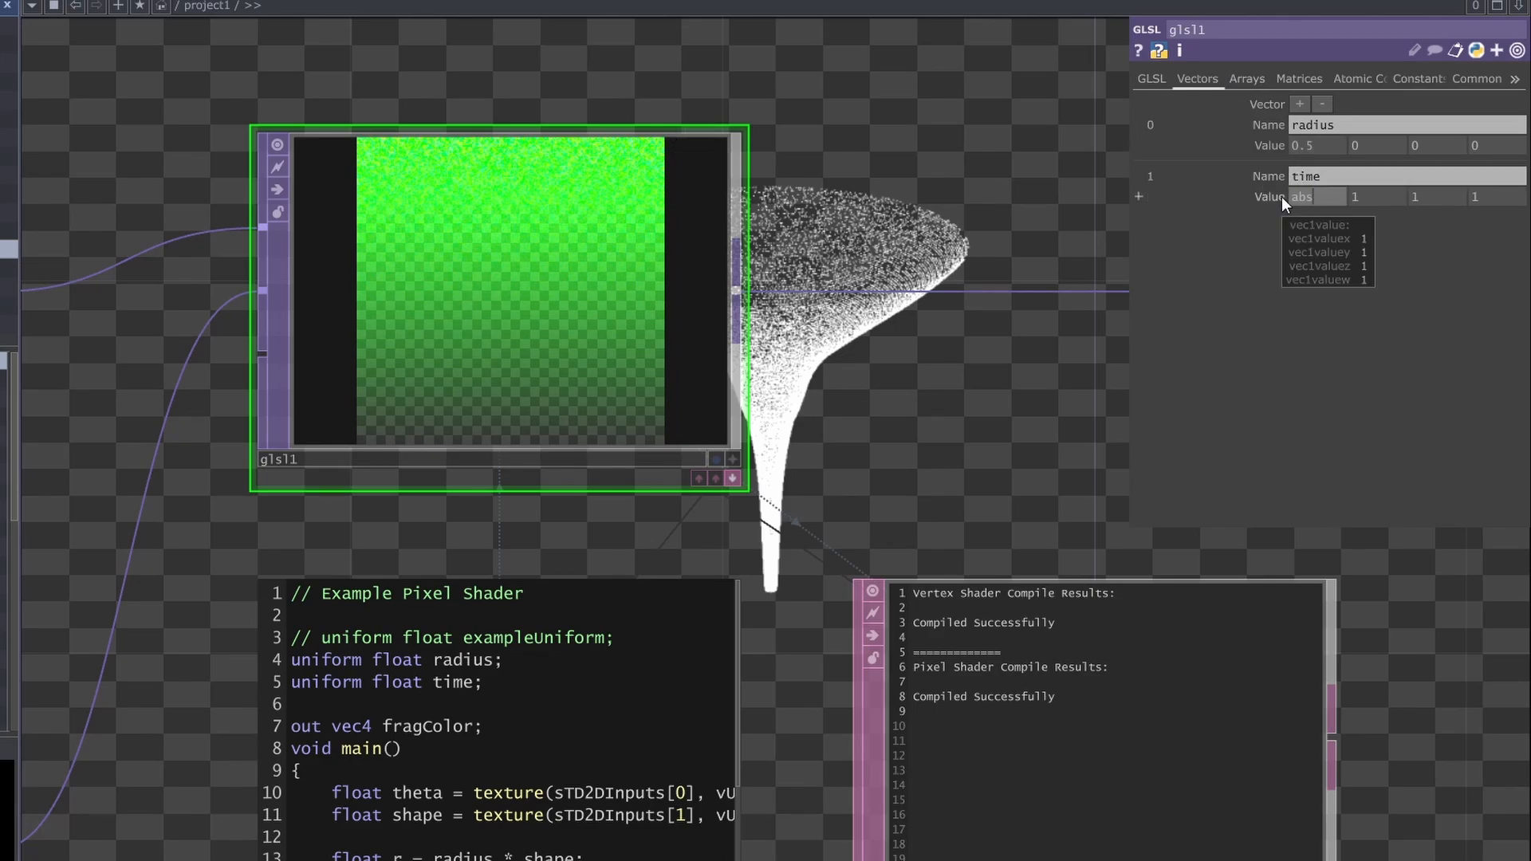
pyautogui.write('seconds*')
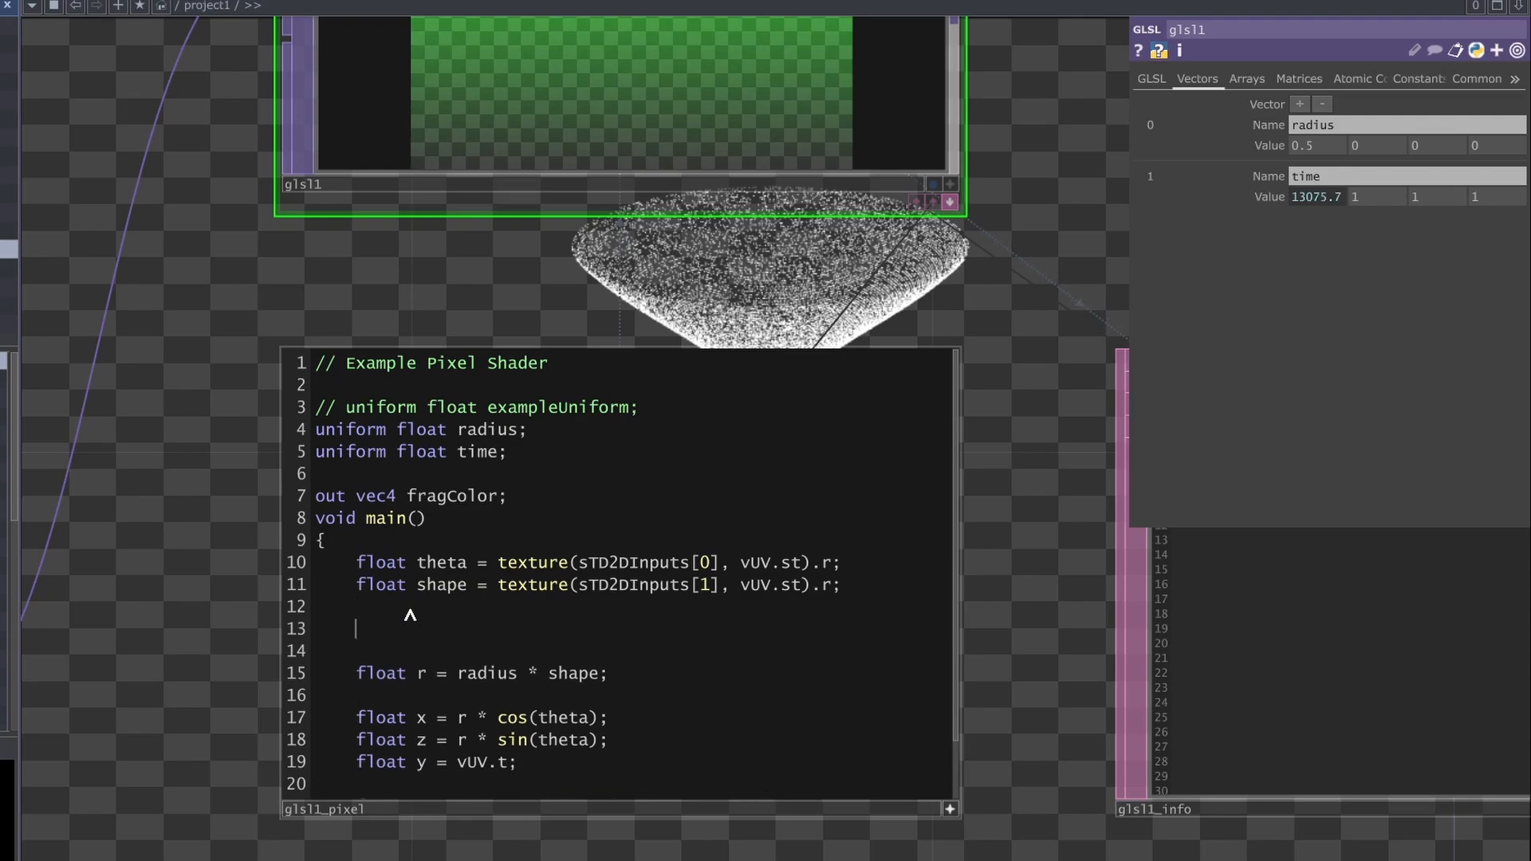
pyautogui.write('theta += time;')
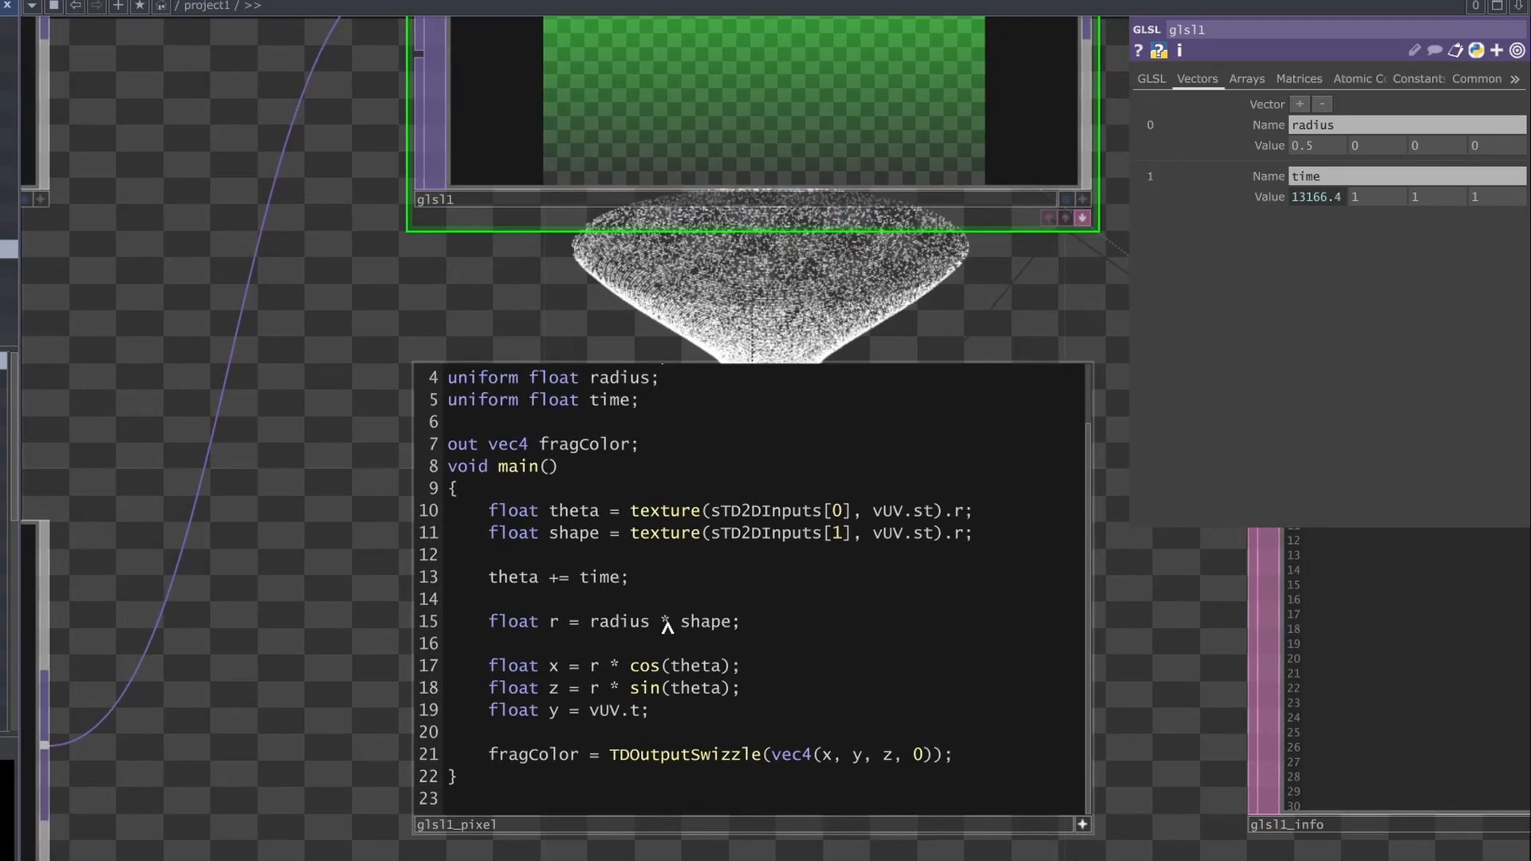
pyautogui.write('* sha')
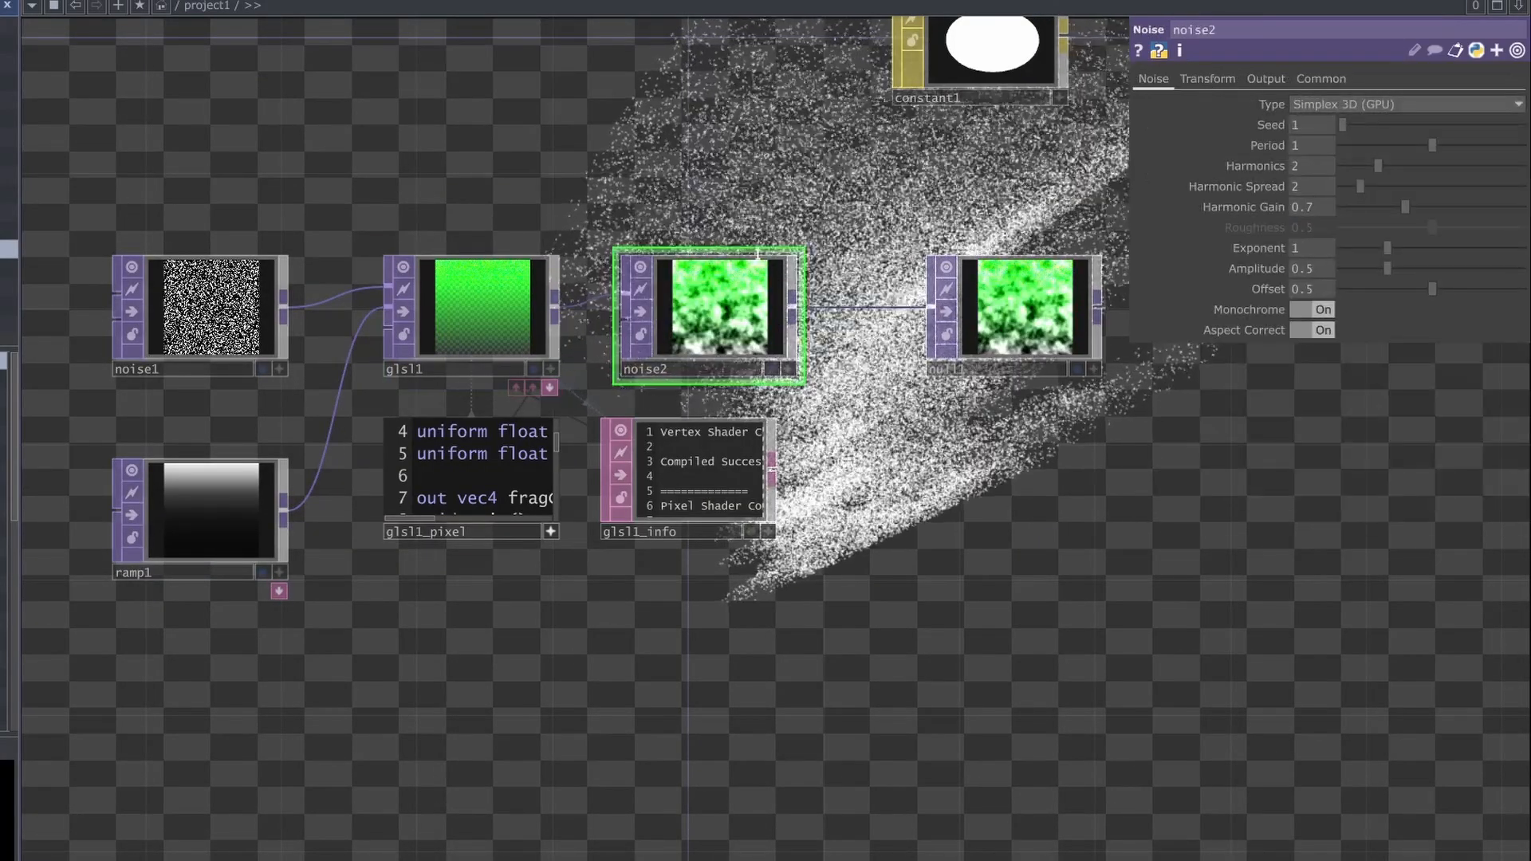
# - Adjust noise2's Noise page sliders, settling amplitude at 0.02 for a clean funnel
pyautogui.click(1323, 310)
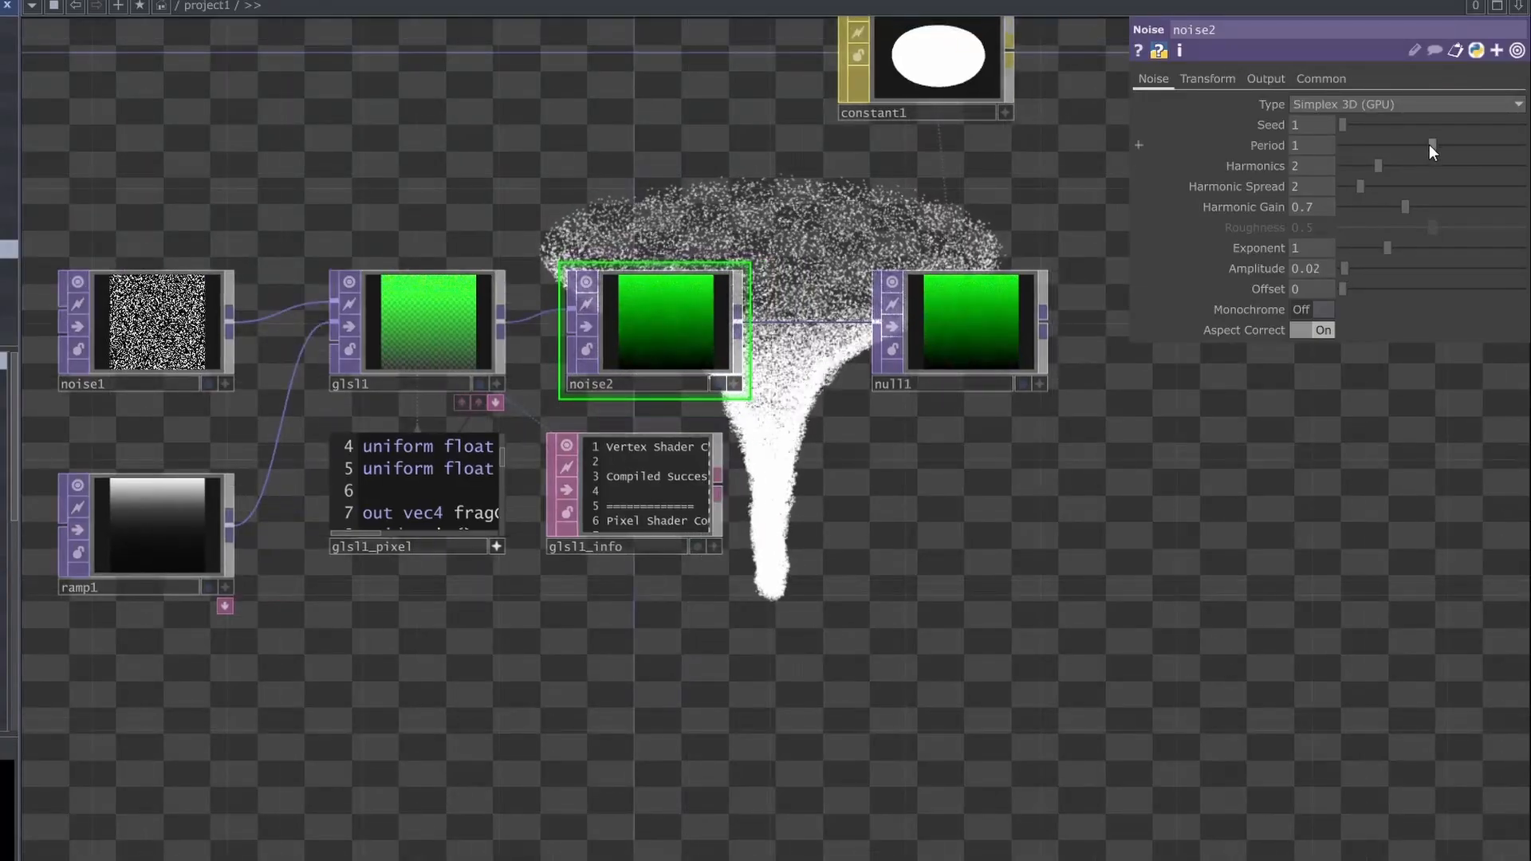
pyautogui.moveTo(1430, 145); pyautogui.dragTo(1343, 145)
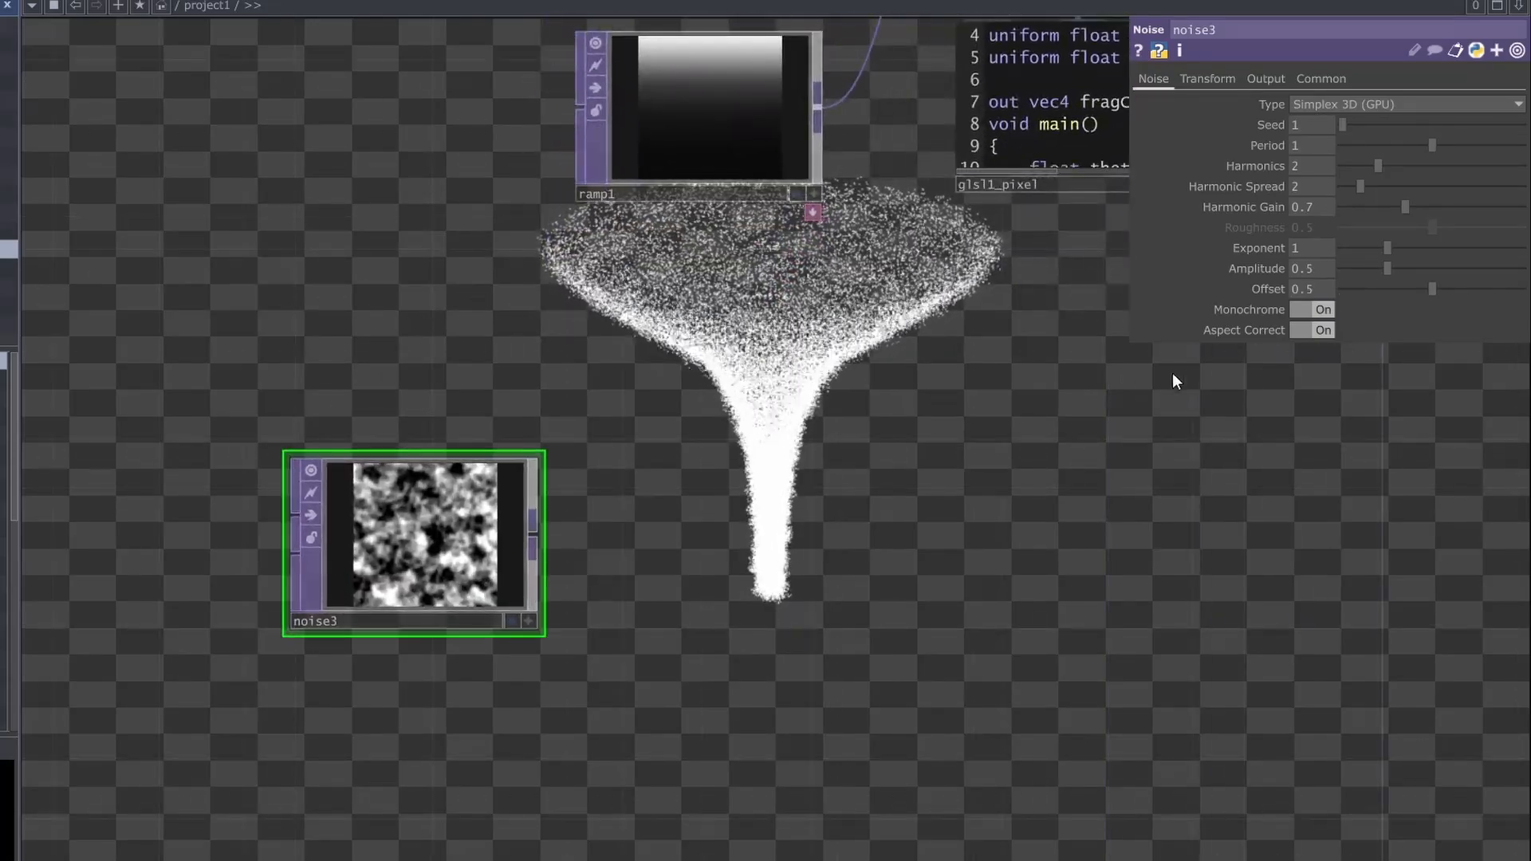
# - Make noise3 colour with offset 0 and 1x256 resolution, and set amplitude to 0.5
pyautogui.click(1313, 310)
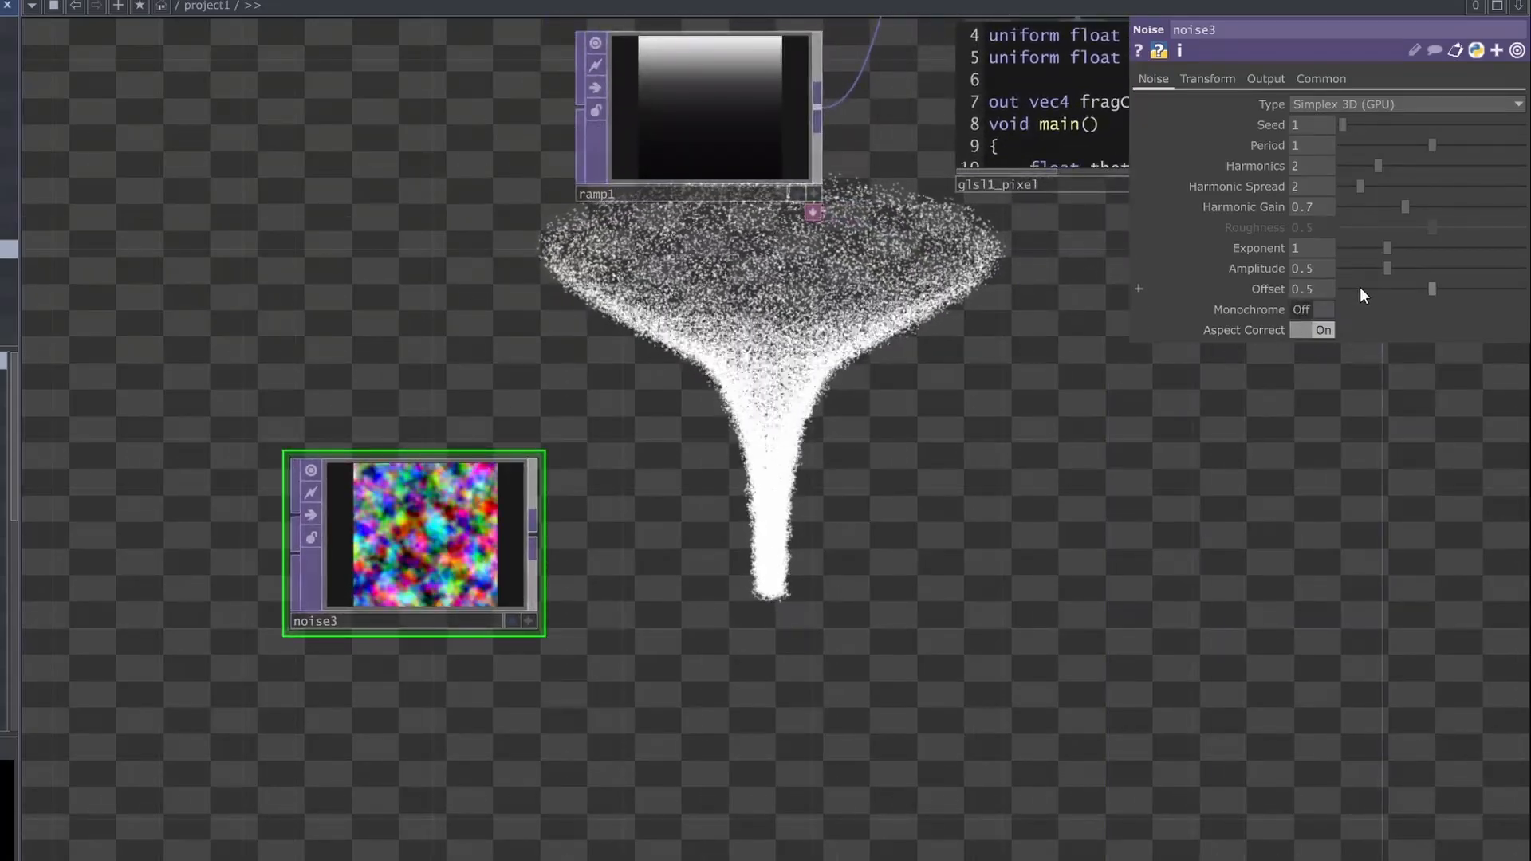
pyautogui.moveTo(1432, 289); pyautogui.dragTo(1343, 289)
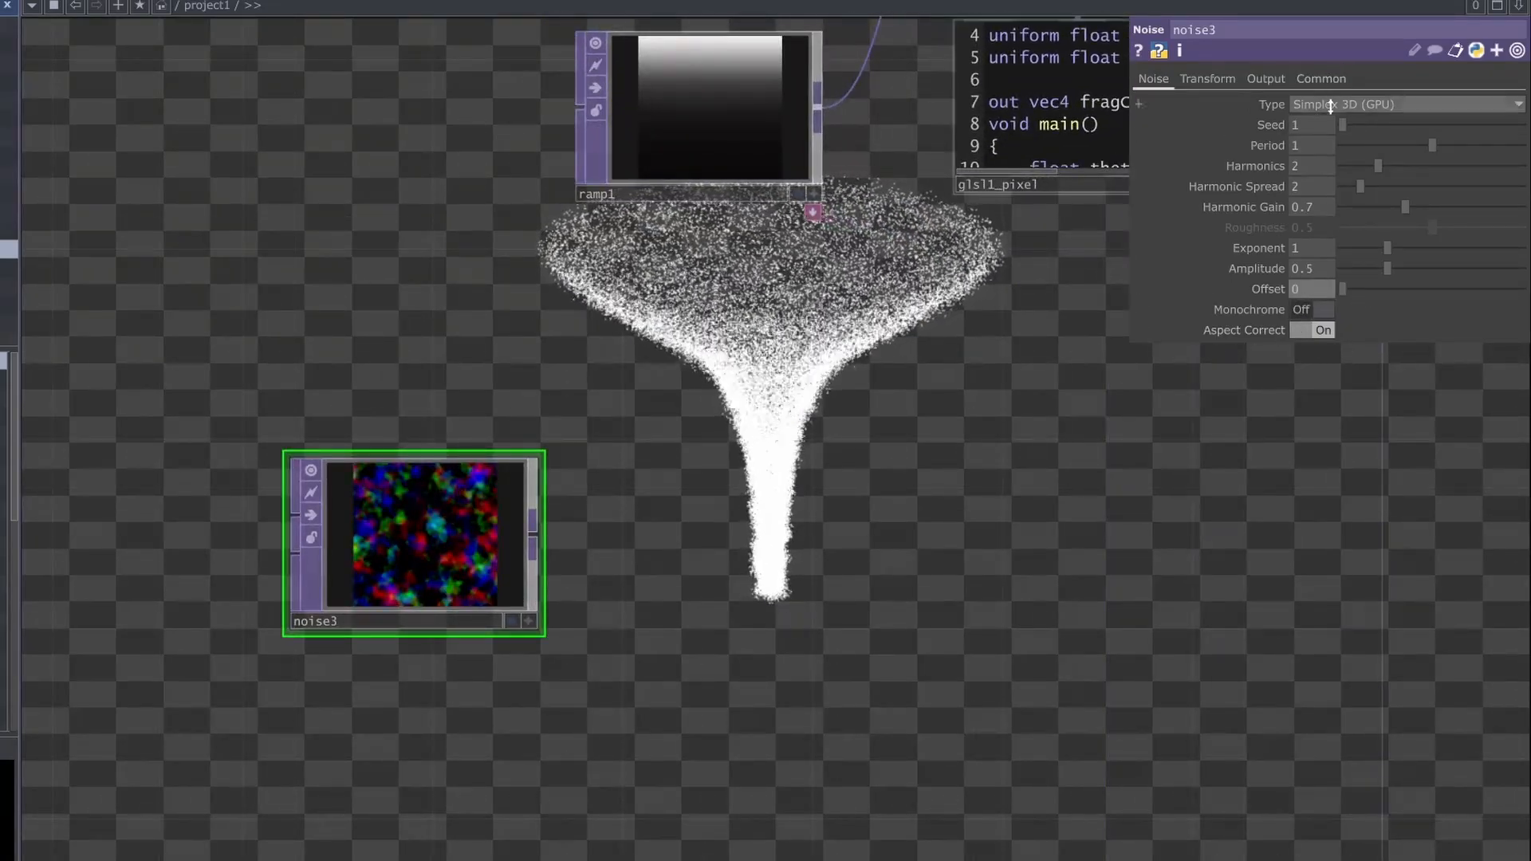
pyautogui.click(1321, 78)
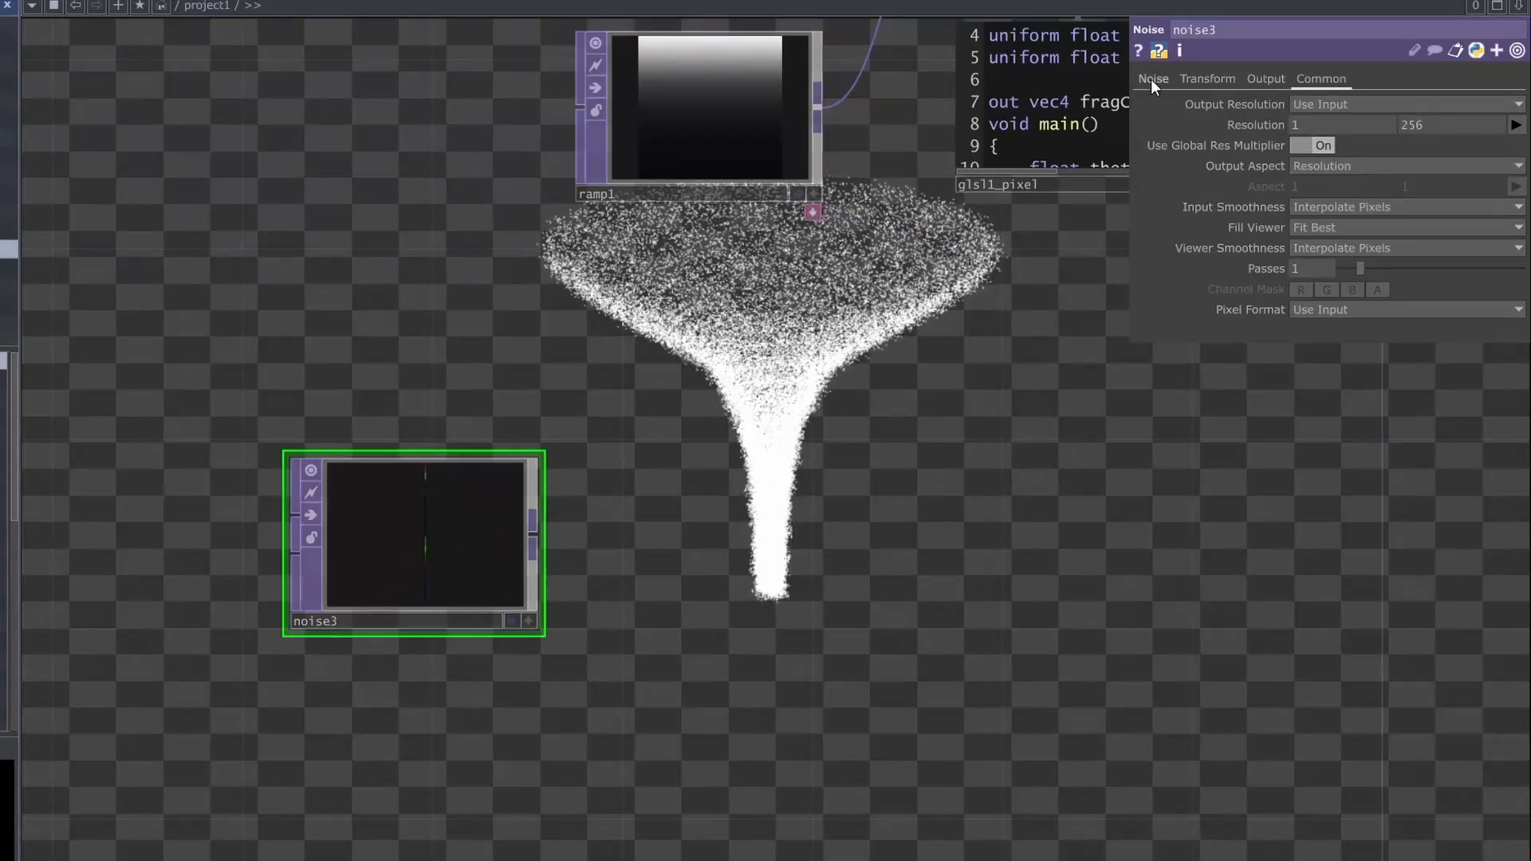
pyautogui.click(1153, 79)
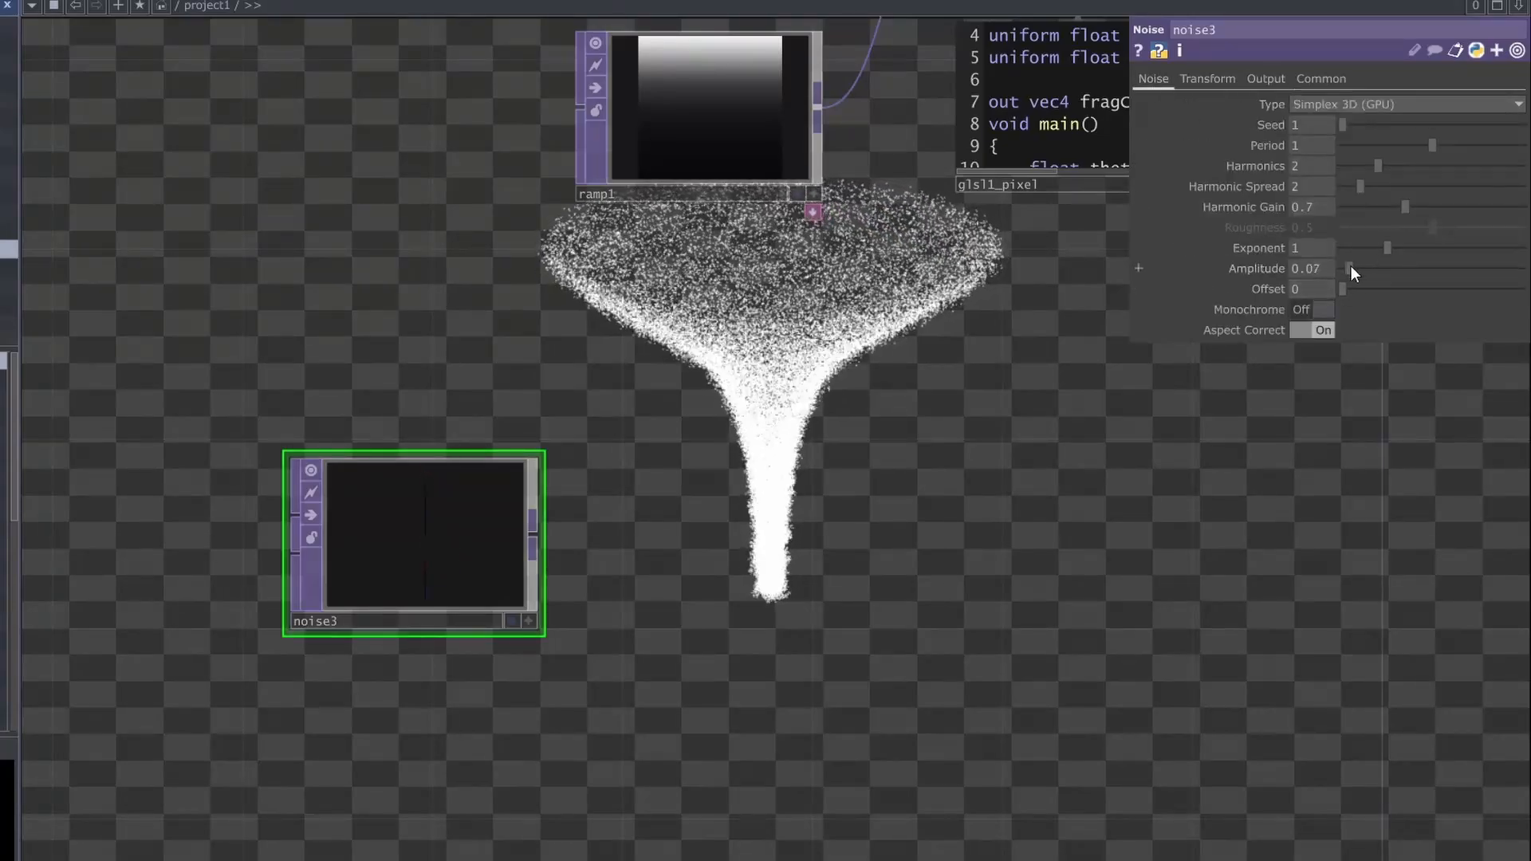
pyautogui.moveTo(1378, 268); pyautogui.dragTo(1426, 269)
pyautogui.write('f')
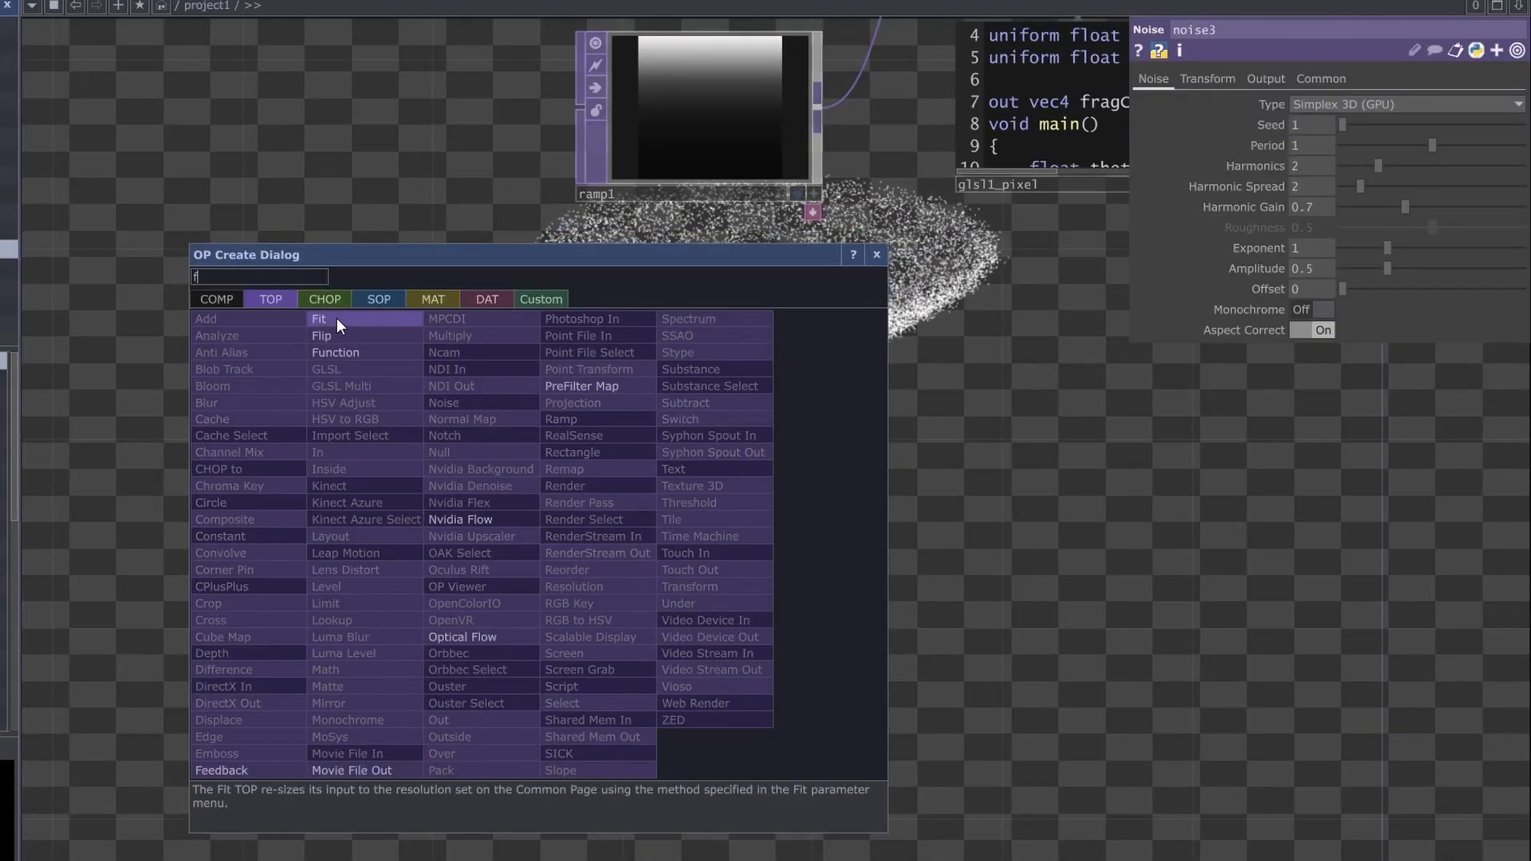
# - Insert a Fit TOP after noise3 at 256x256 with Nearest Pixel input smoothness
pyautogui.click(318, 318)
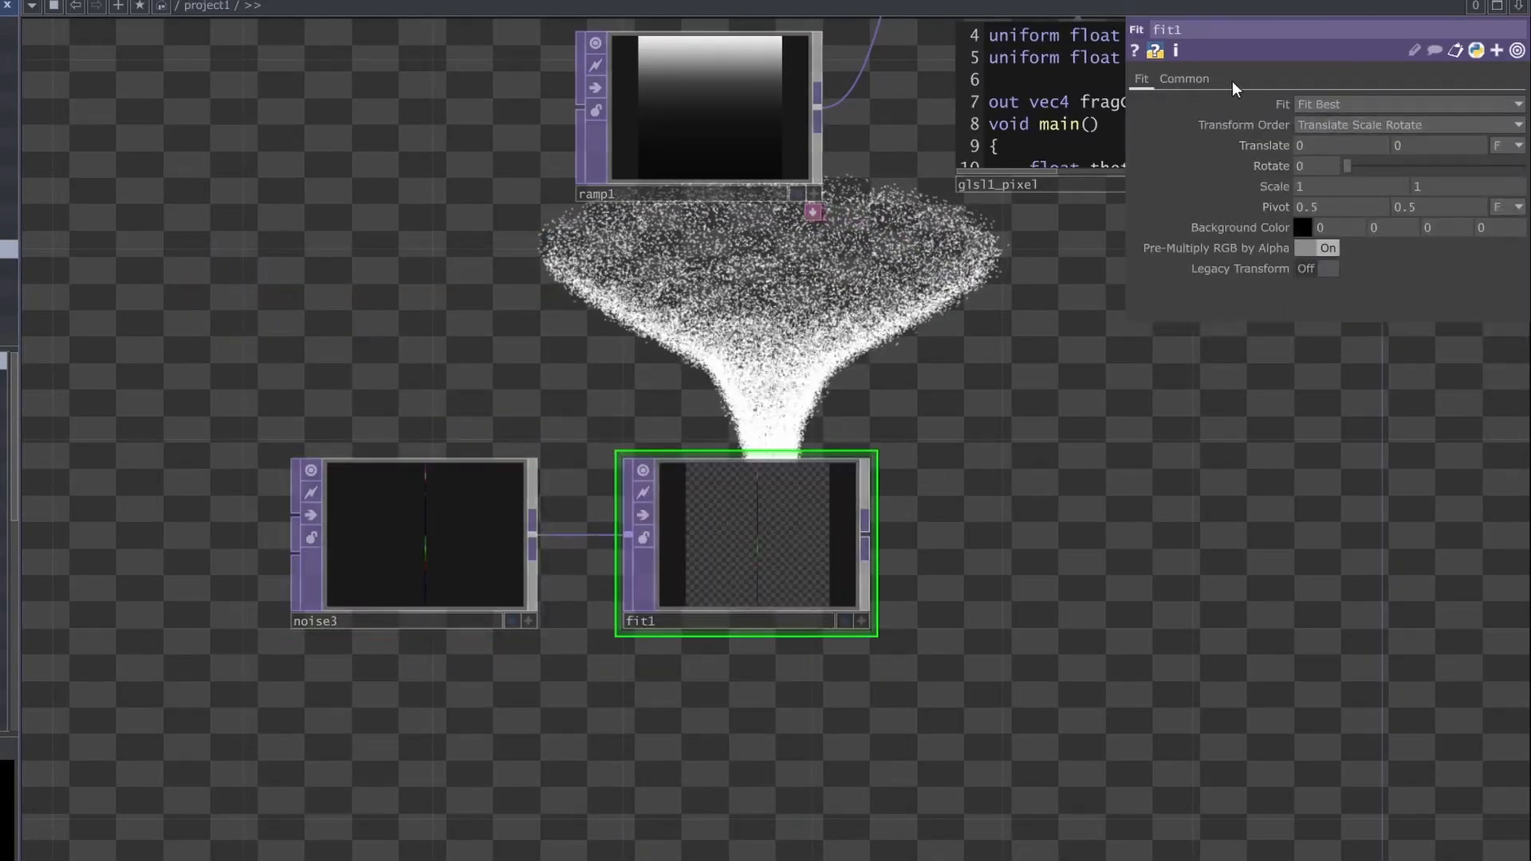
pyautogui.click(1183, 78)
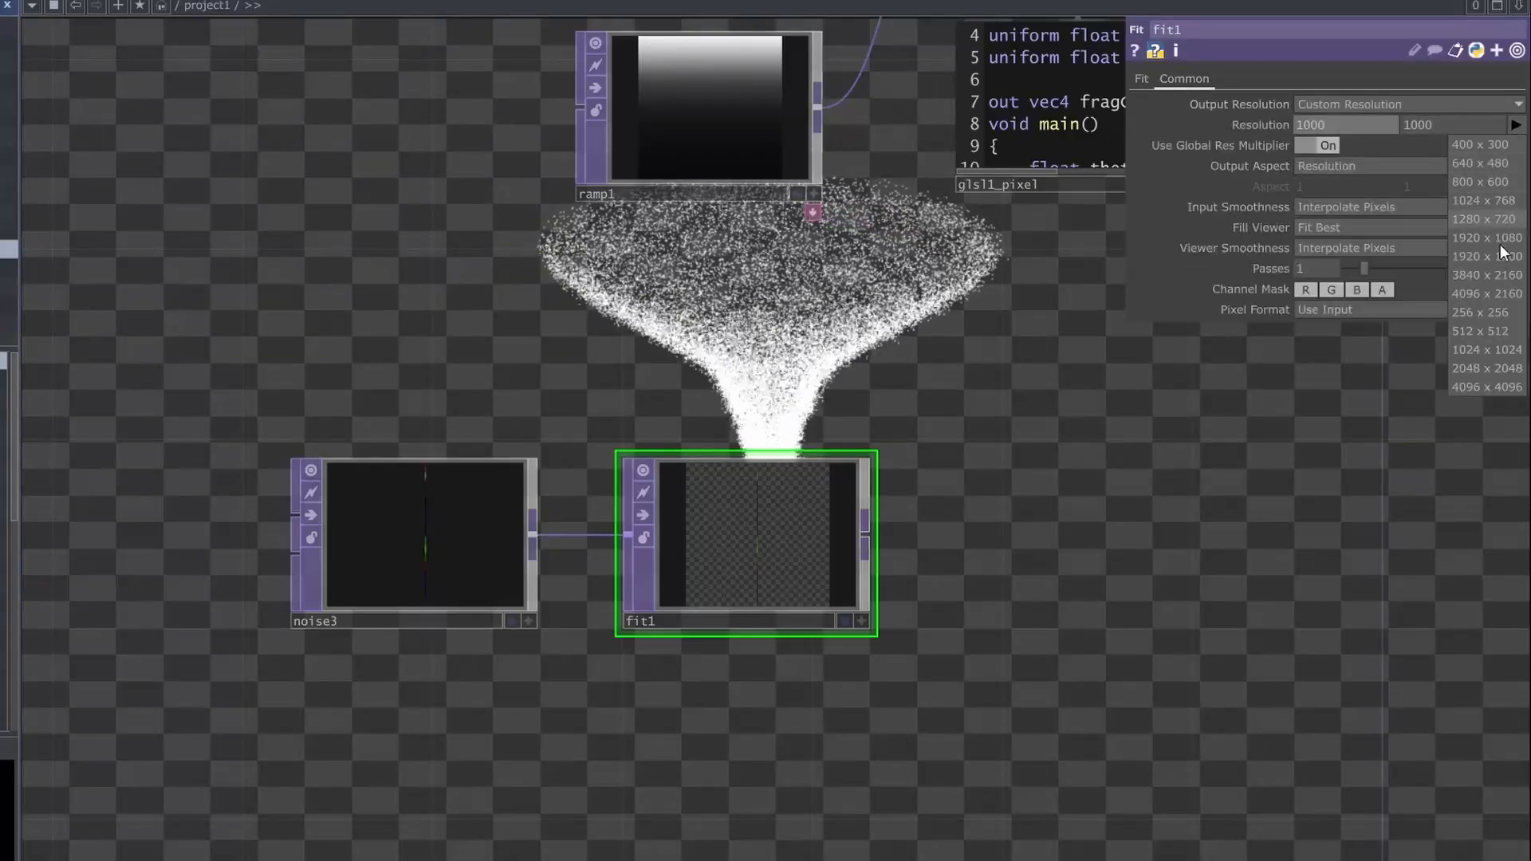
pyautogui.click(1480, 311)
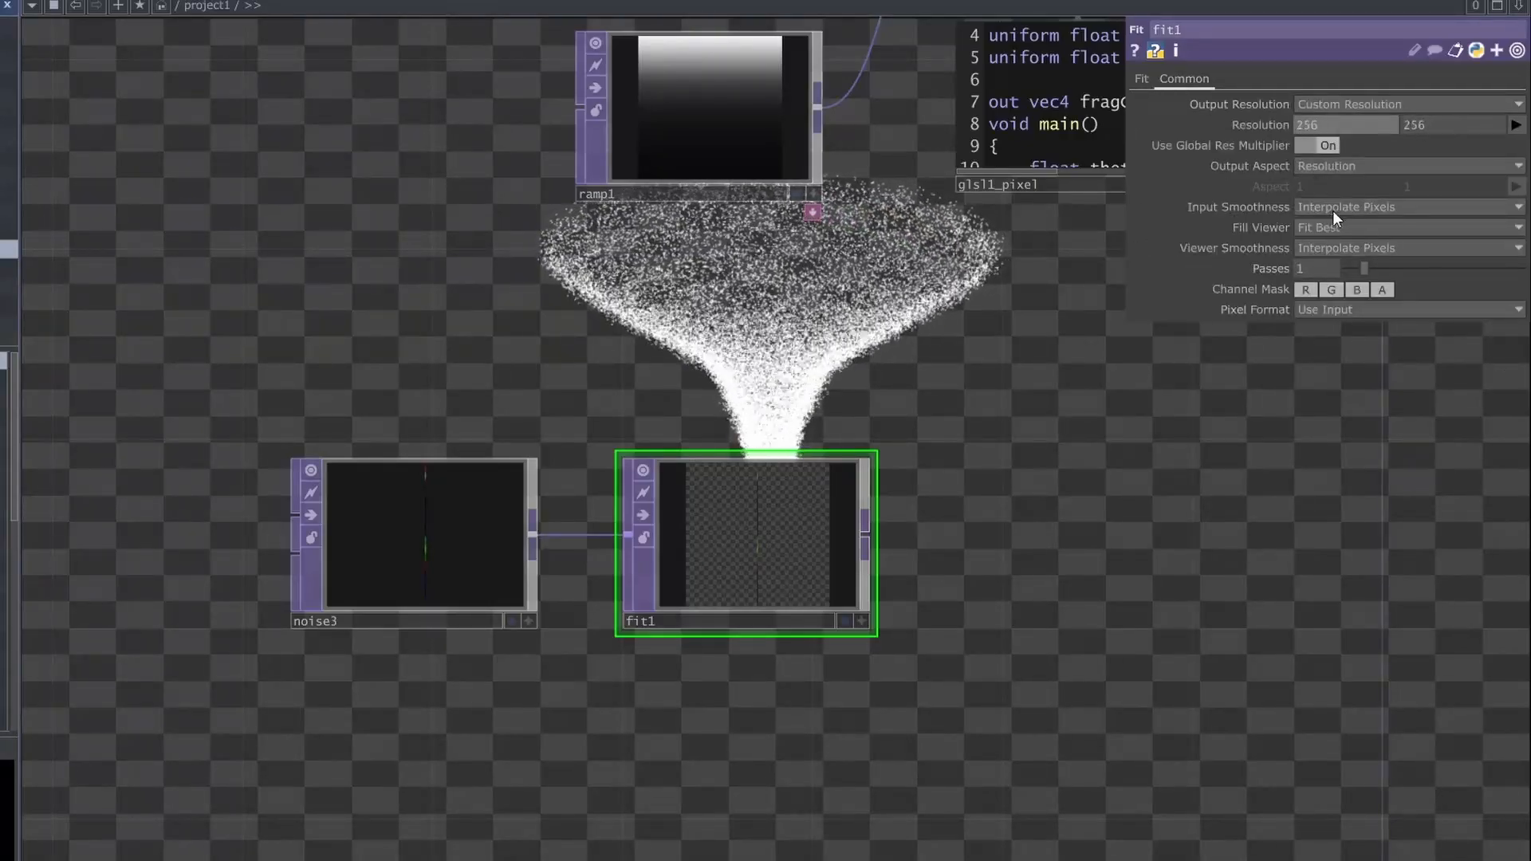
pyautogui.click(1406, 206)
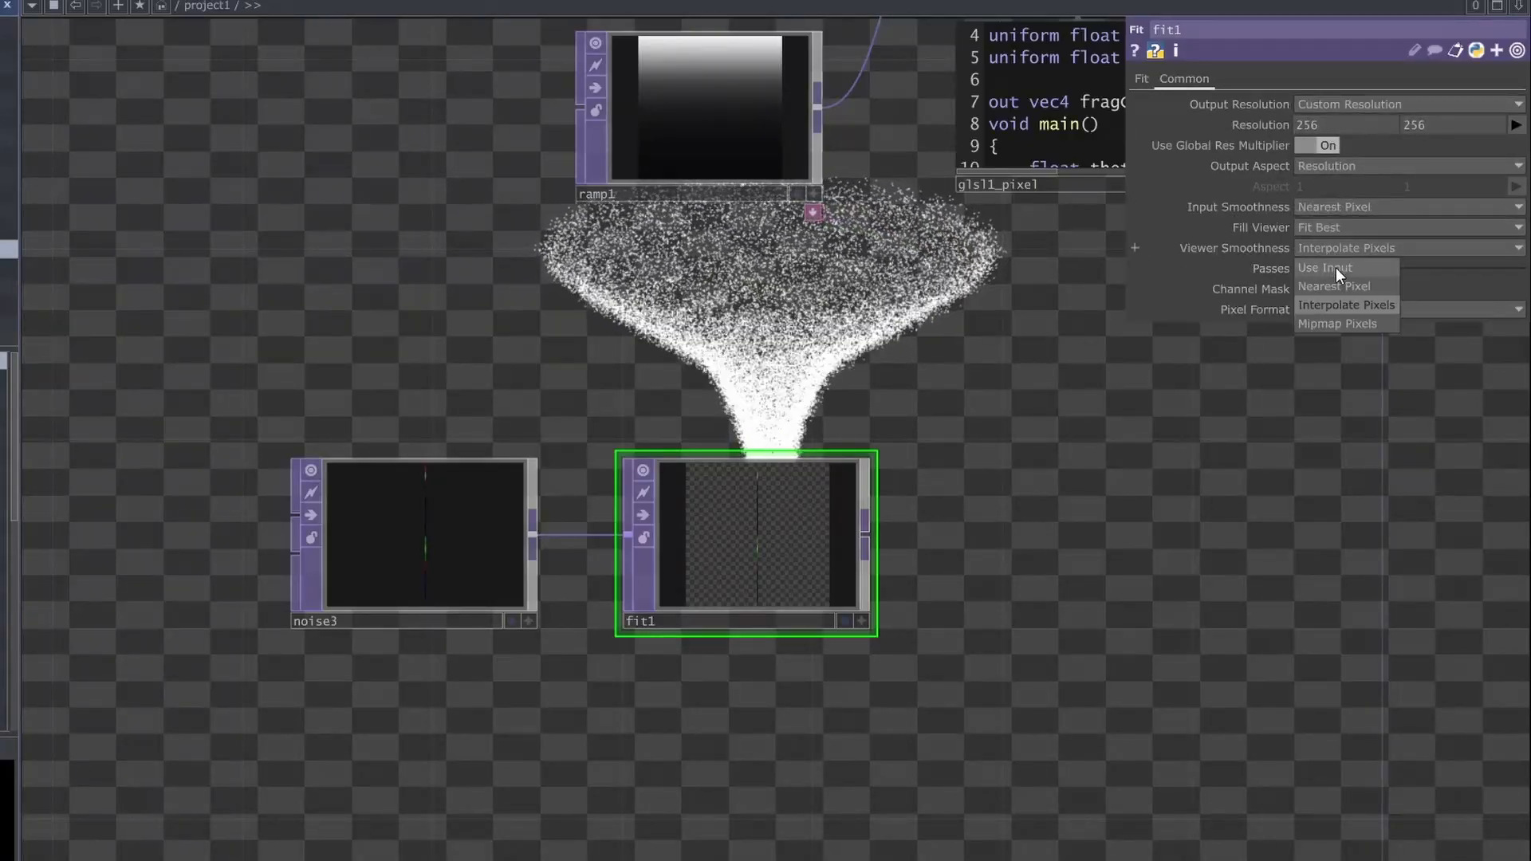
pyautogui.click(1139, 78)
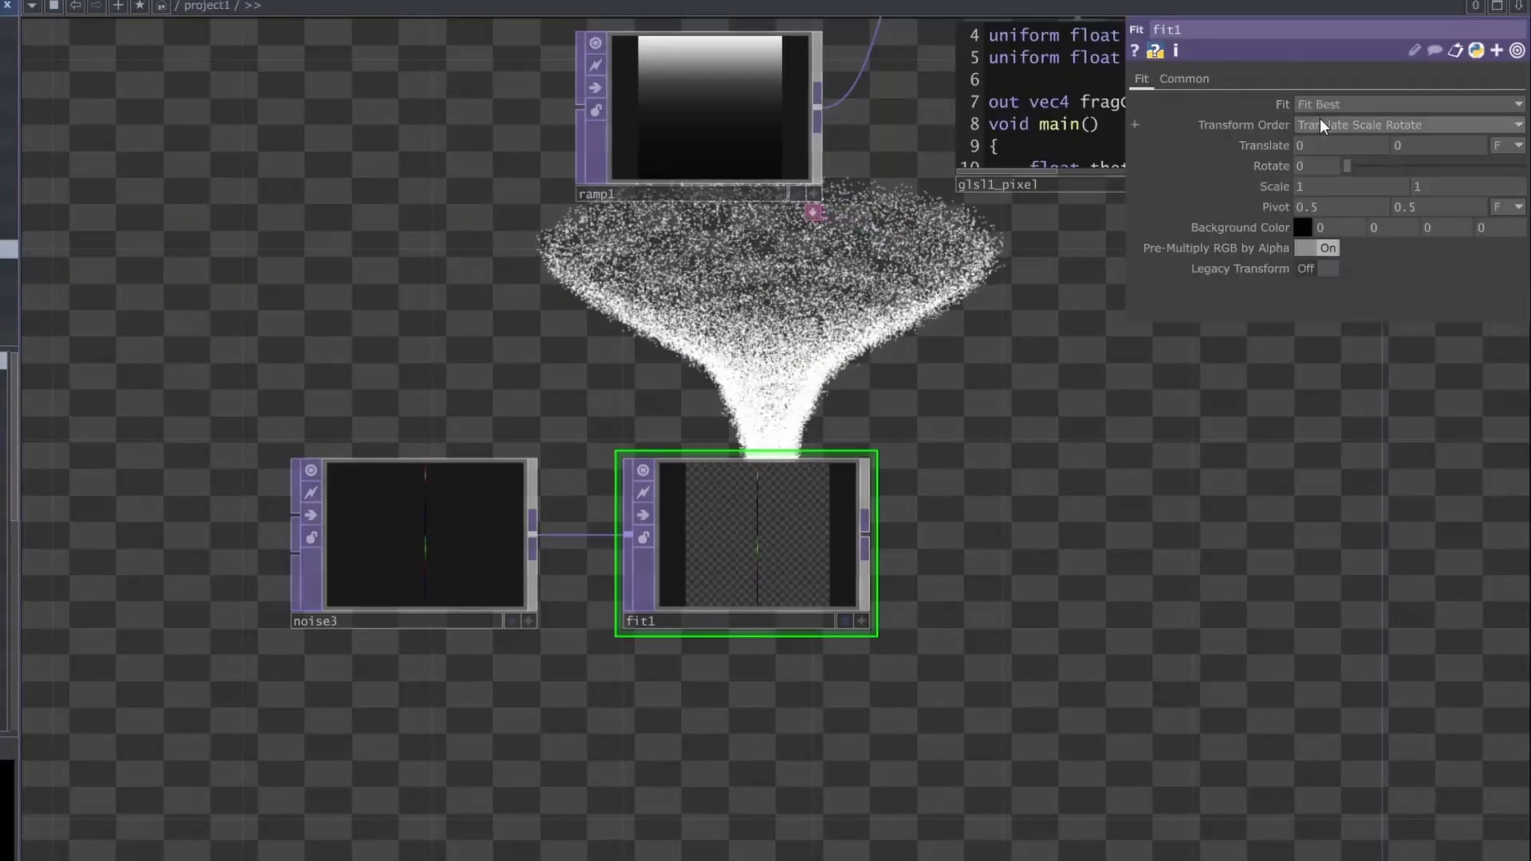
pyautogui.click(1406, 104)
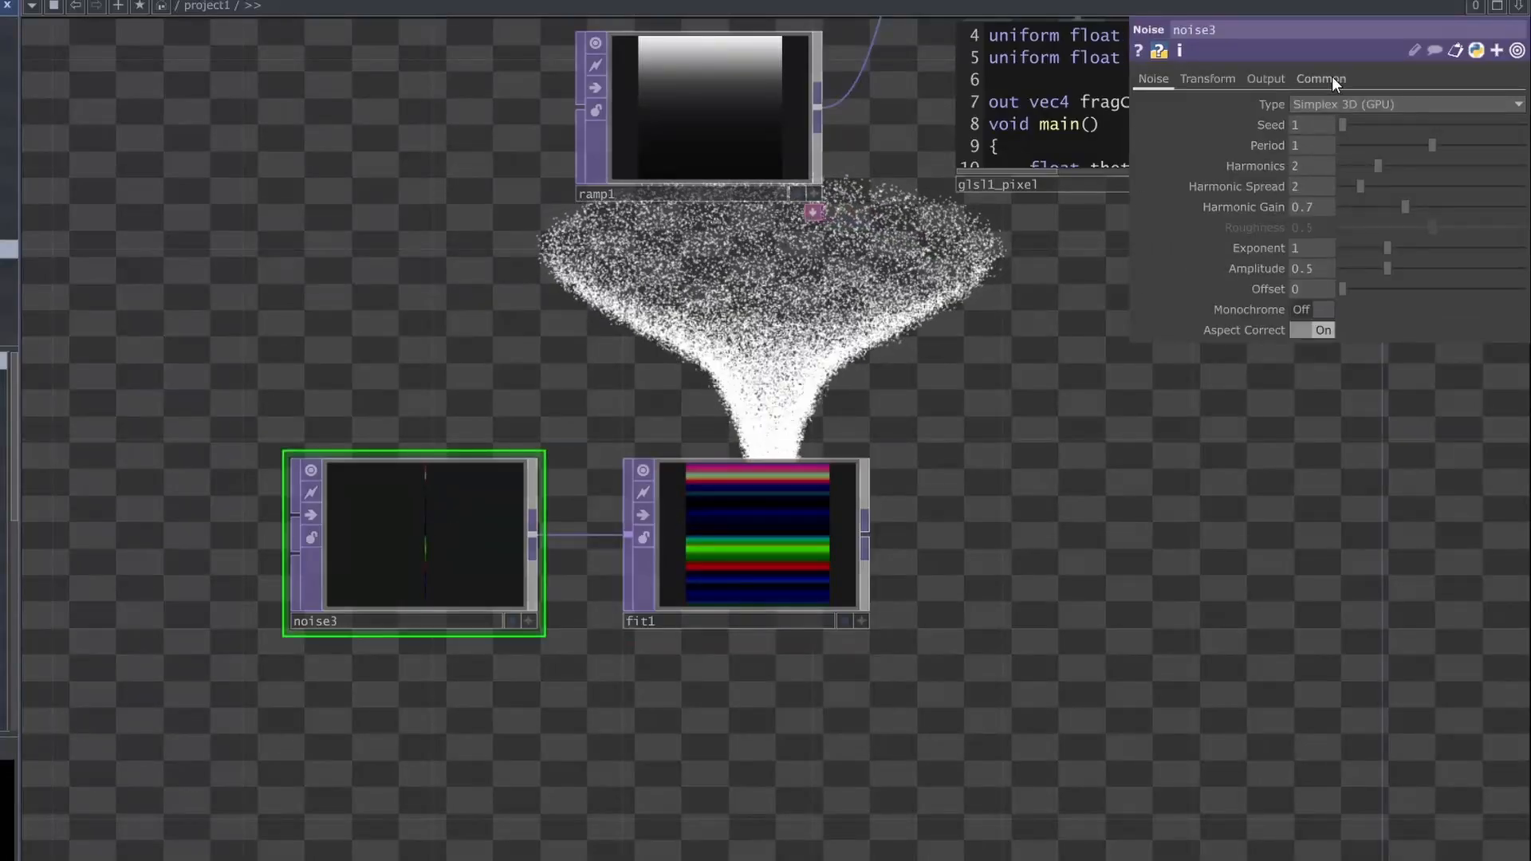
pyautogui.click(1321, 79)
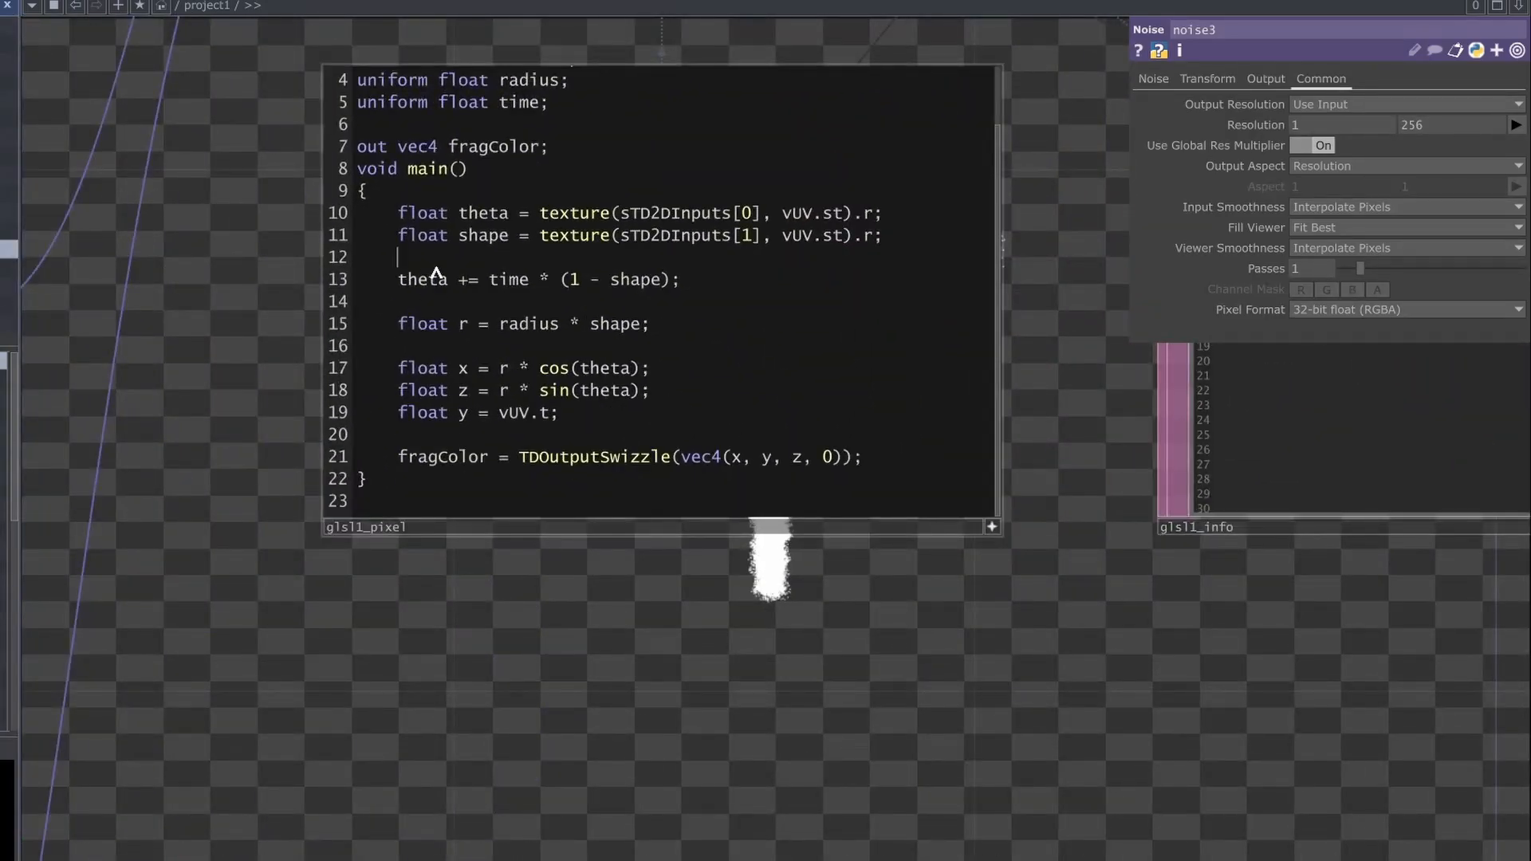
# - In glsl1_pixel, read vec2 offset from sTD2DInputs[2] and add it to x and z
pyautogui.write('vec2 offset')
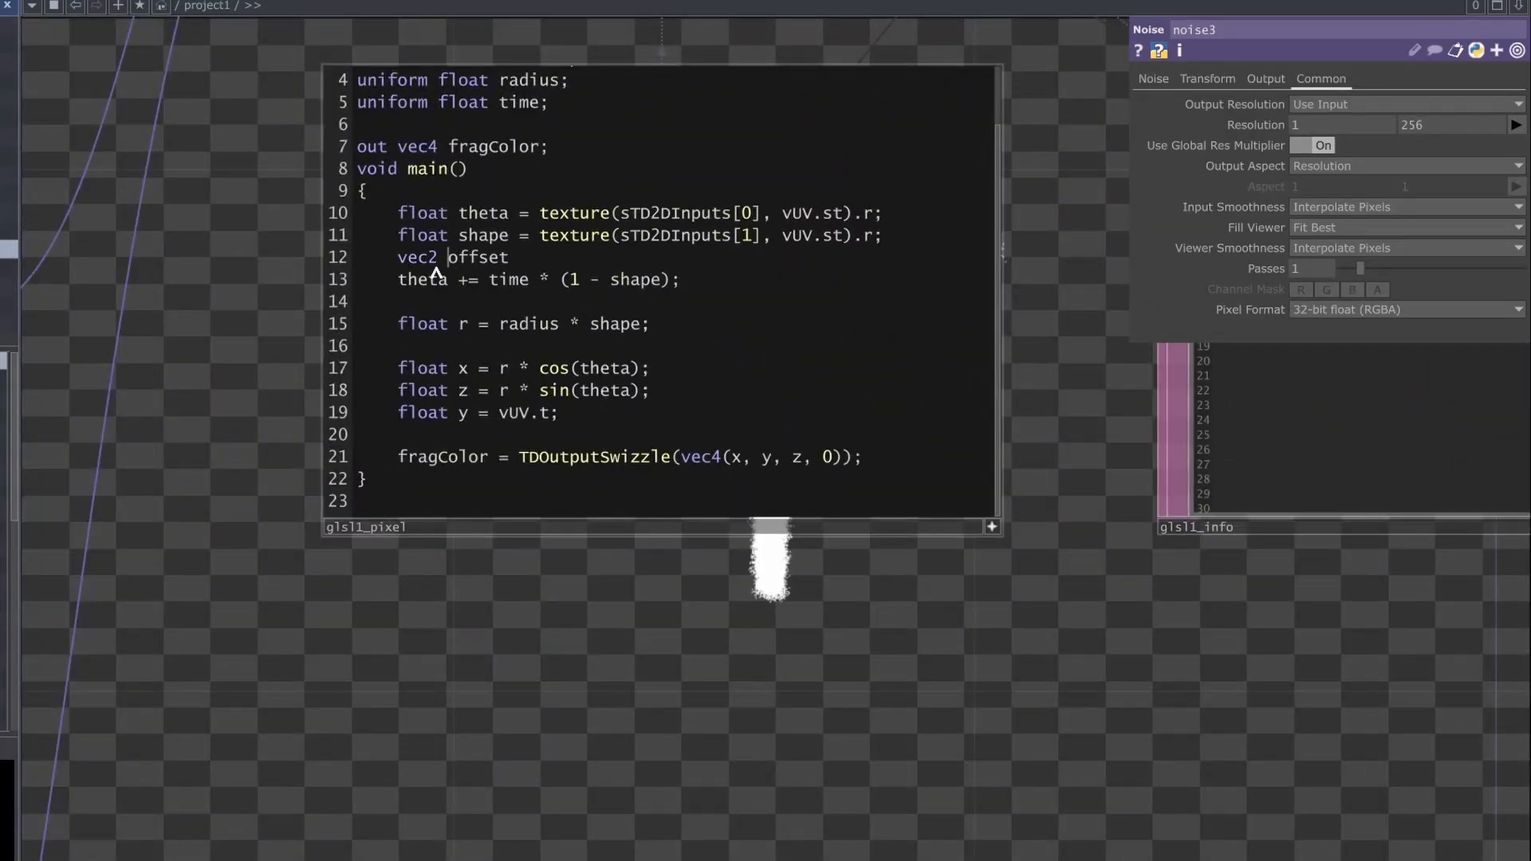
pyautogui.write('= texture(sTD2D')
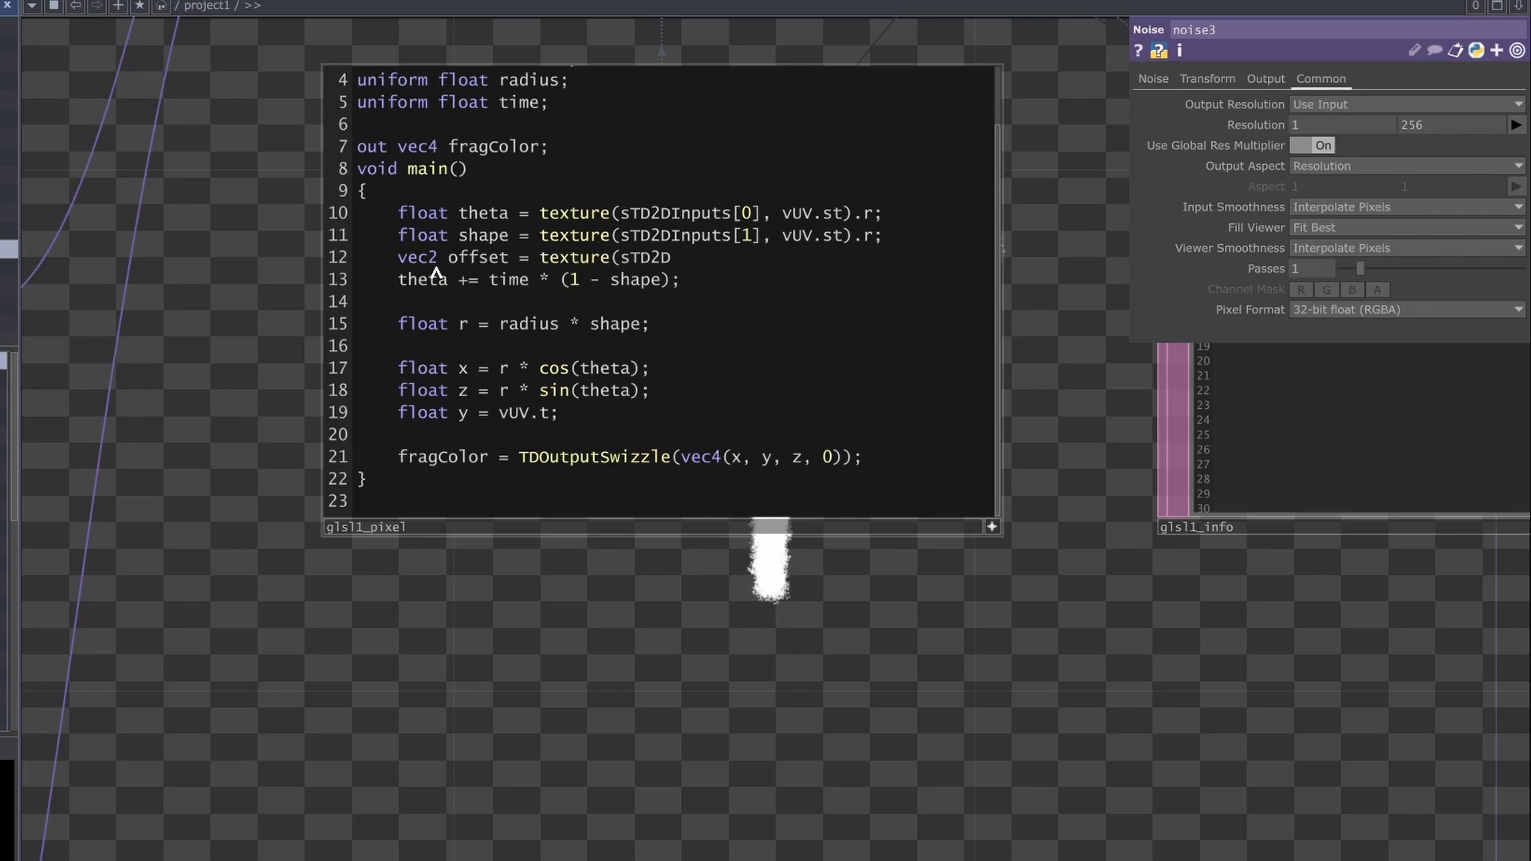
pyautogui.write('Inputs[2]')
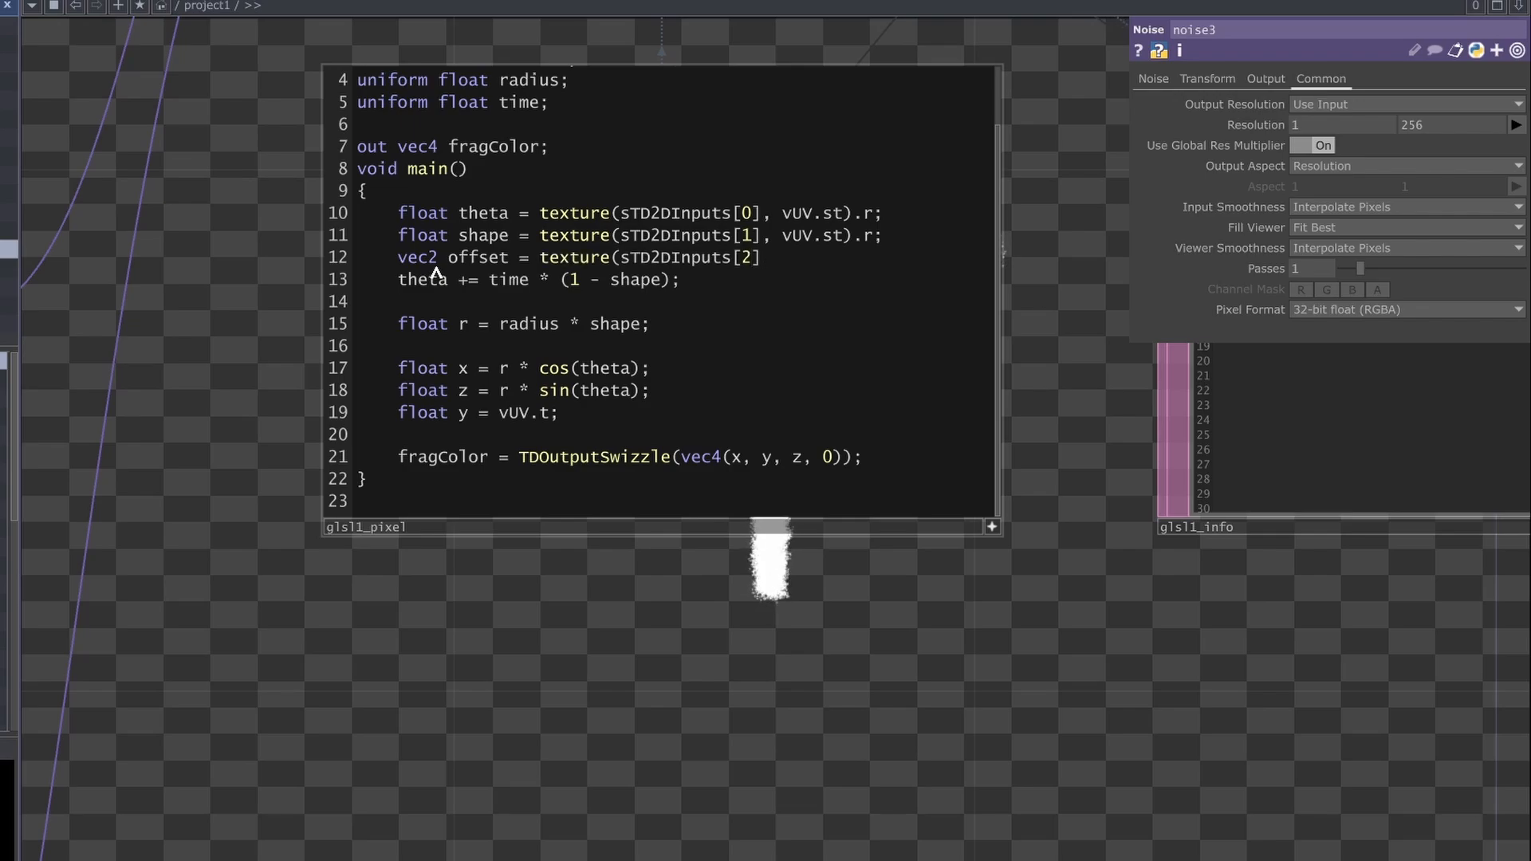
pyautogui.write(', vUV.st).rg;')
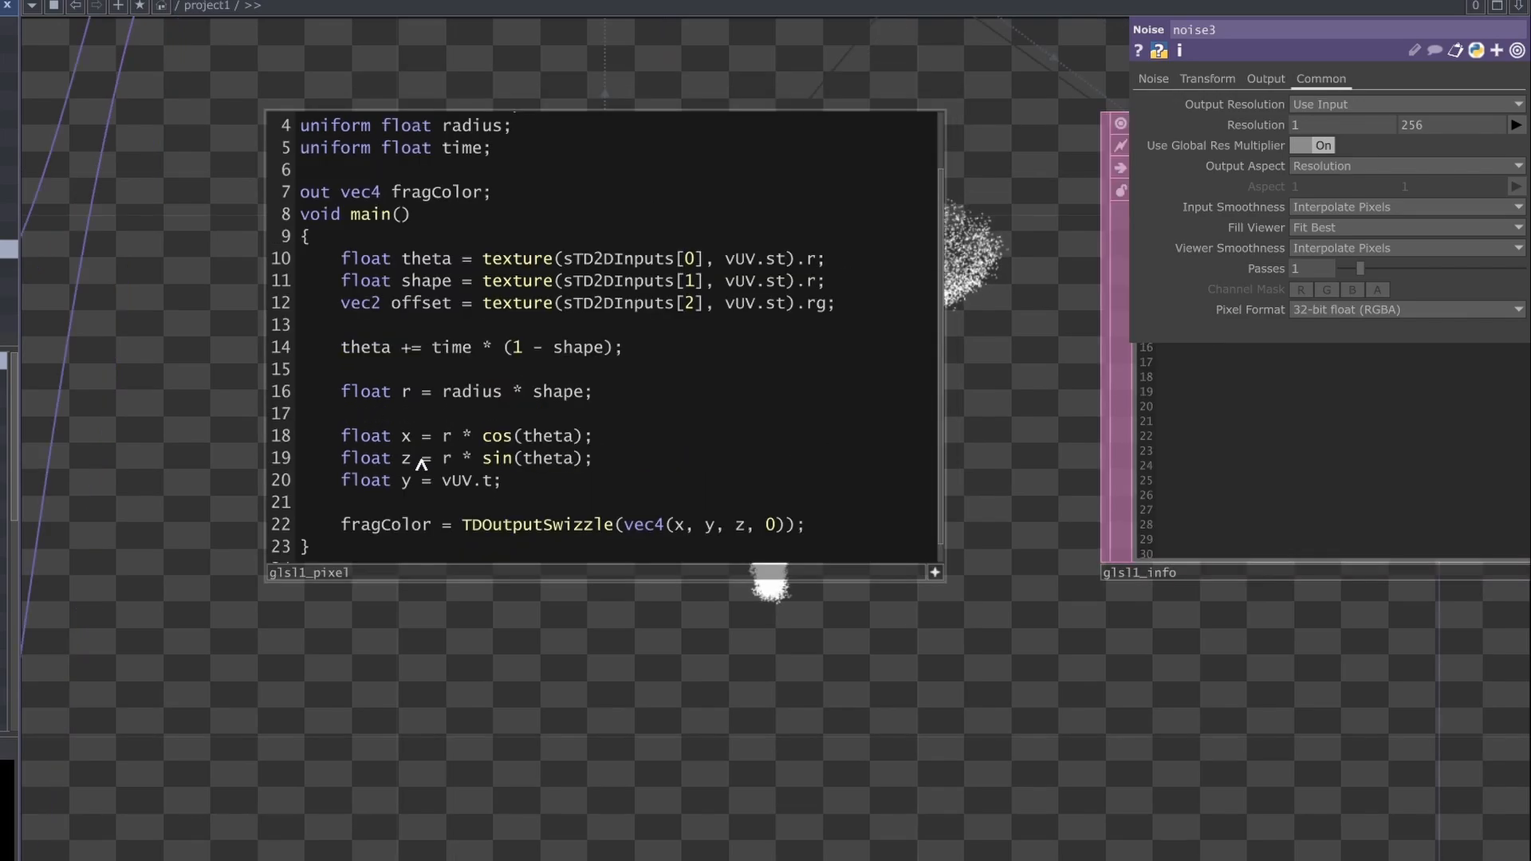
pyautogui.moveTo(581, 452)
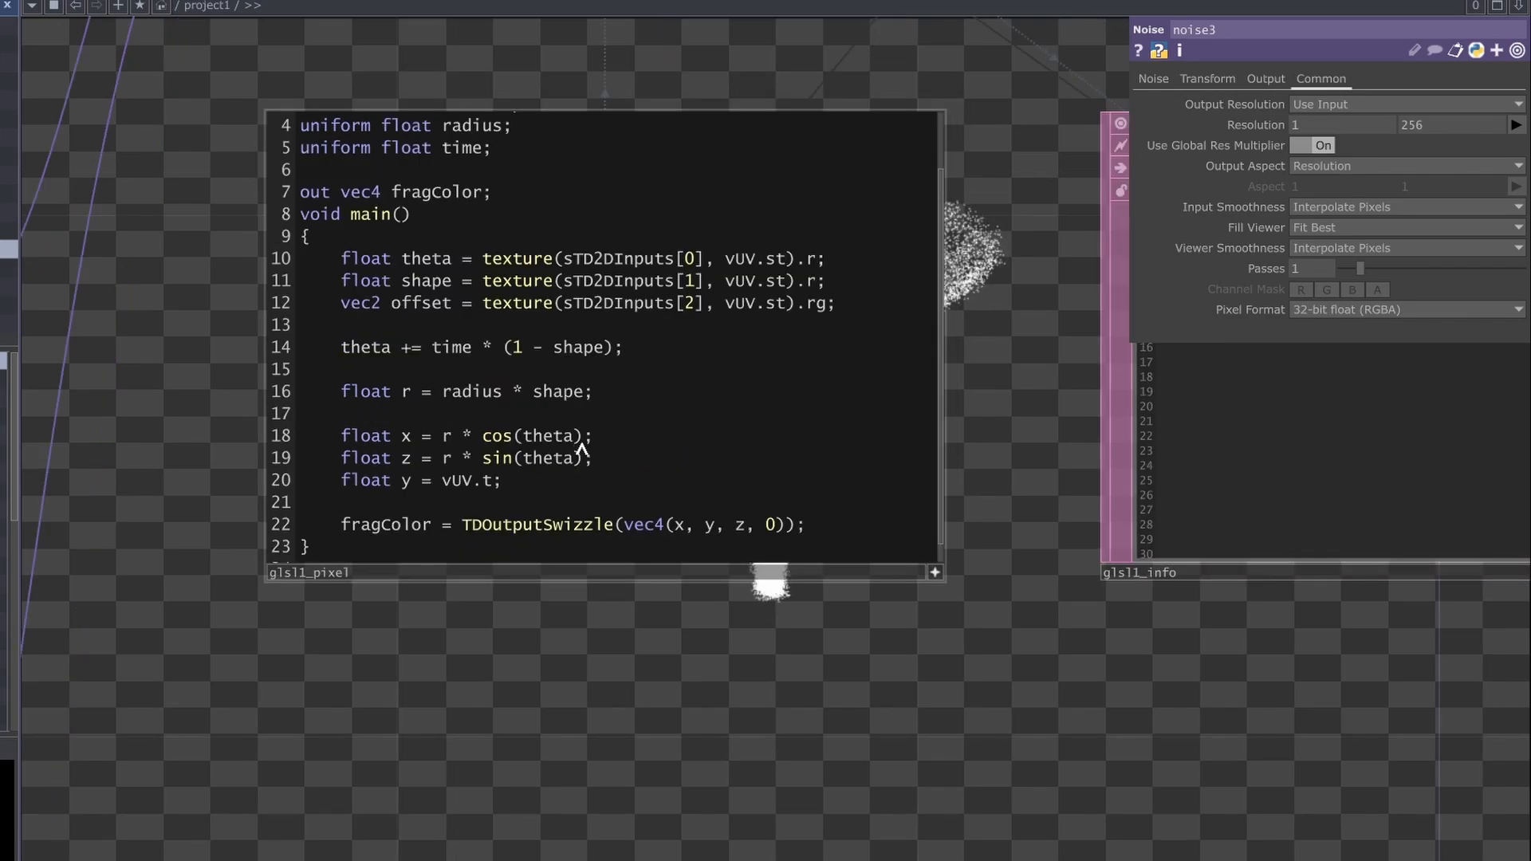
pyautogui.write('+ offset.x')
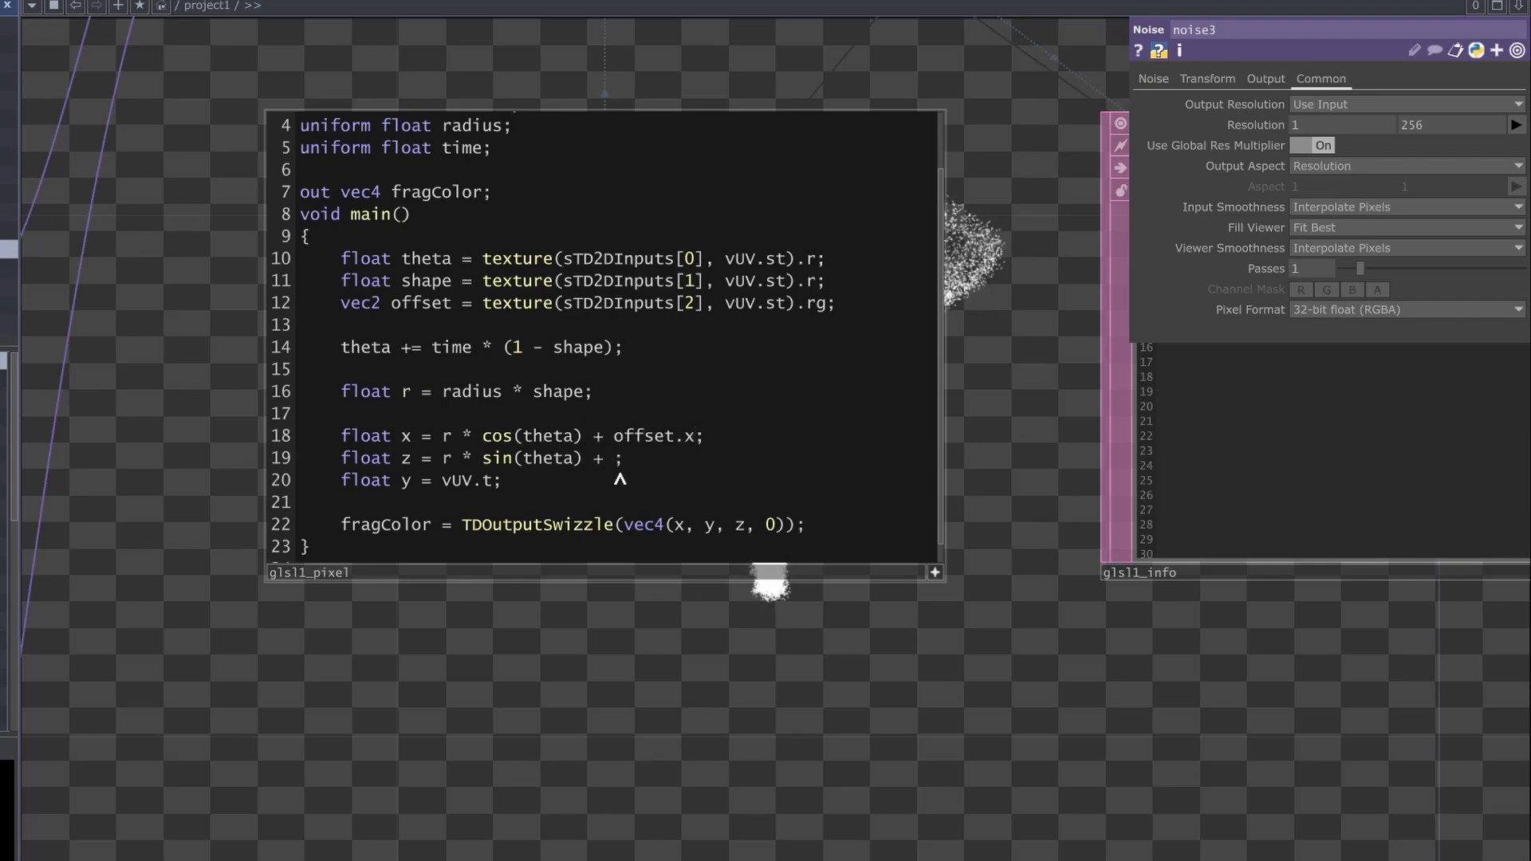
pyautogui.write('offset.y')
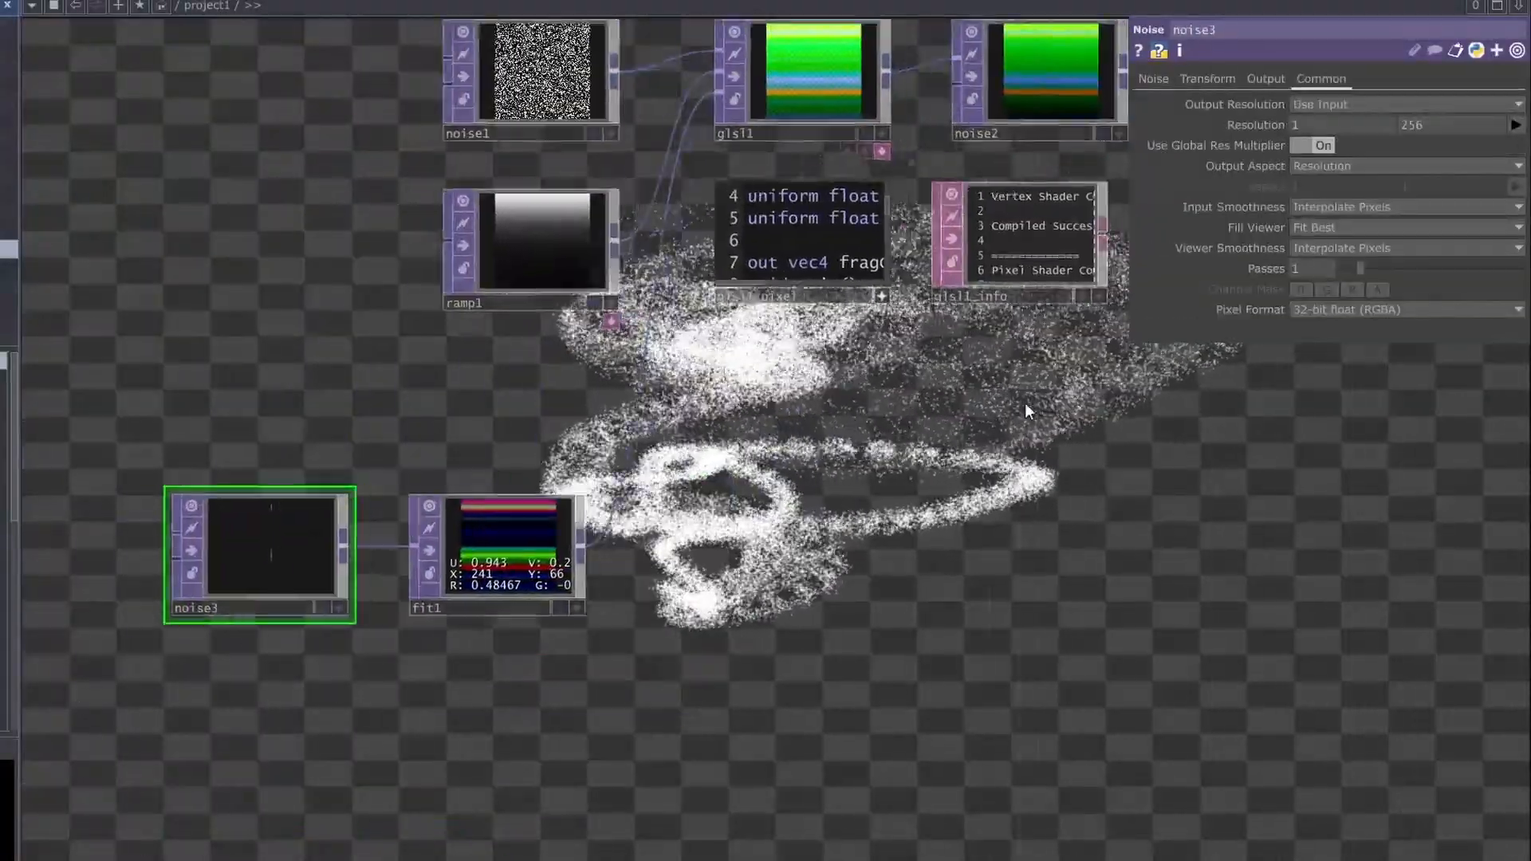
# - Lower noise3's amplitude to 0.4 and drive Translate z with an absTime expression
pyautogui.click(1152, 78)
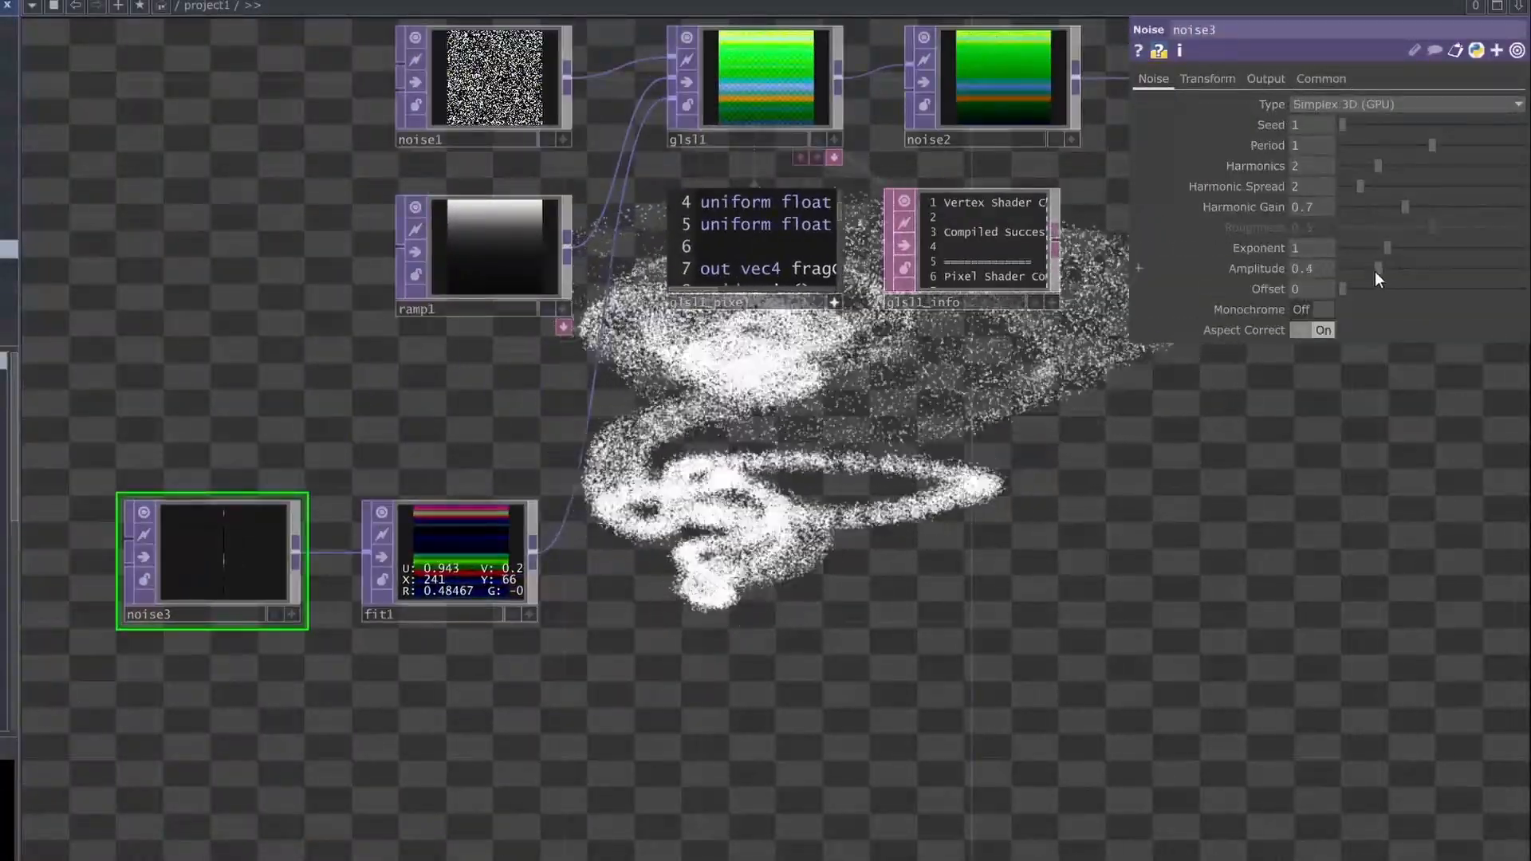
pyautogui.moveTo(1377, 268); pyautogui.dragTo(1345, 271)
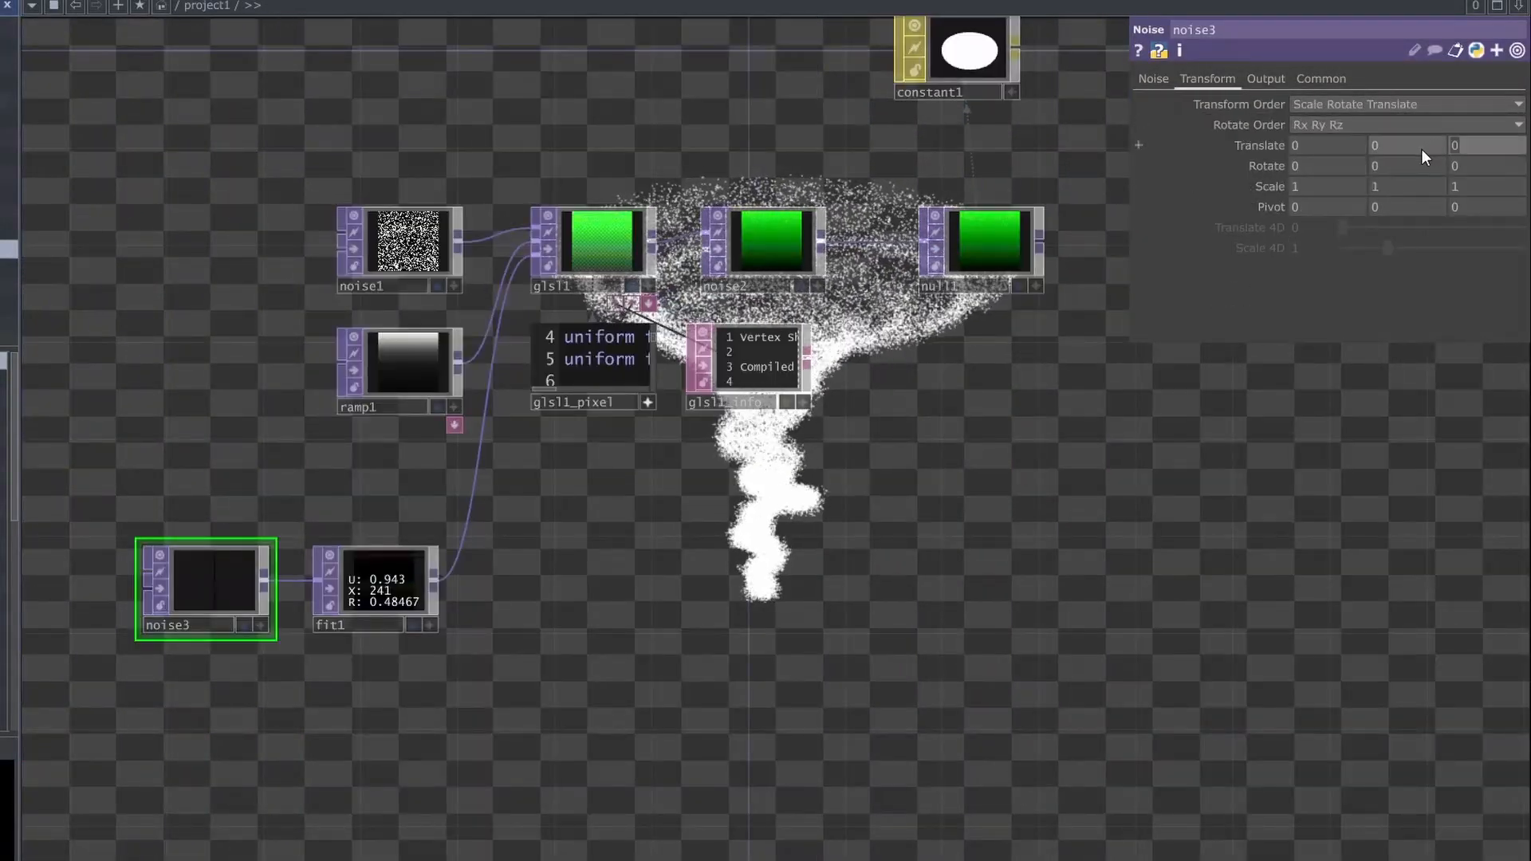
pyautogui.write('absTim')
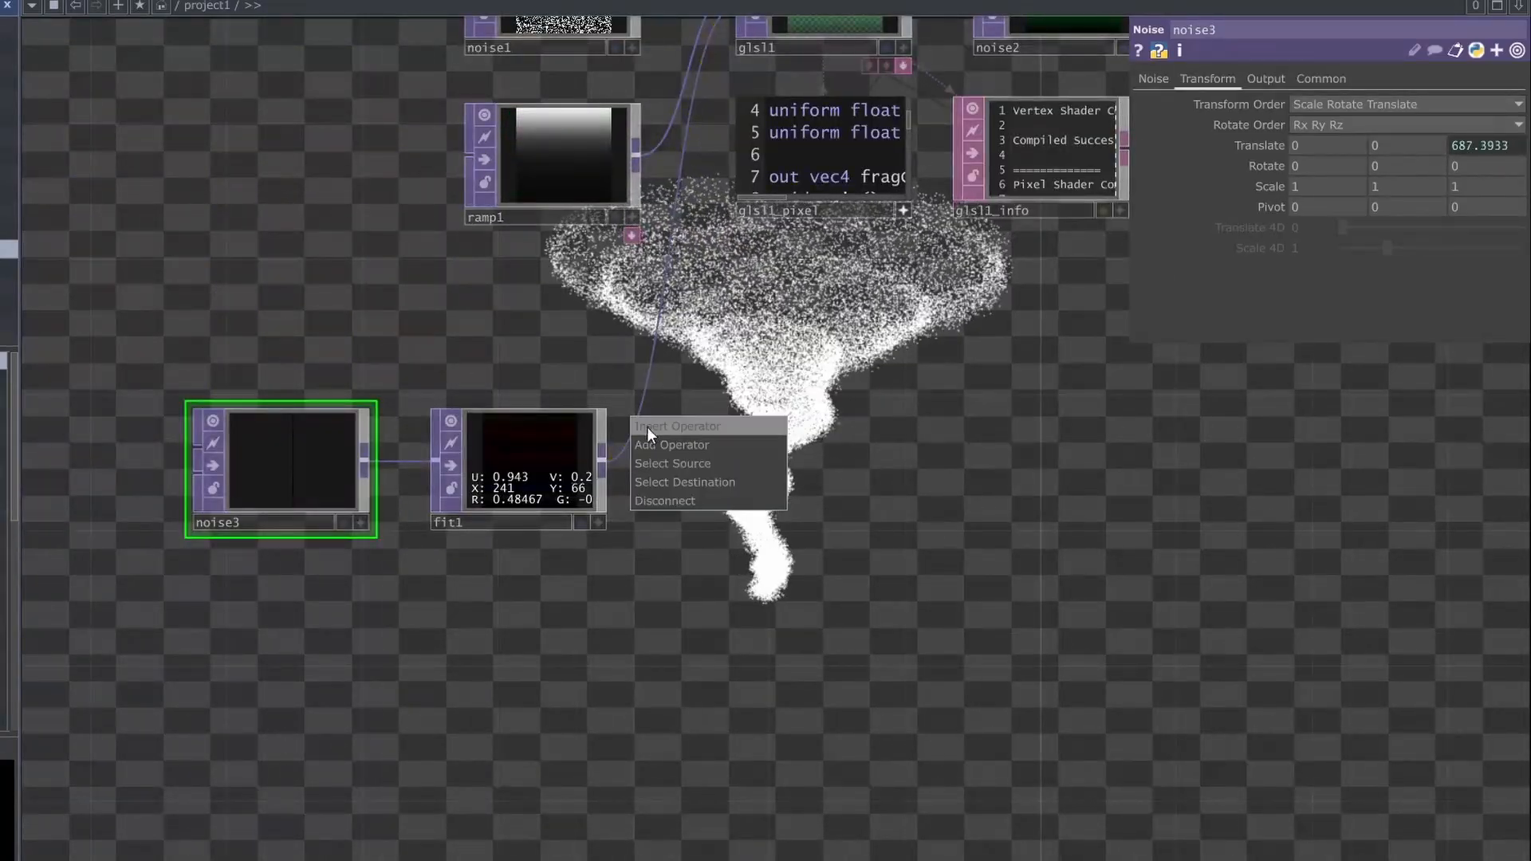
# - Insert a Composite TOP into the noise connection and darken ramp1's key to about 0.04
pyautogui.click(672, 444)
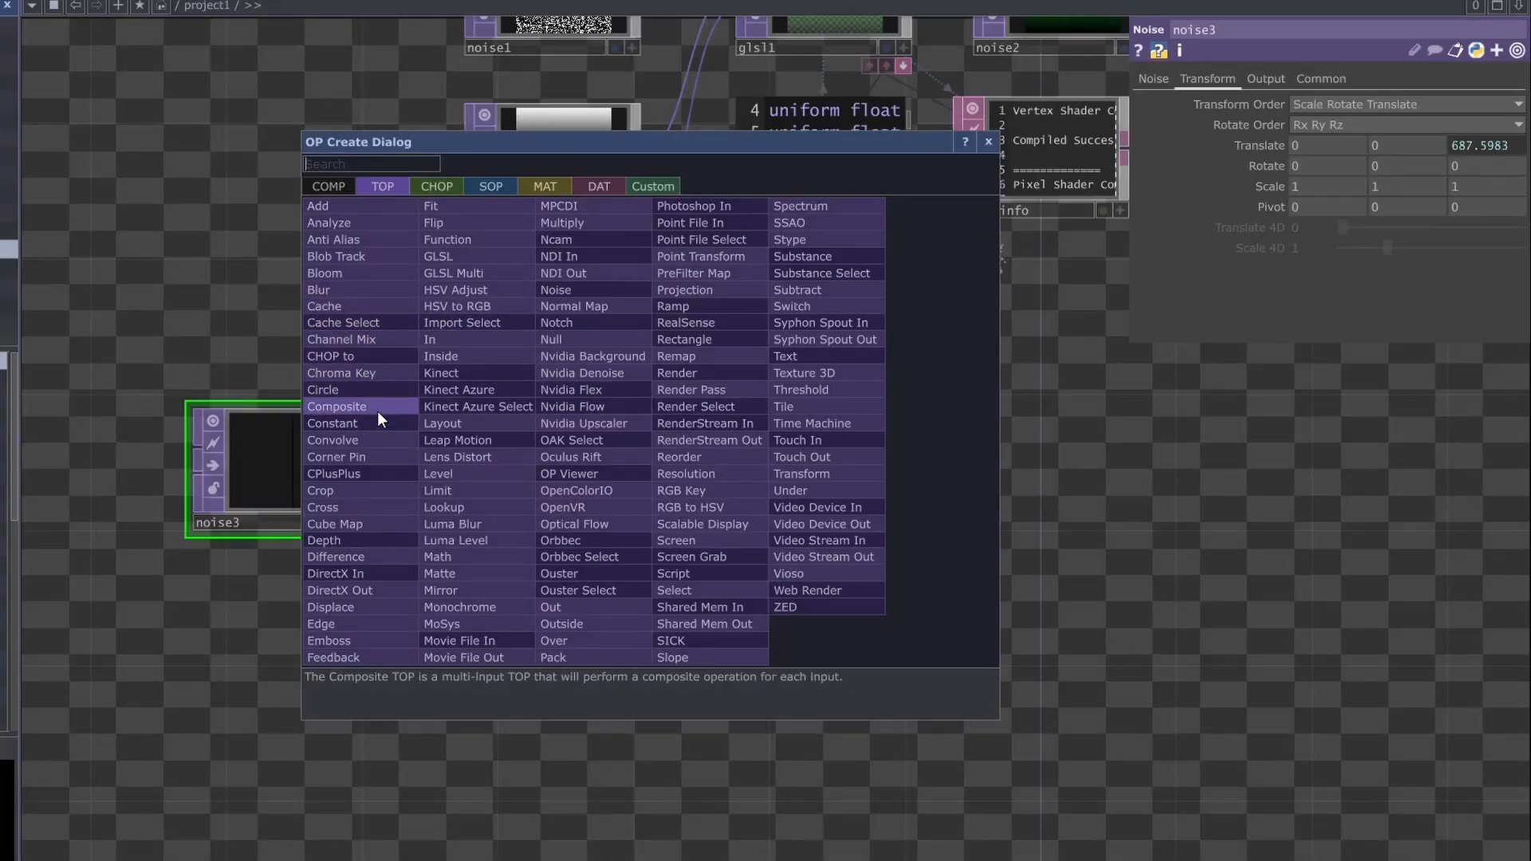
pyautogui.click(336, 406)
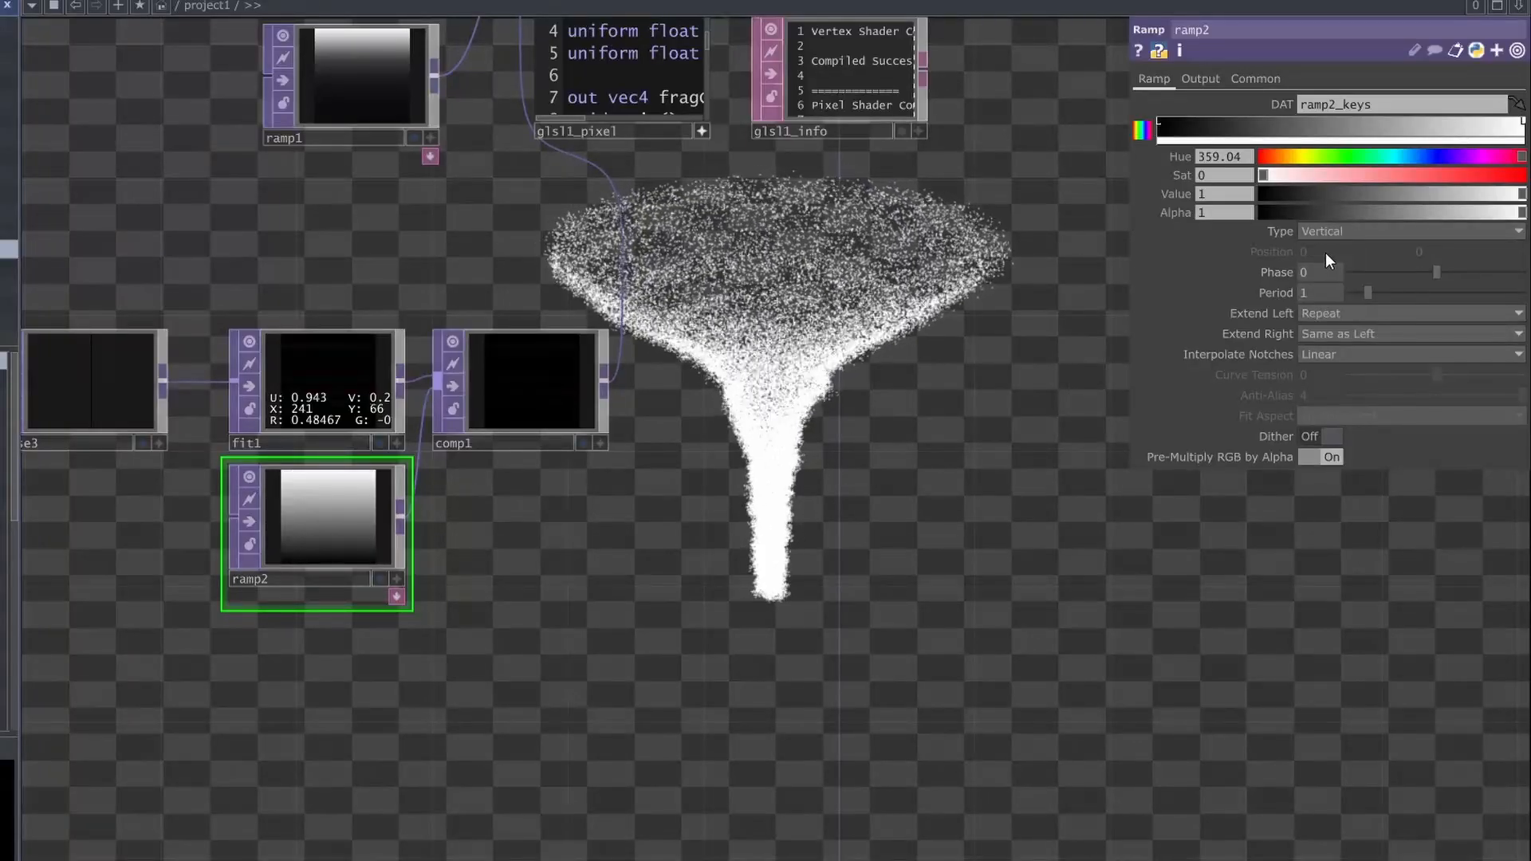
pyautogui.moveTo(1167, 214)
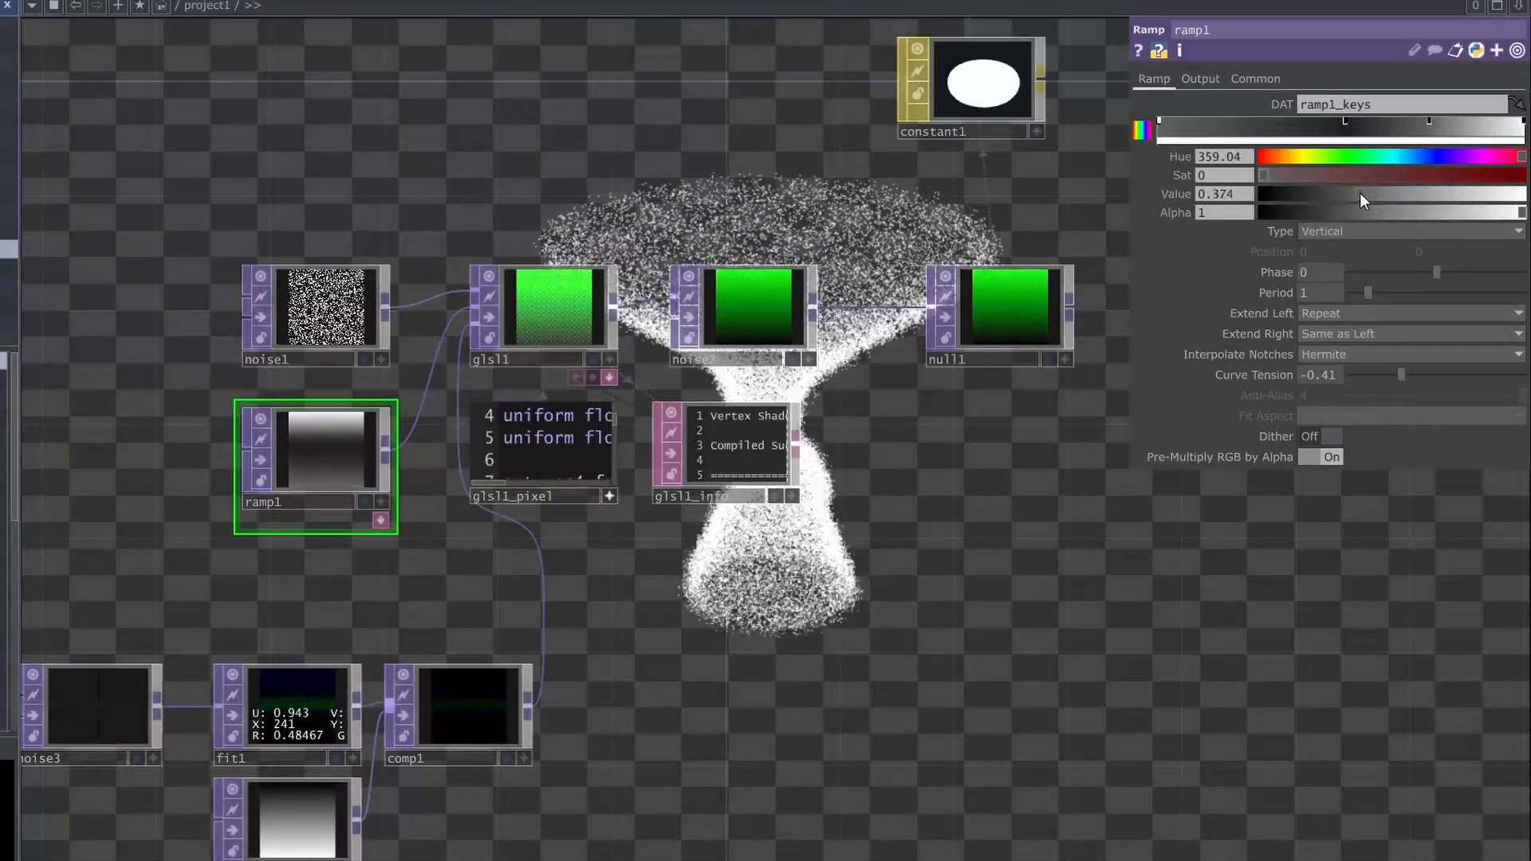
pyautogui.moveTo(1362, 193); pyautogui.dragTo(1288, 193)
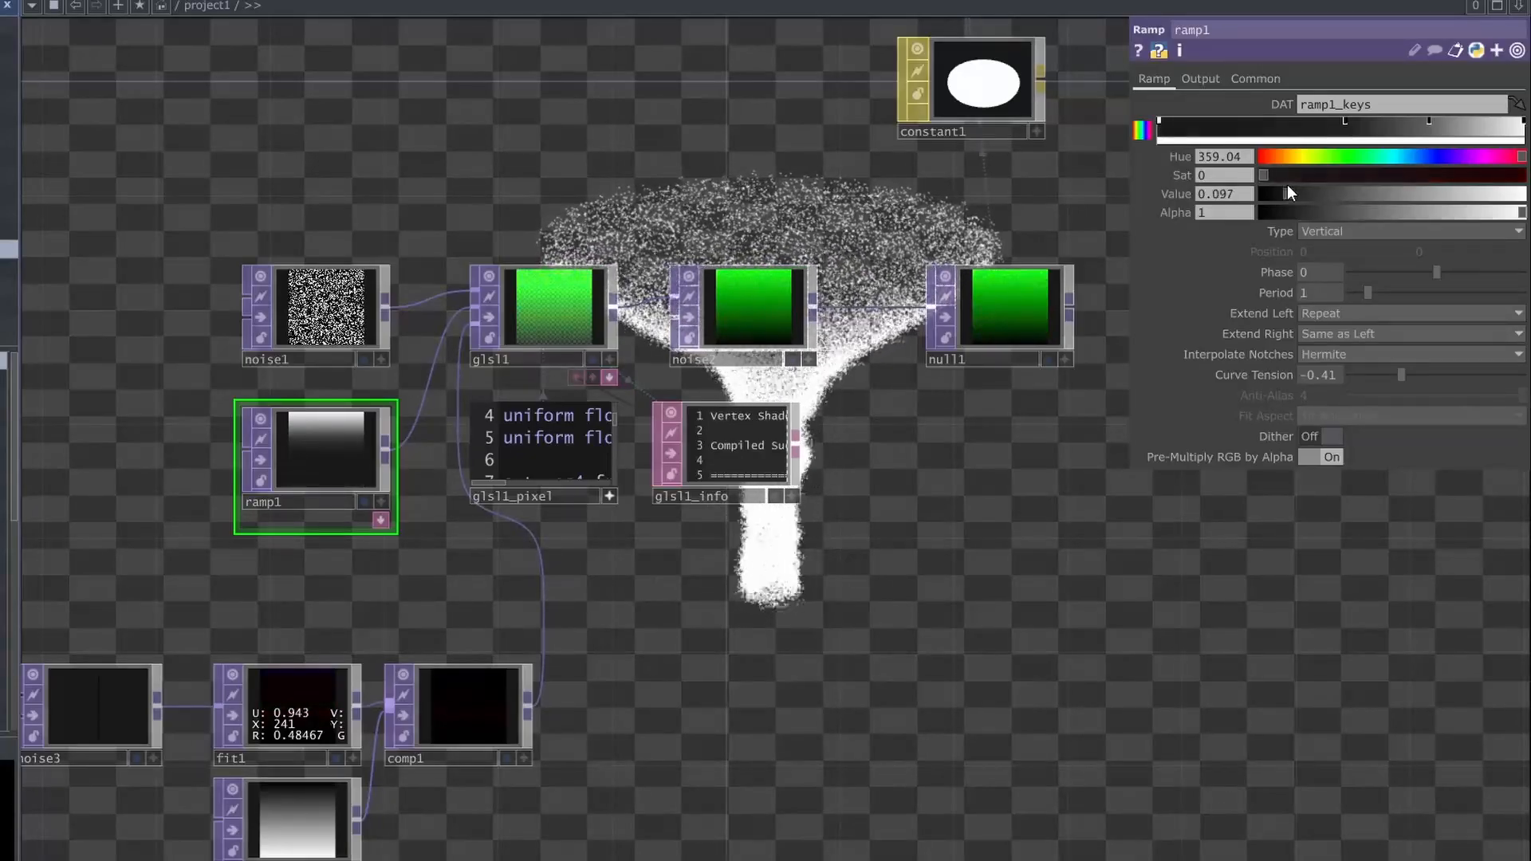
pyautogui.moveTo(1289, 193); pyautogui.dragTo(1274, 192)
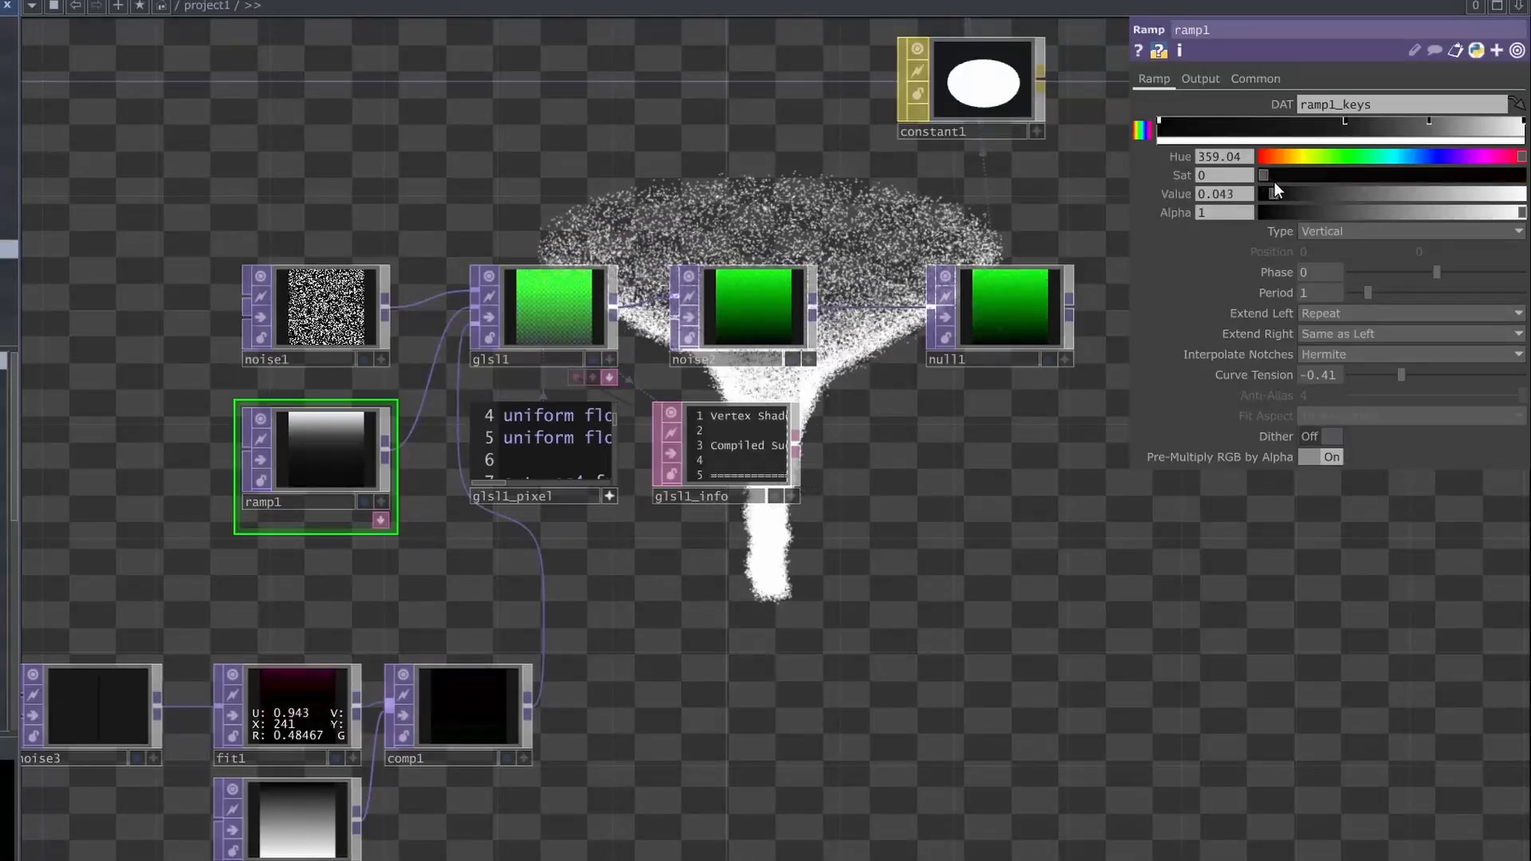
pyautogui.click(553, 308)
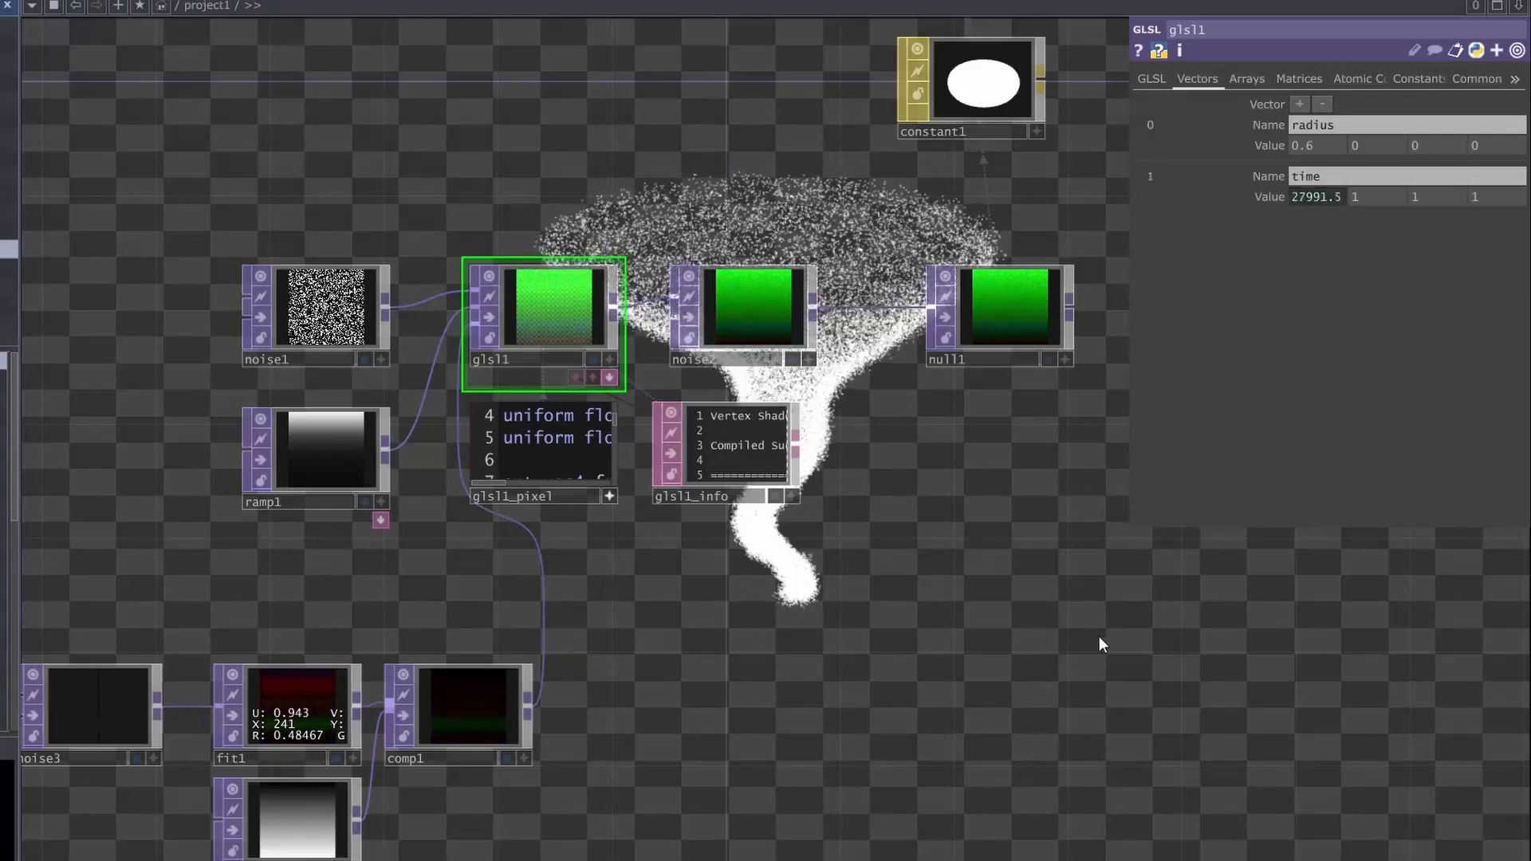
# - Set constant1's alpha to about 0.49 with blending enabled, and add a Phong material
pyautogui.scroll(-3)
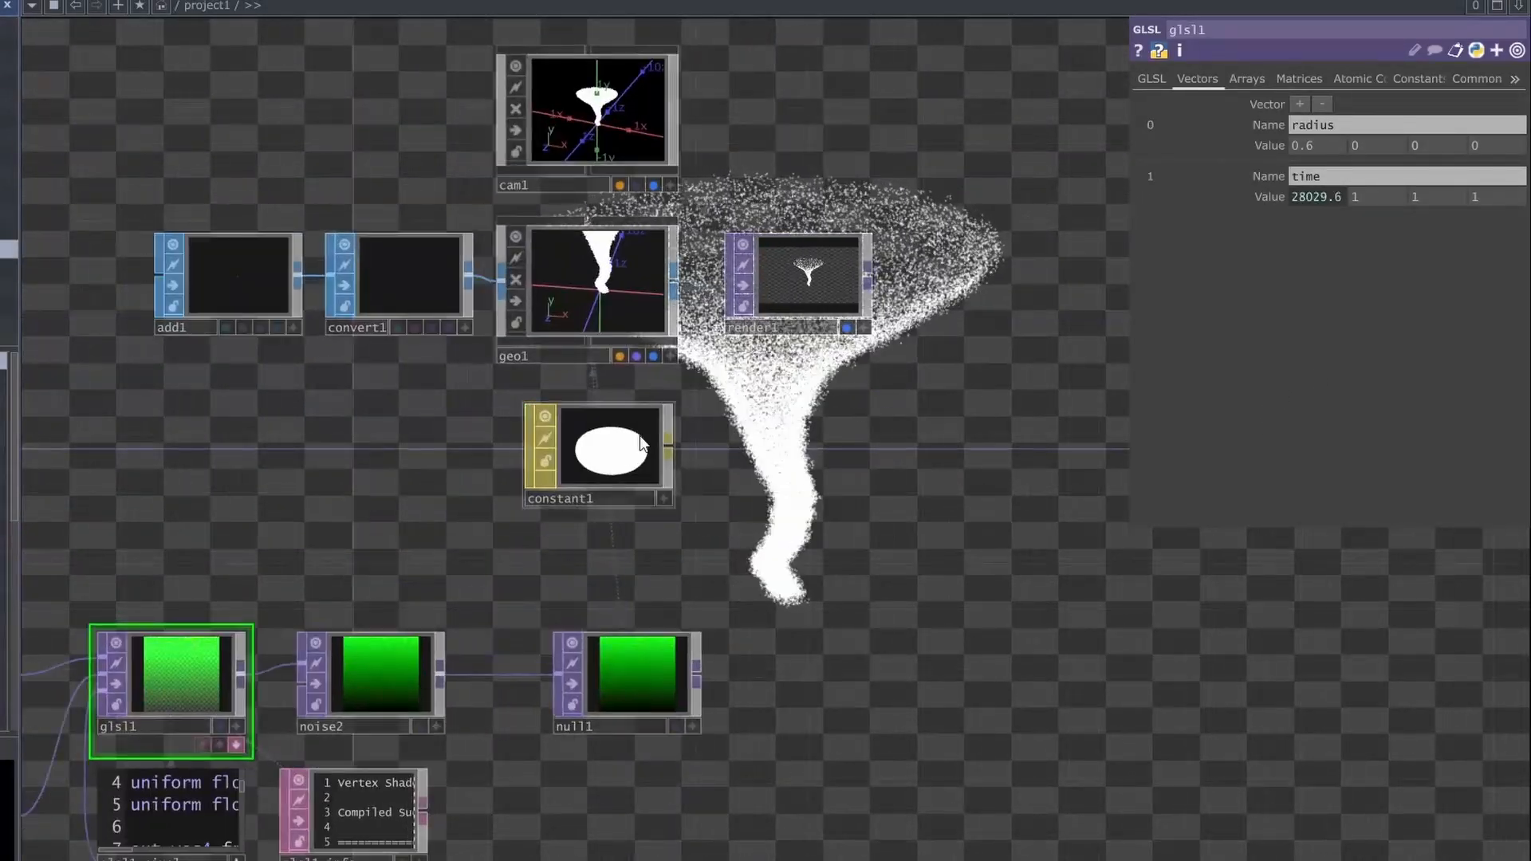
pyautogui.click(597, 454)
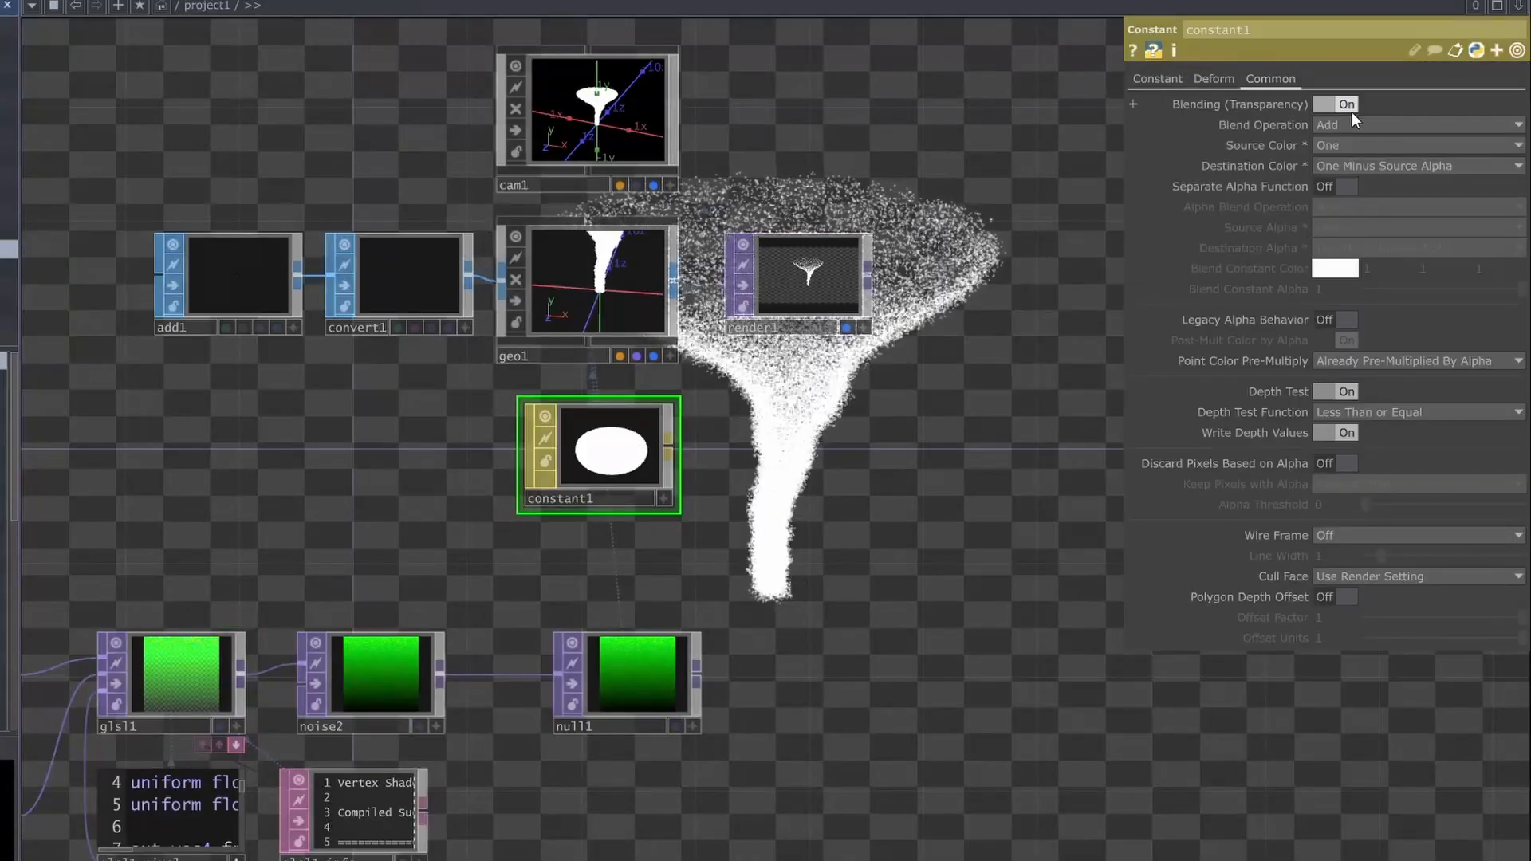
pyautogui.click(1156, 79)
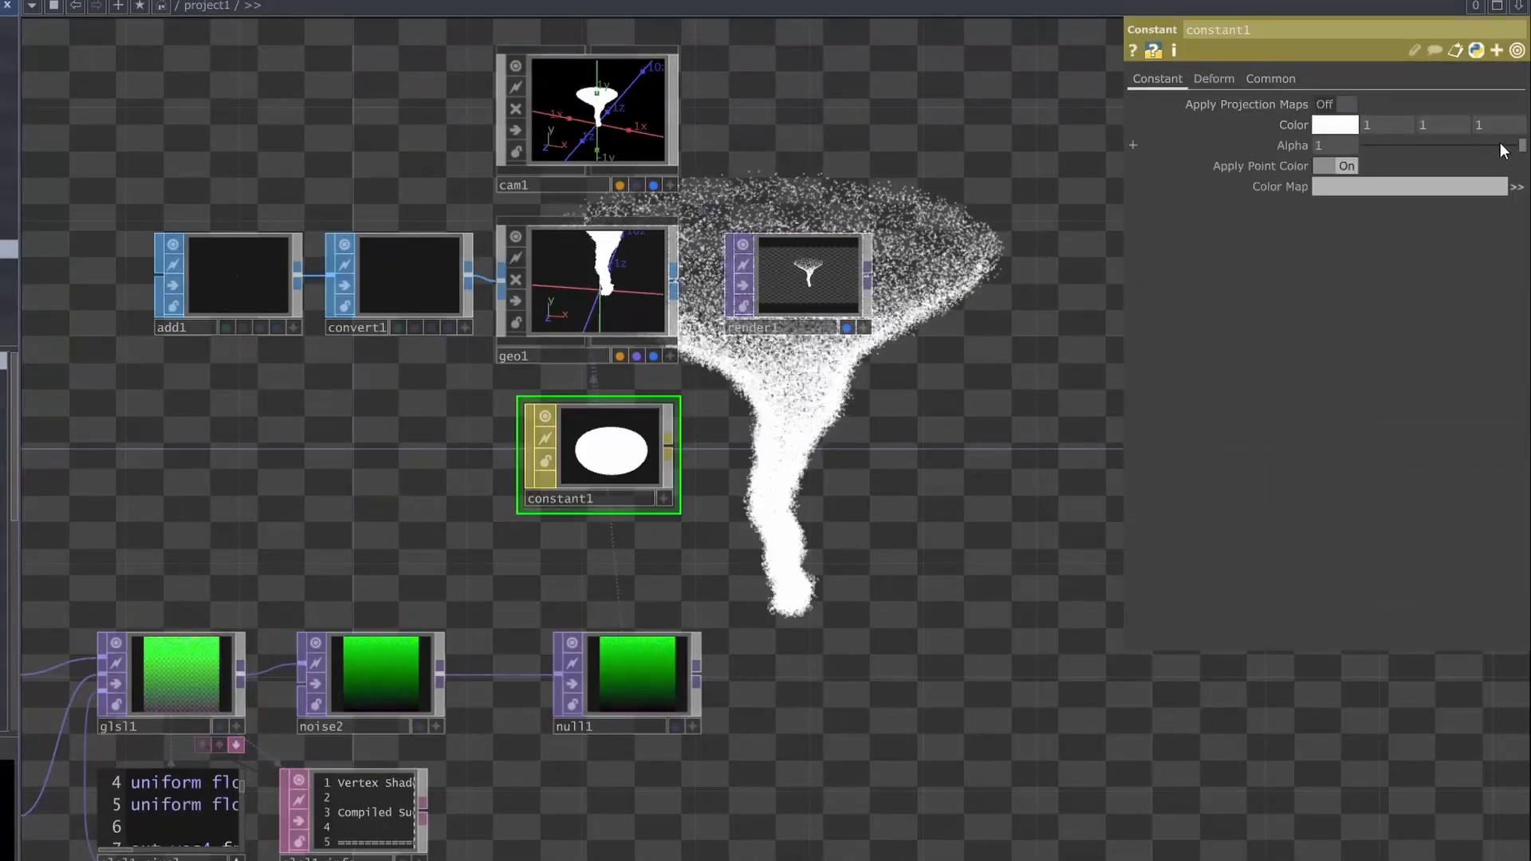
pyautogui.moveTo(1521, 145); pyautogui.dragTo(1436, 145)
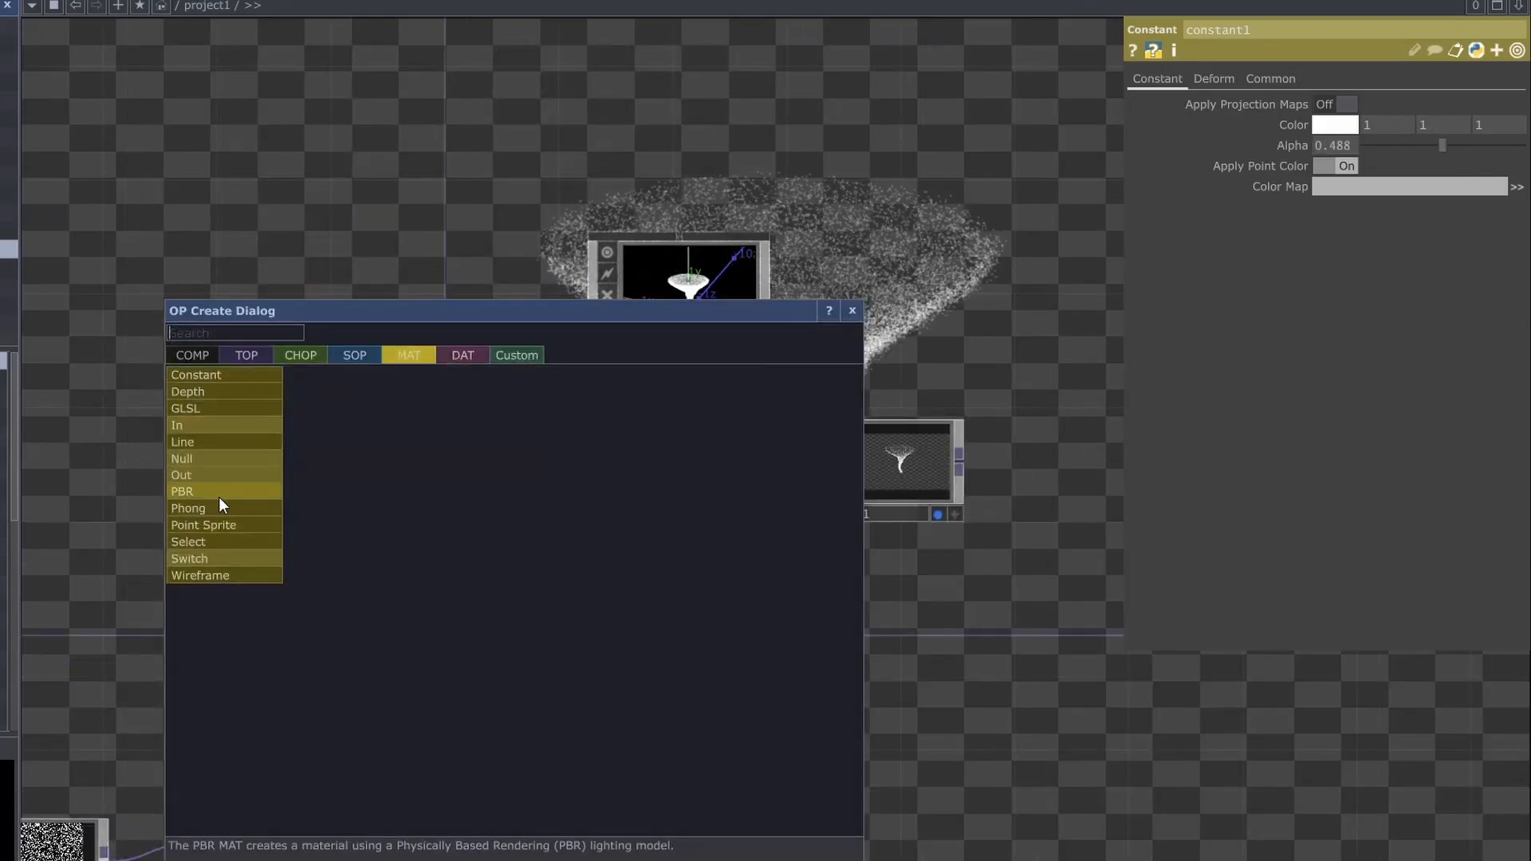
pyautogui.click(188, 508)
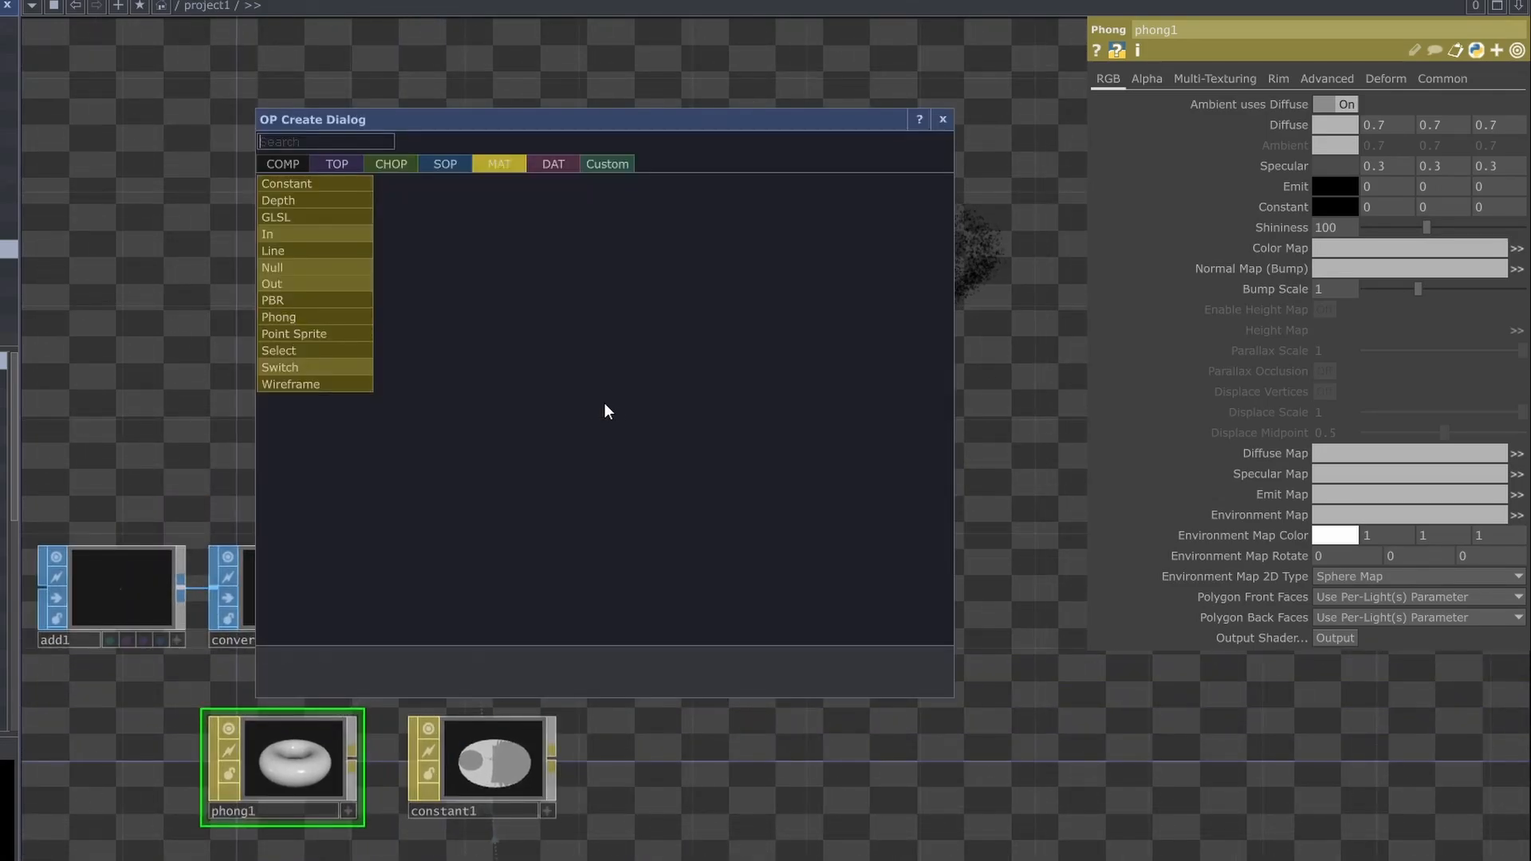
pyautogui.click(282, 163)
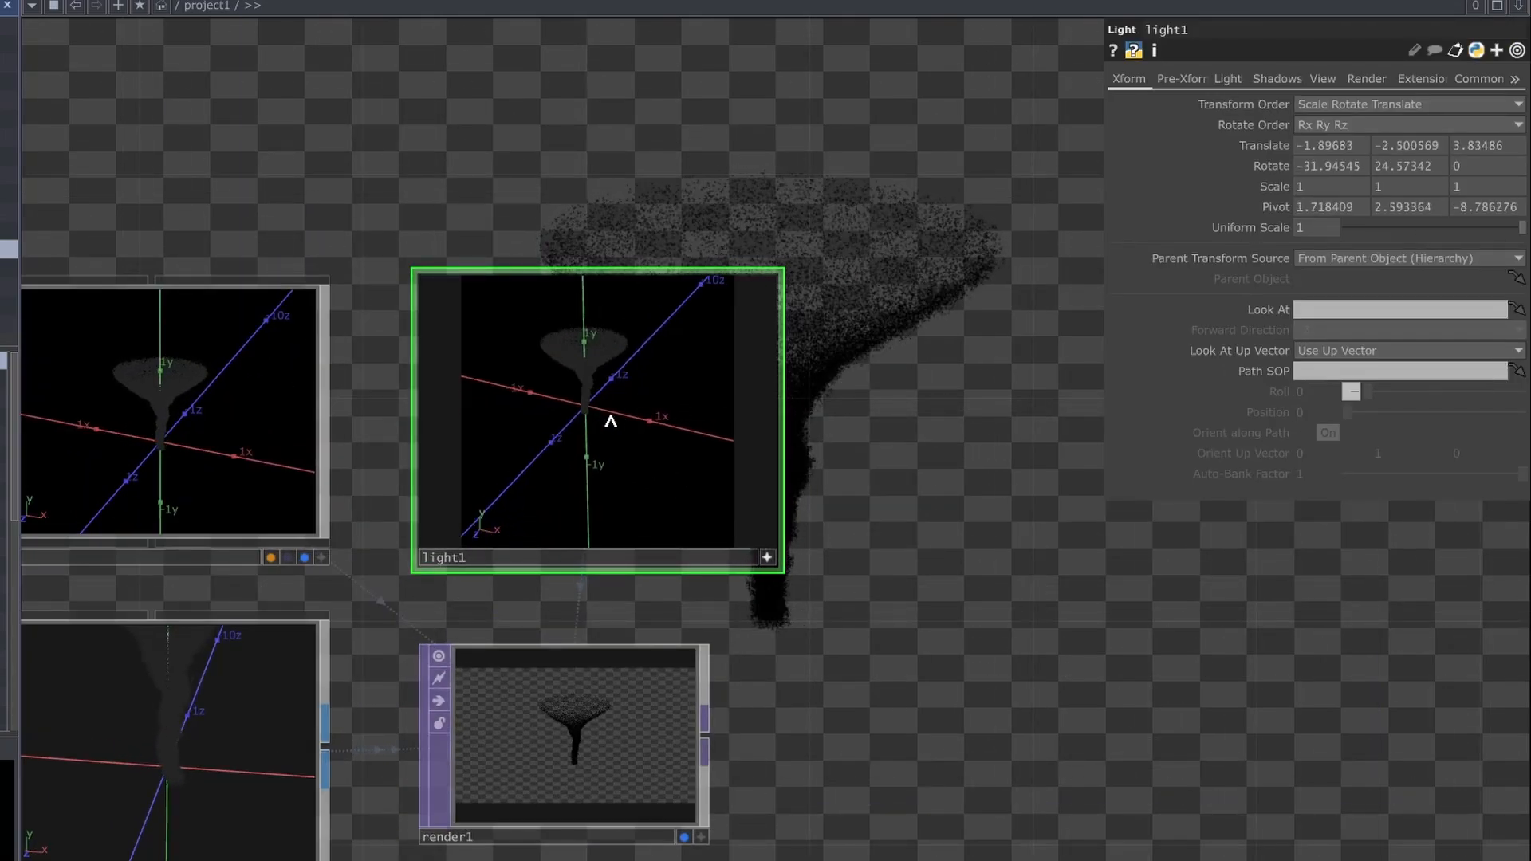
# - Re-aim light1 at the funnel and add a Line SOP with Point B at 0.01
pyautogui.moveTo(610, 422); pyautogui.dragTo(591, 400)
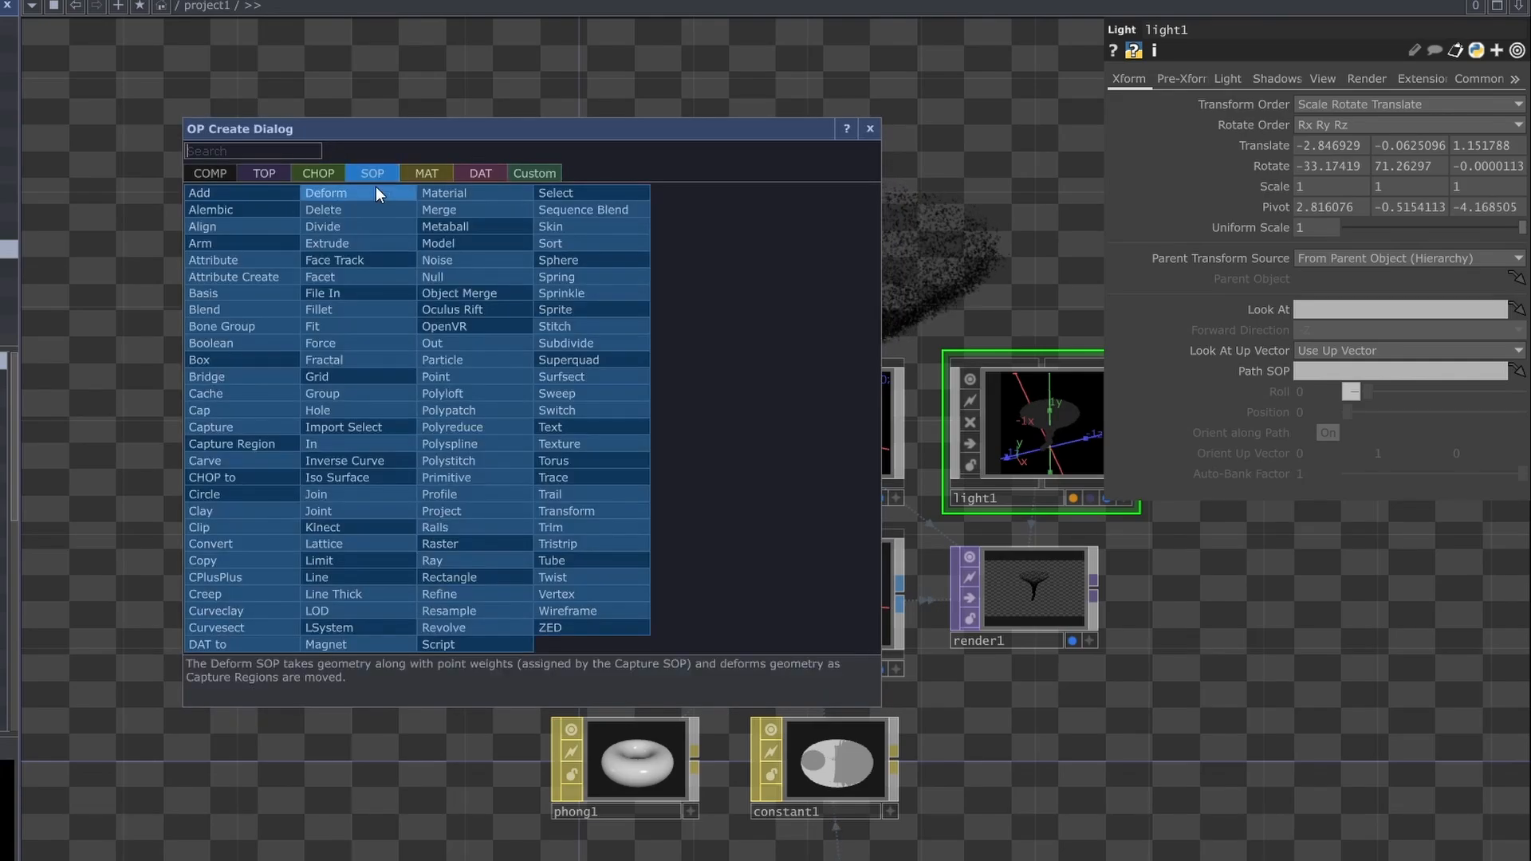
pyautogui.moveTo(342, 577)
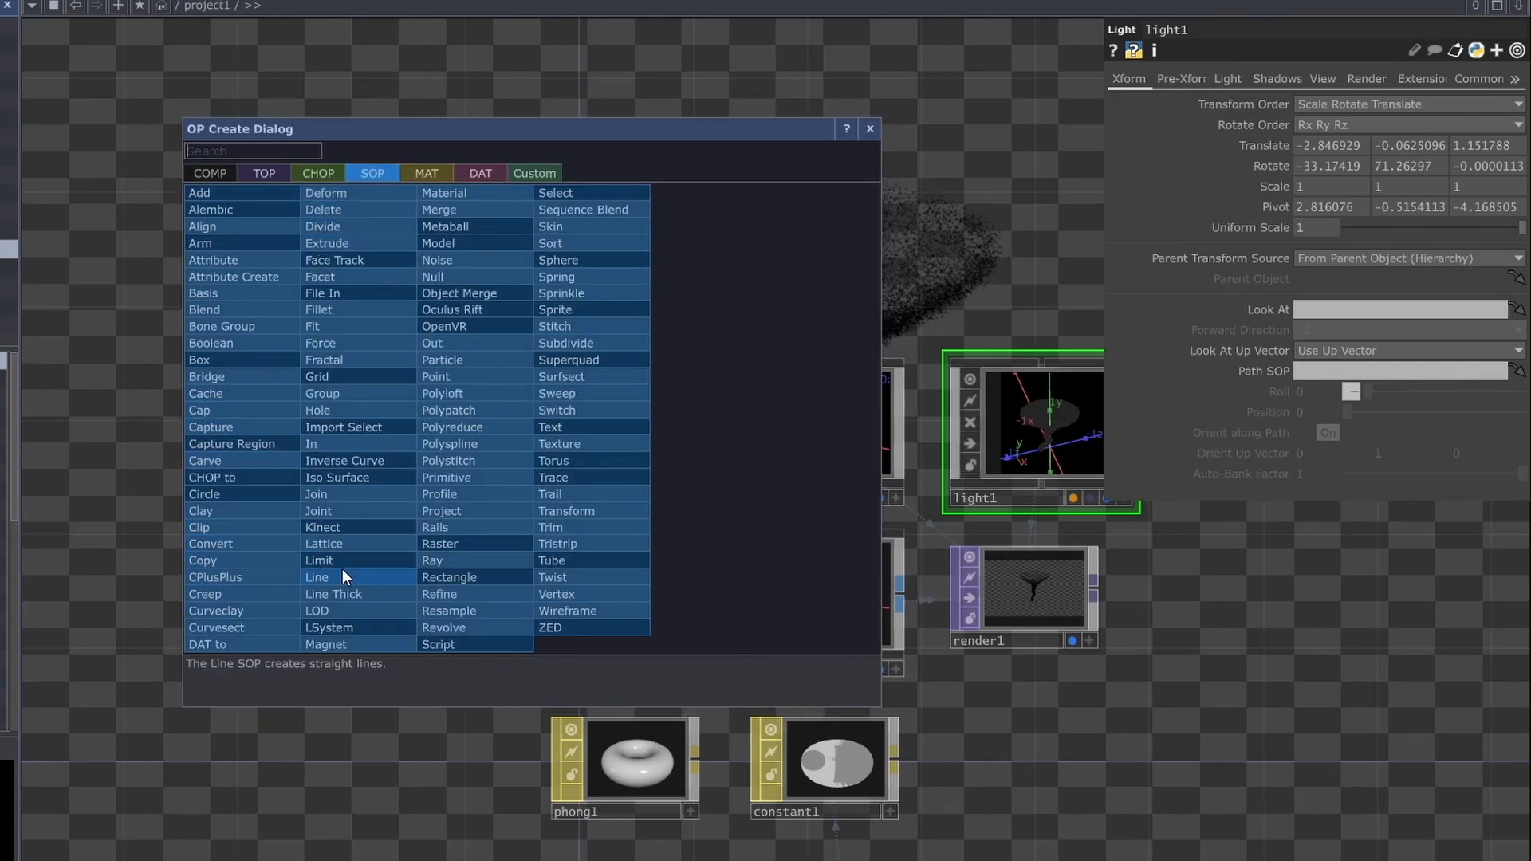
pyautogui.click(315, 578)
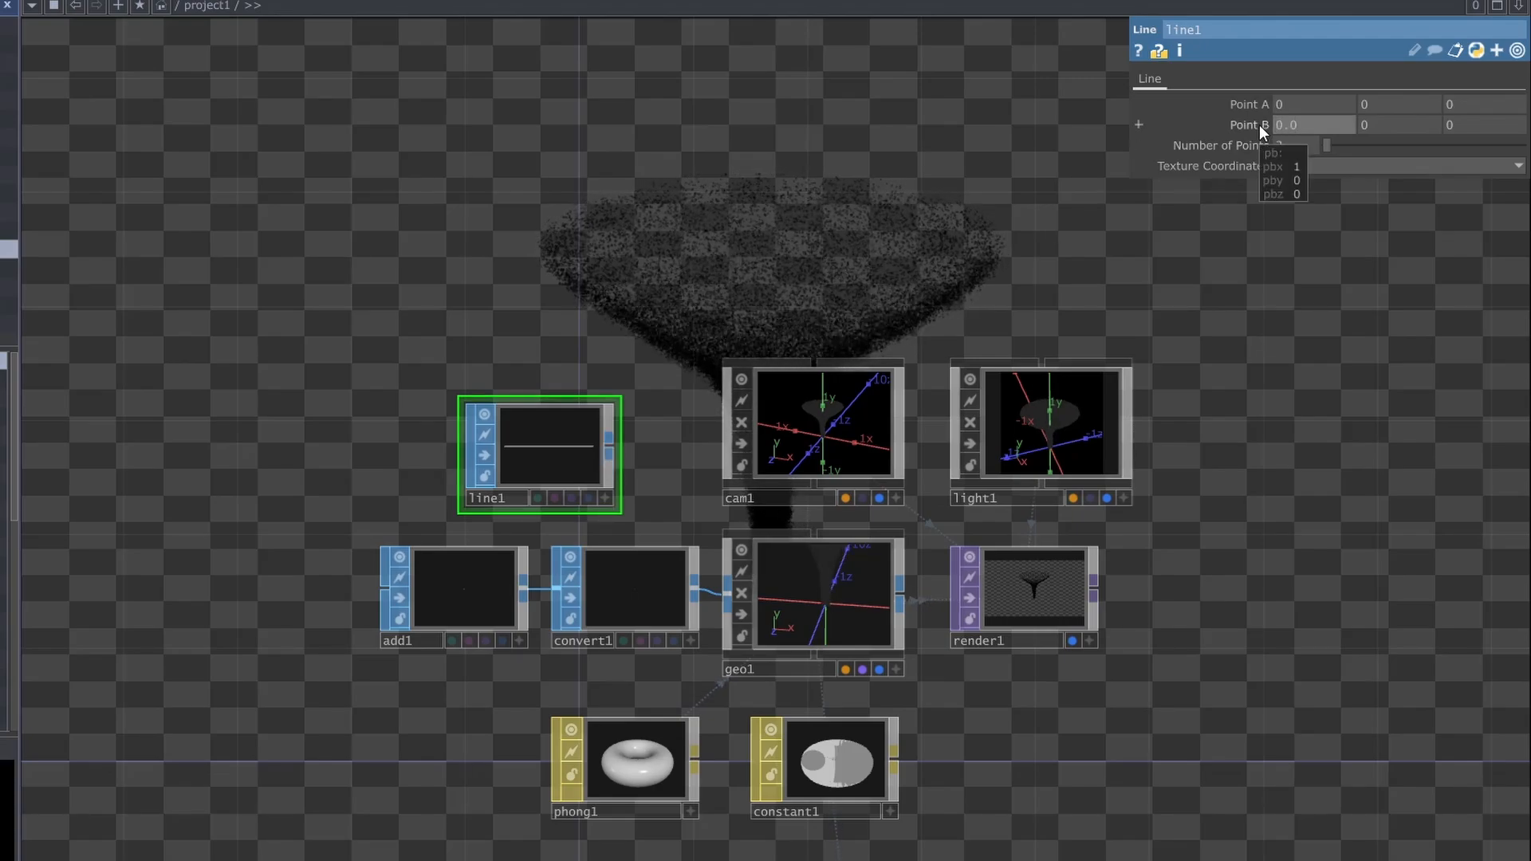
pyautogui.write('0.01')
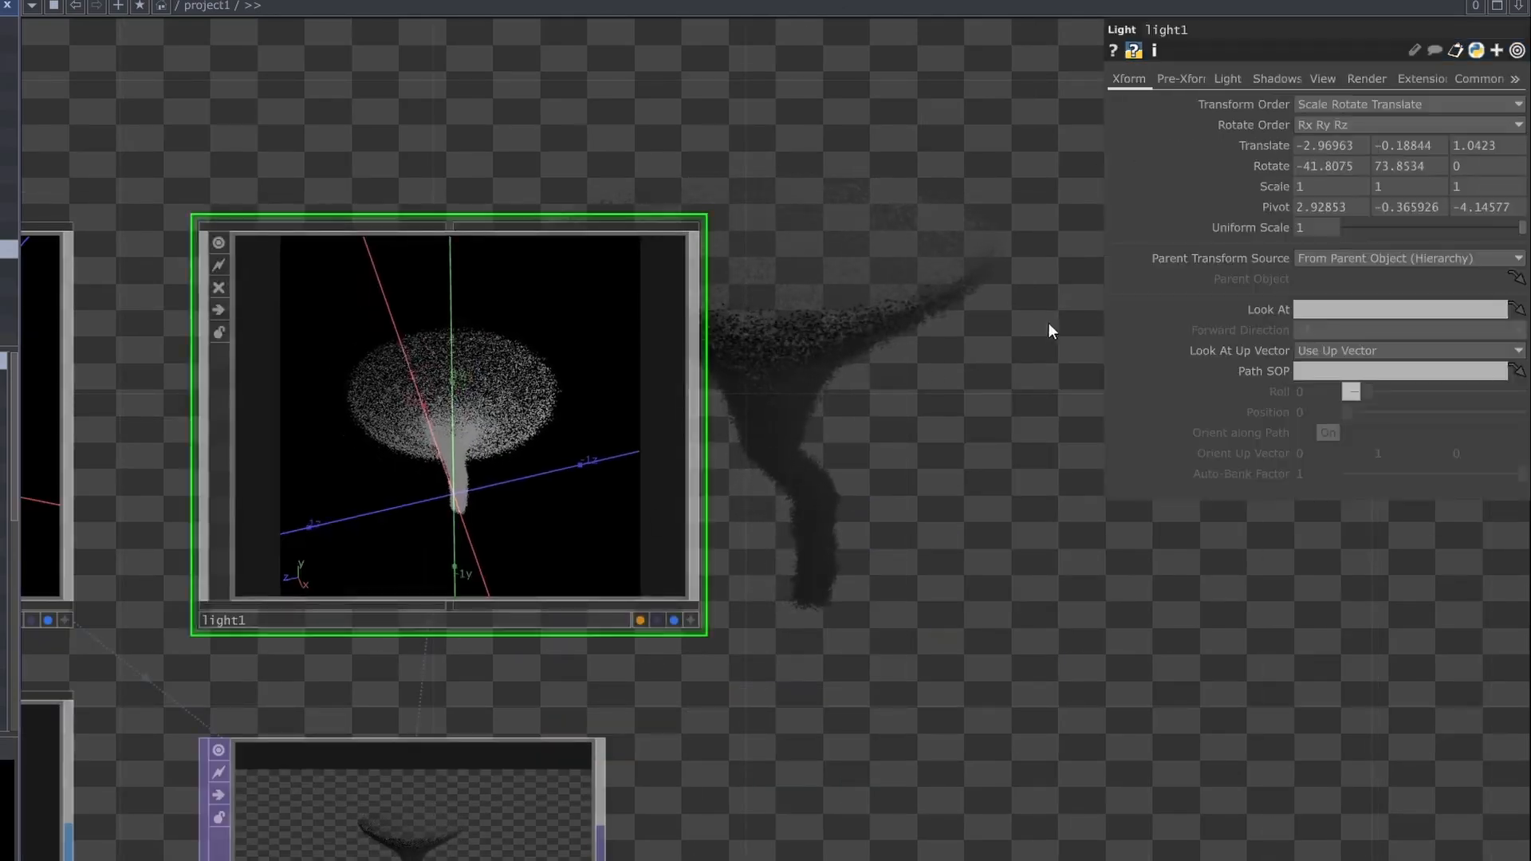
# - Set light1's Shadow Type to Soft, 2D Mapped on the Shadows page
pyautogui.click(1275, 79)
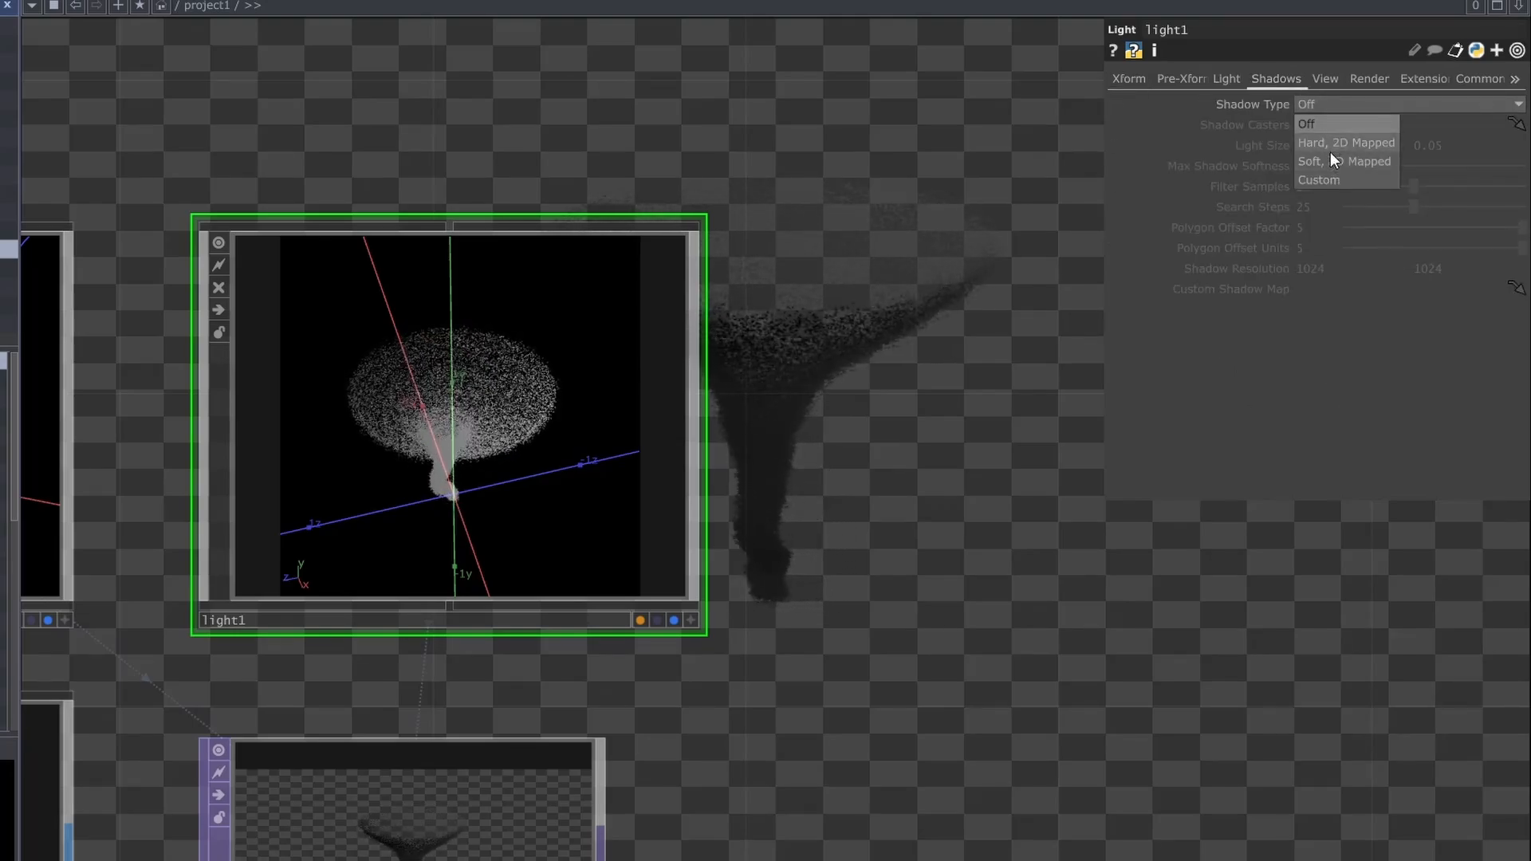
pyautogui.click(1345, 161)
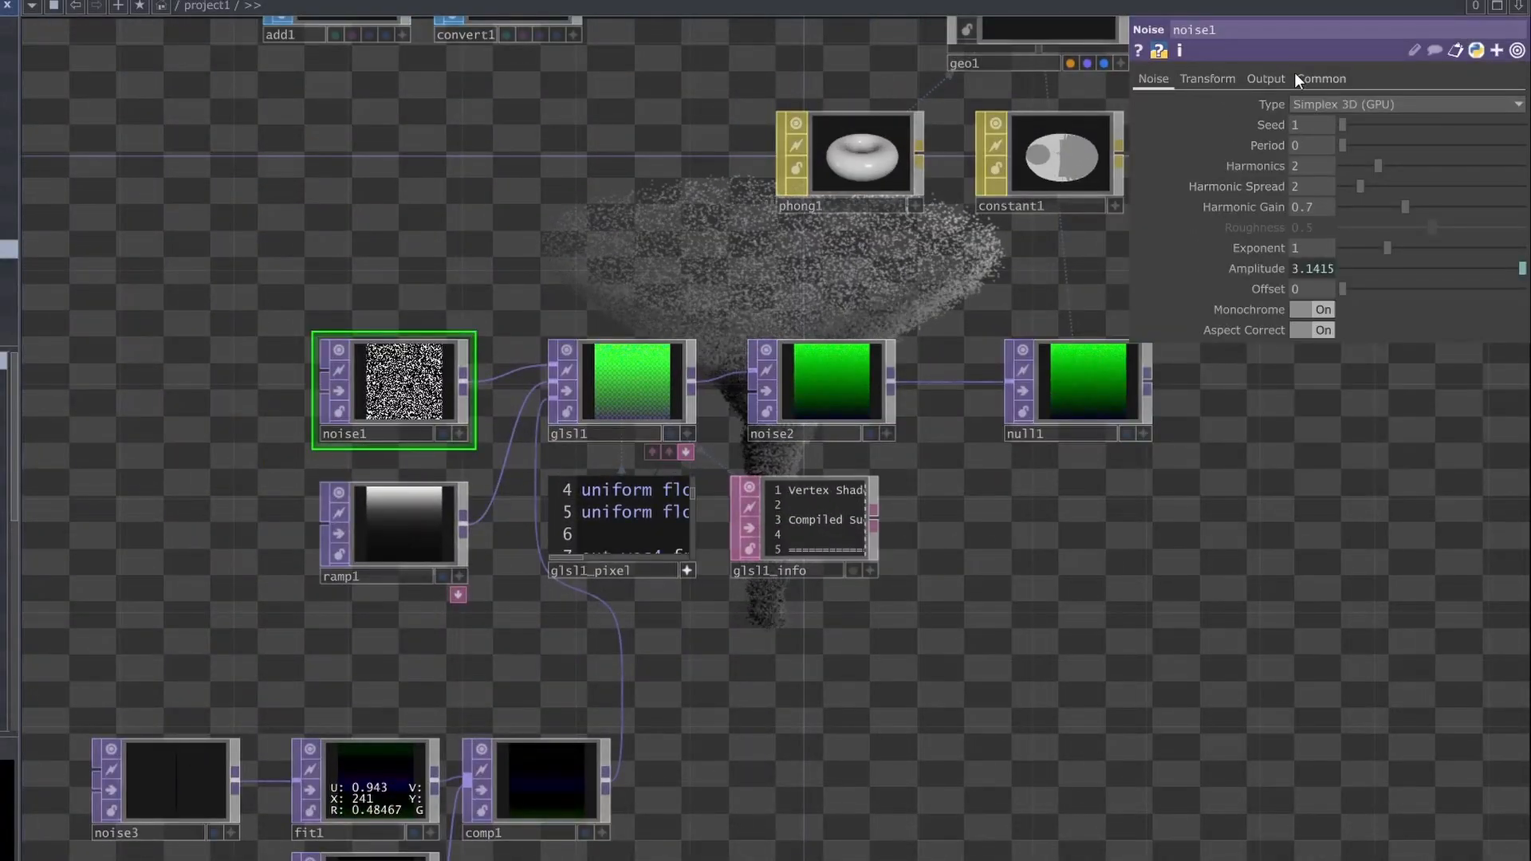
# - Pick 512 x 512 from noise1's Common page Resolution preset menu
pyautogui.click(1320, 79)
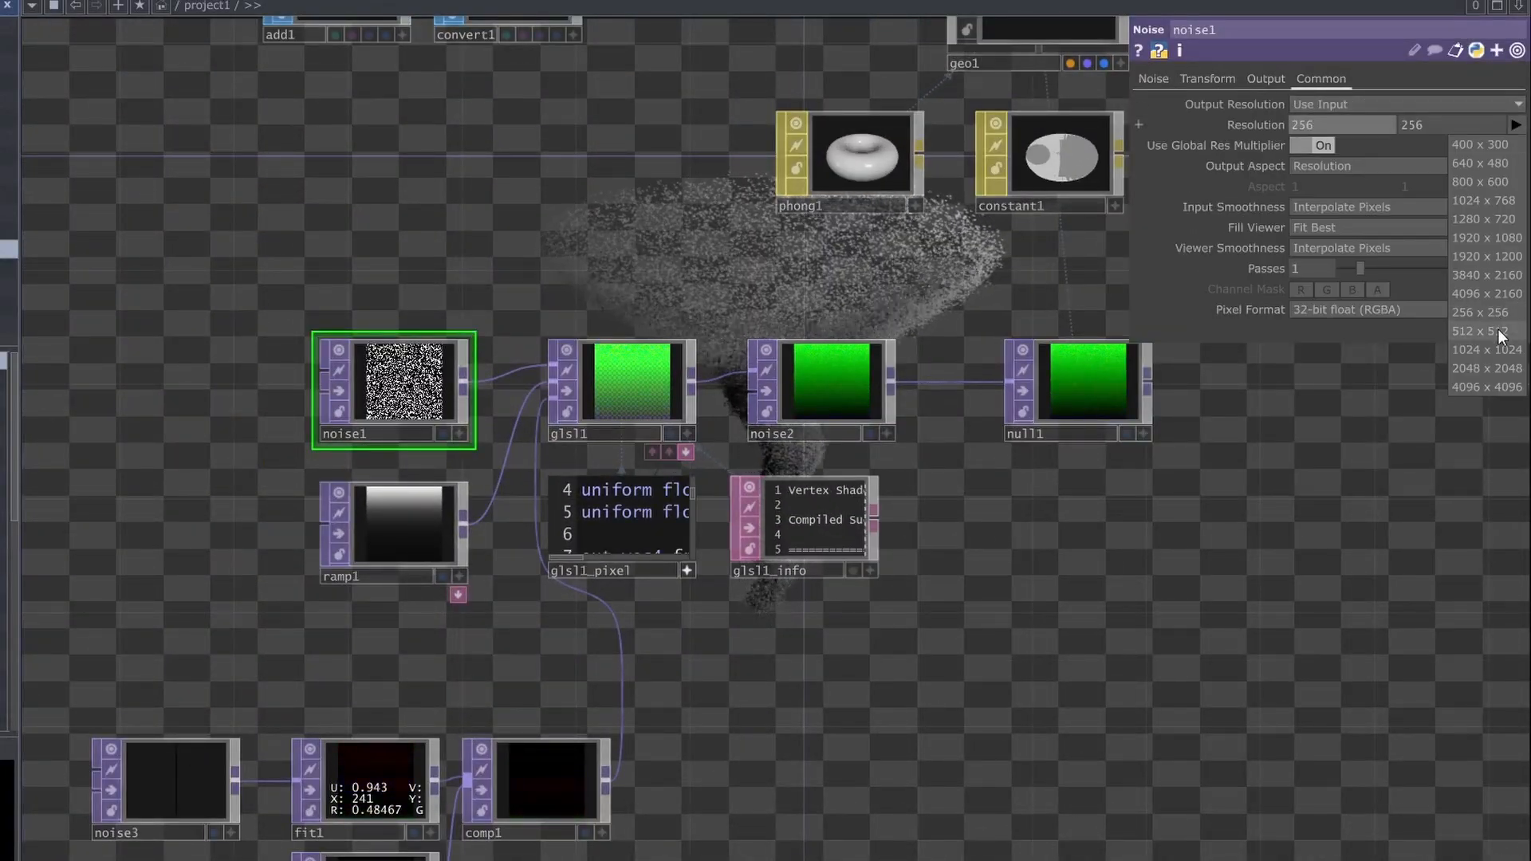
pyautogui.click(1478, 331)
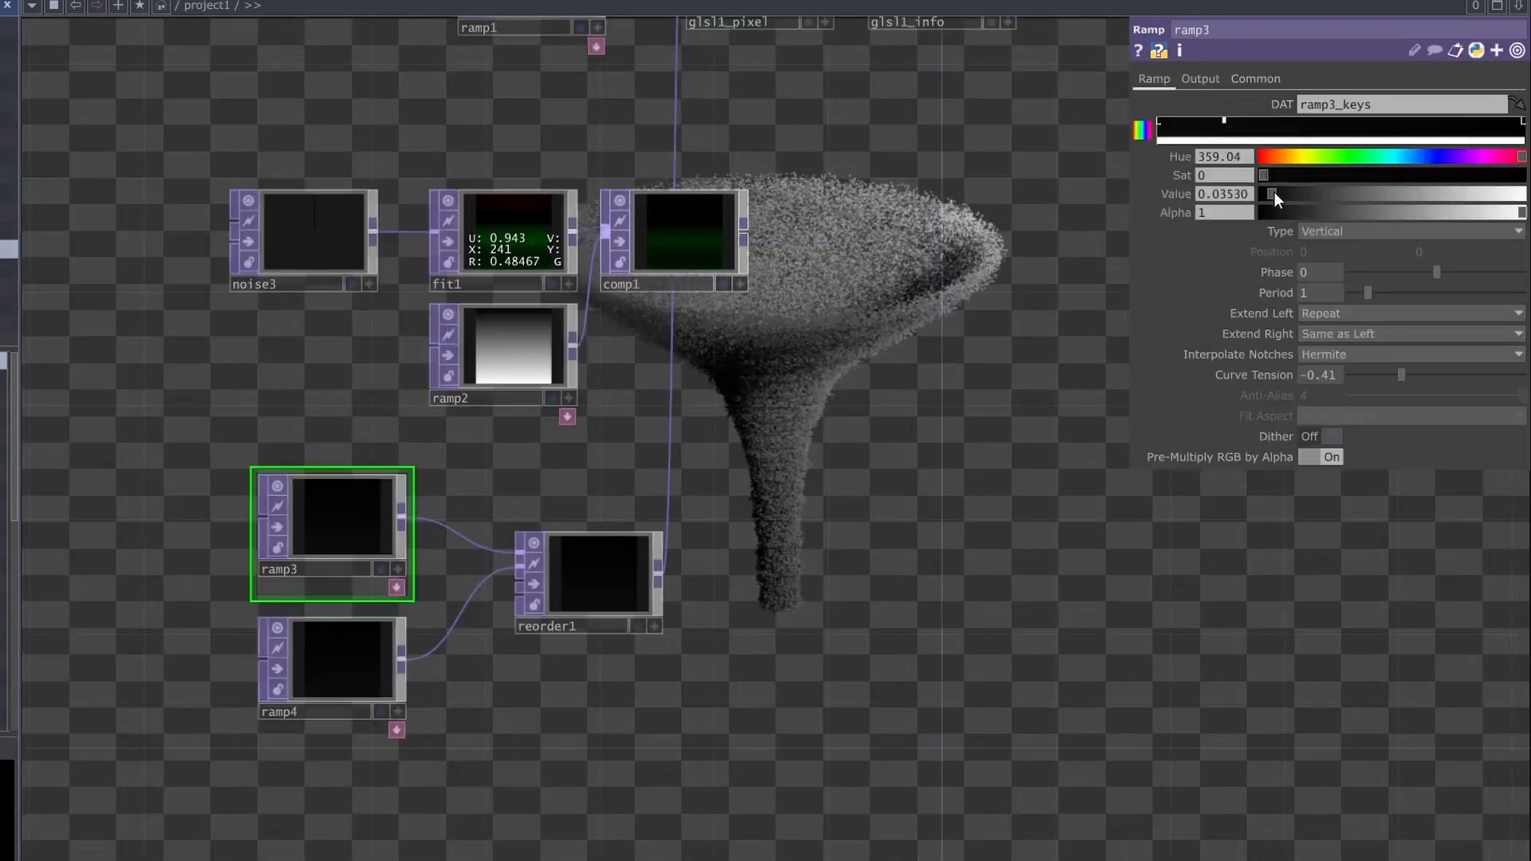
# - Lighten the dark ends of the ramp3 and ramp4 shading ramps with their Value sliders
pyautogui.moveTo(1275, 193); pyautogui.dragTo(1313, 193)
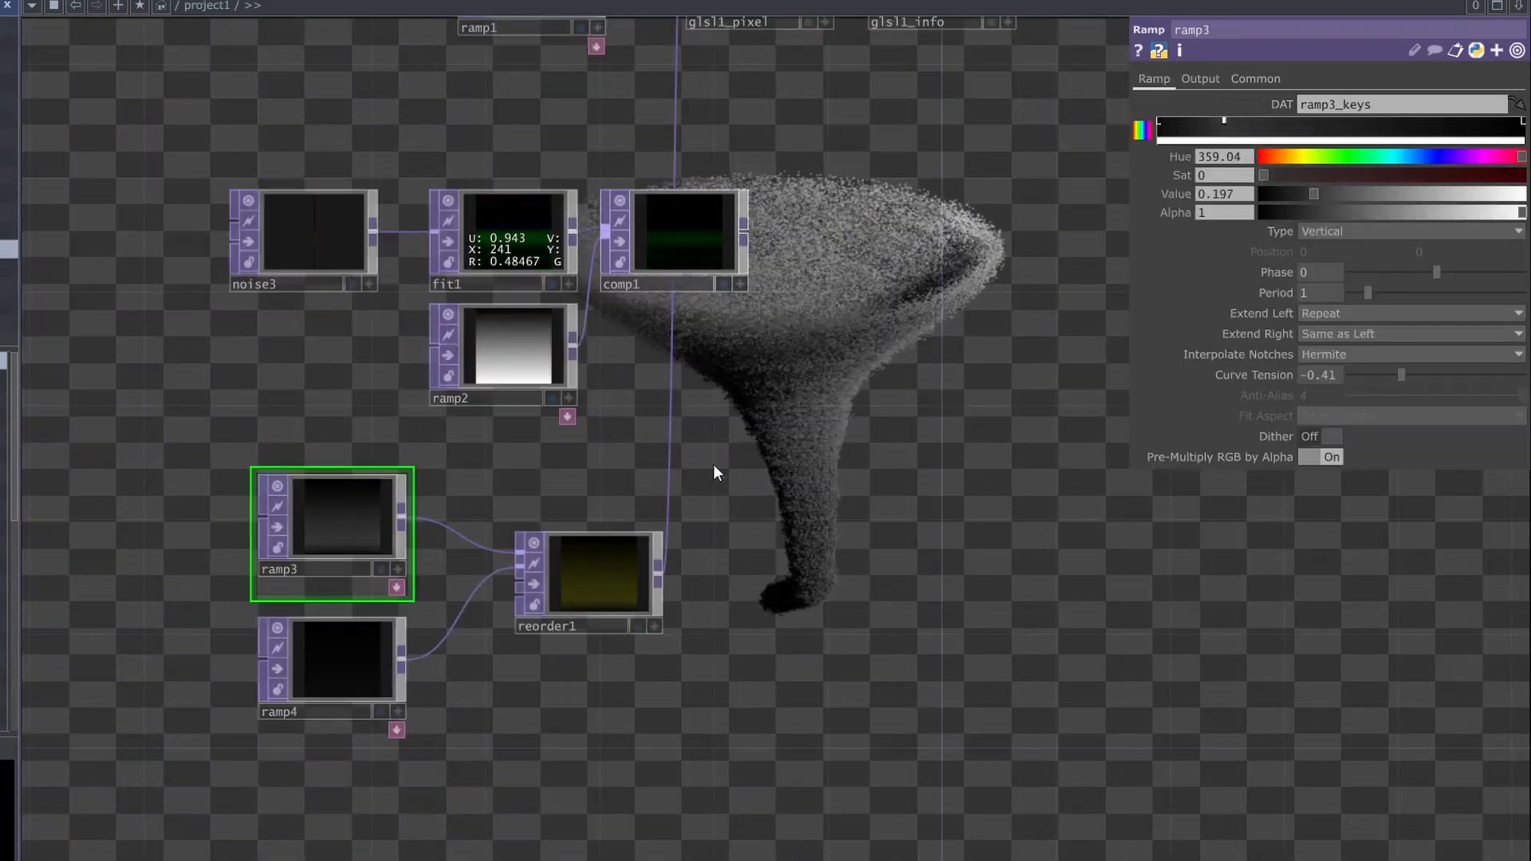
pyautogui.click(331, 659)
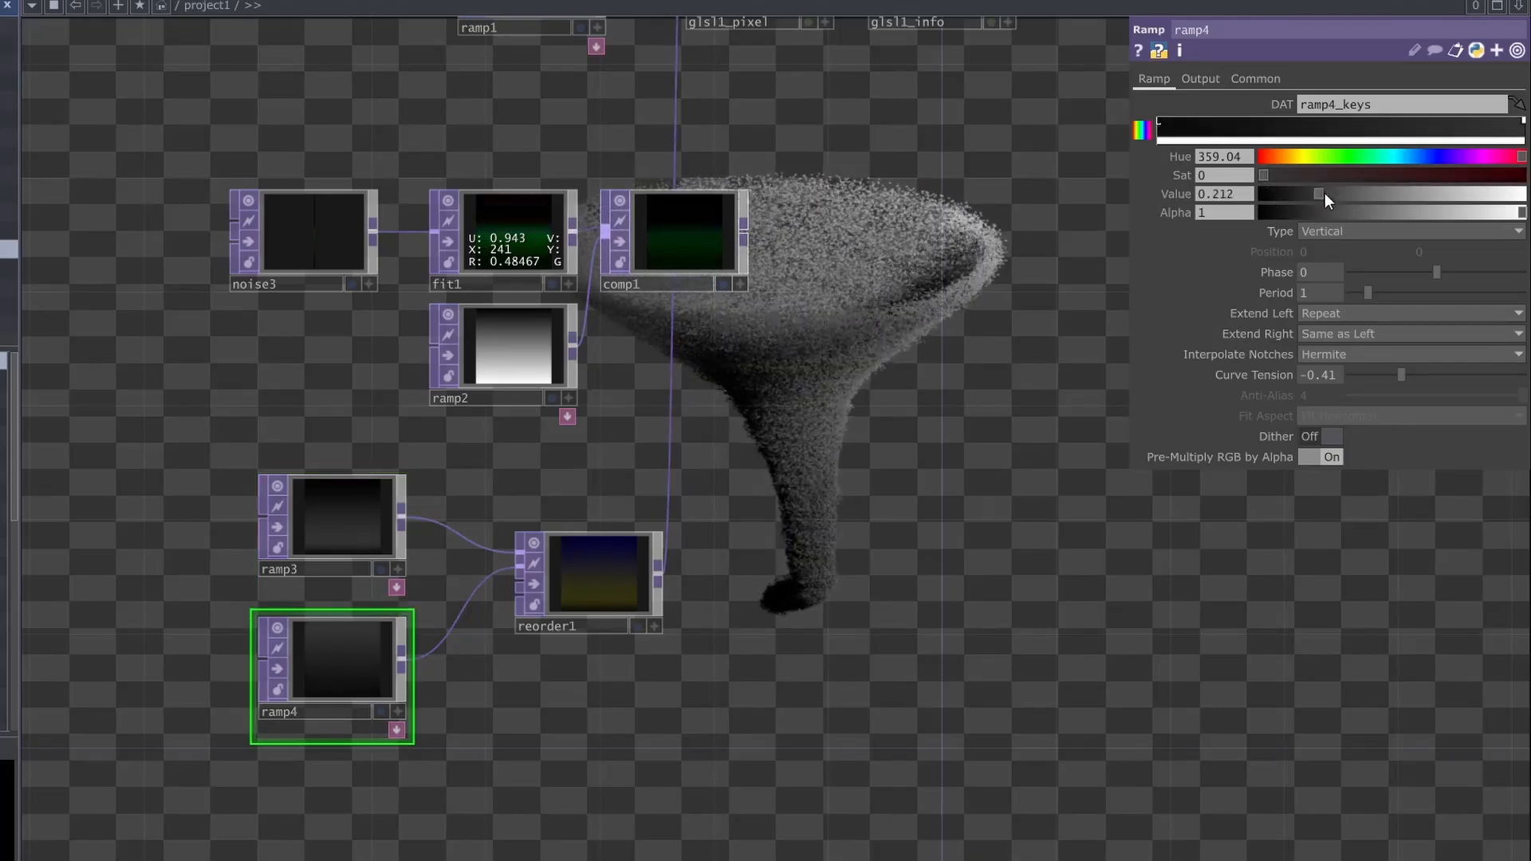
pyautogui.moveTo(1319, 193); pyautogui.dragTo(1325, 193)
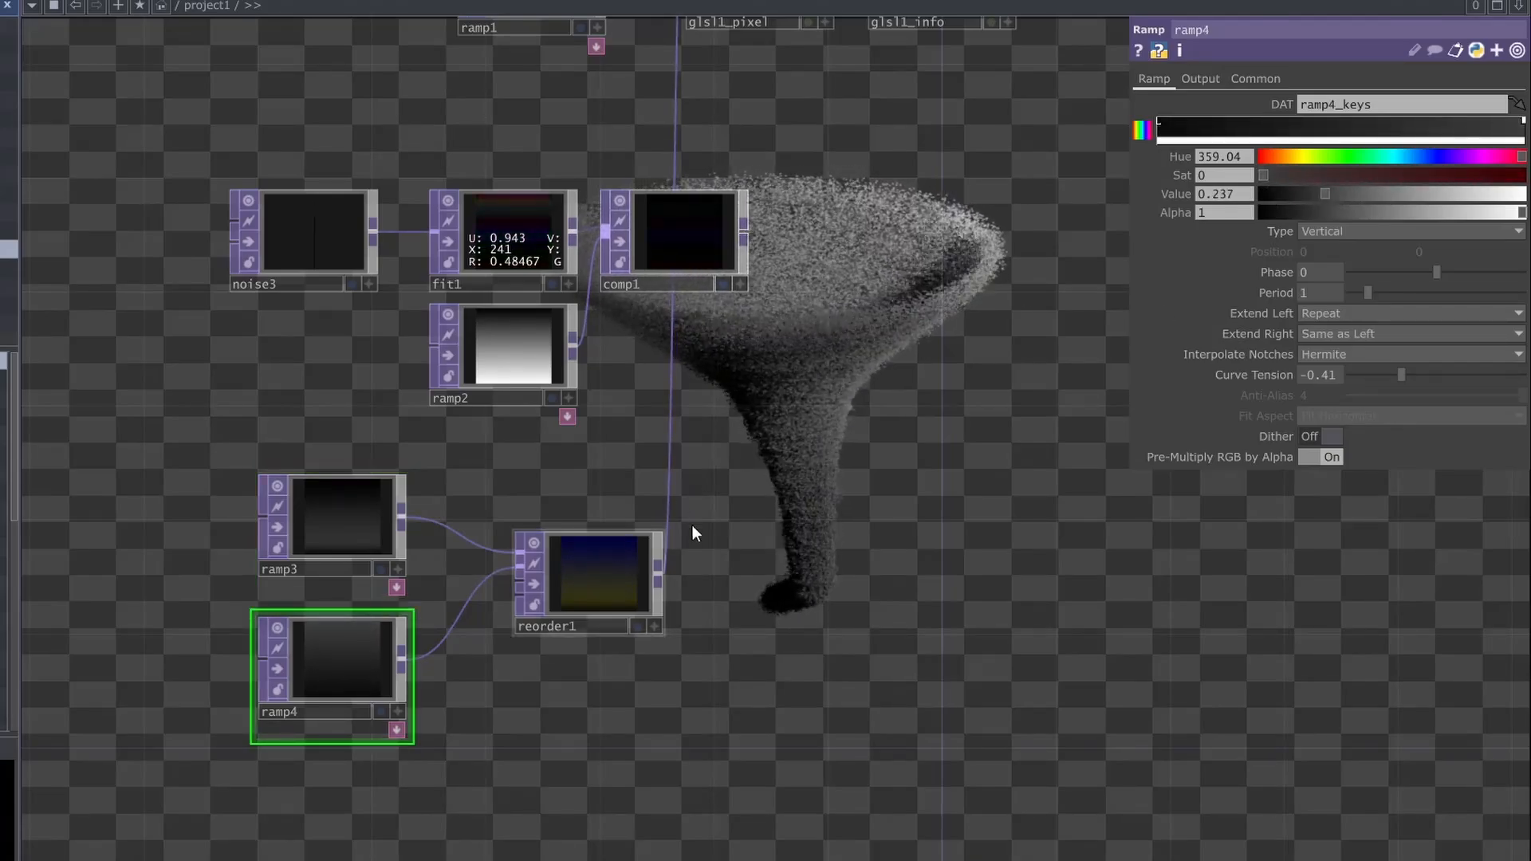
# - Set reorder1's Output Green to Input 2, then reselect ramp4 to give it a -0.21 phase
pyautogui.click(587, 576)
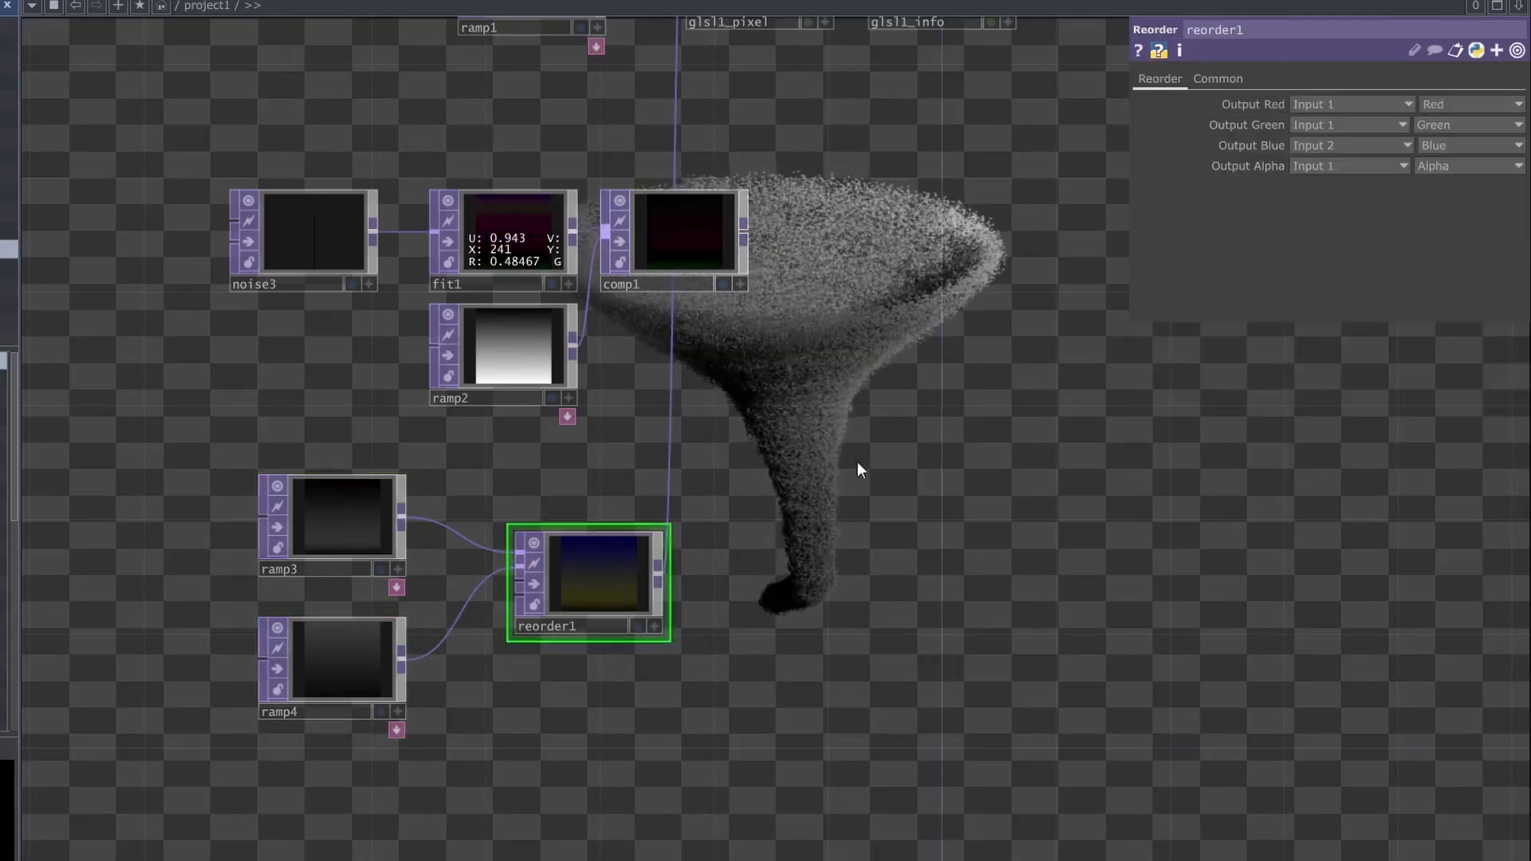
pyautogui.click(1348, 124)
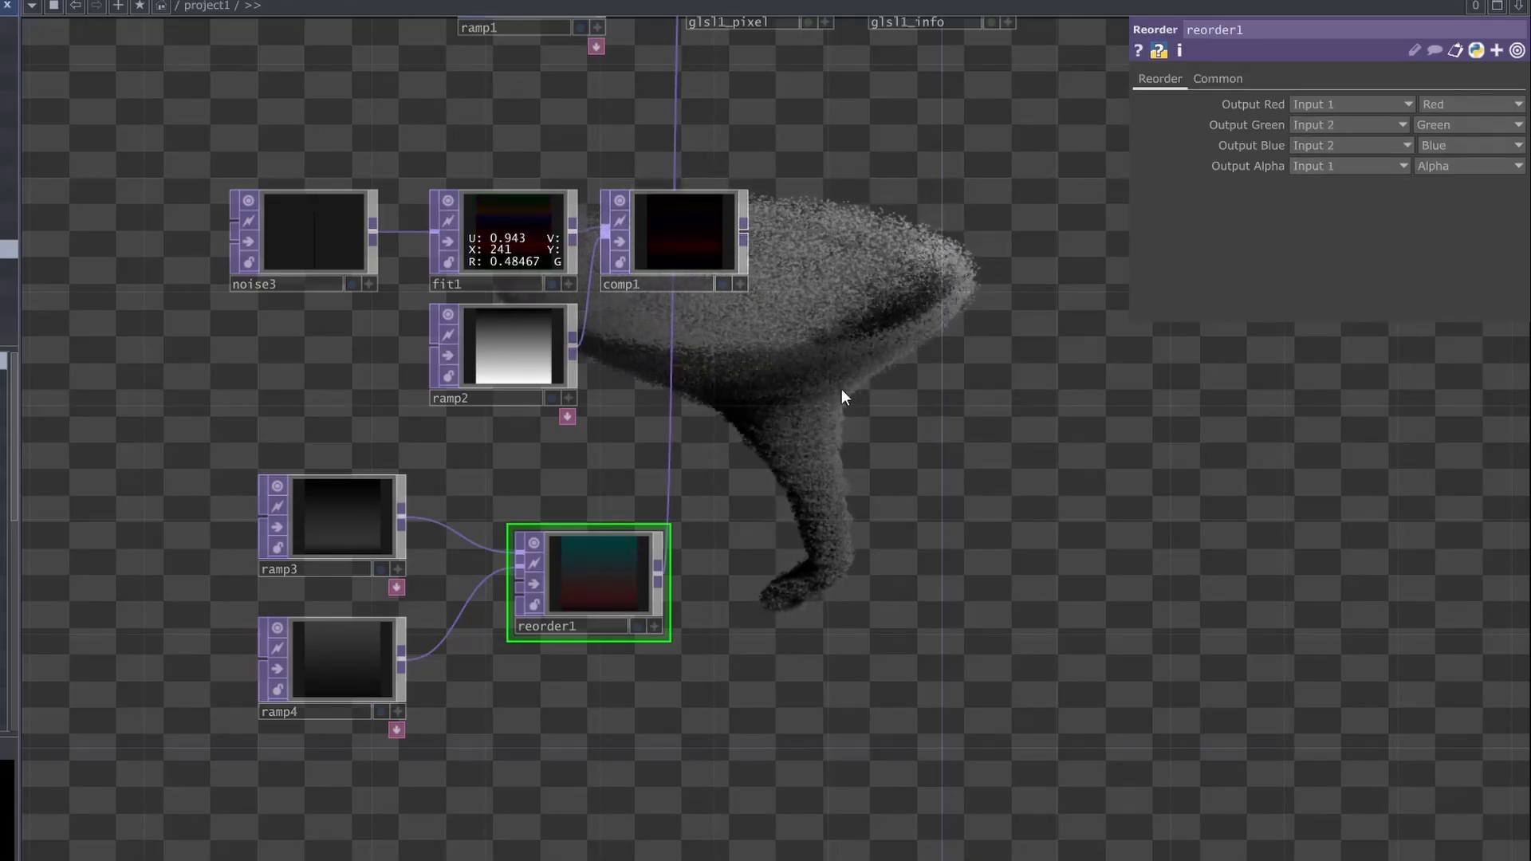
pyautogui.click(331, 660)
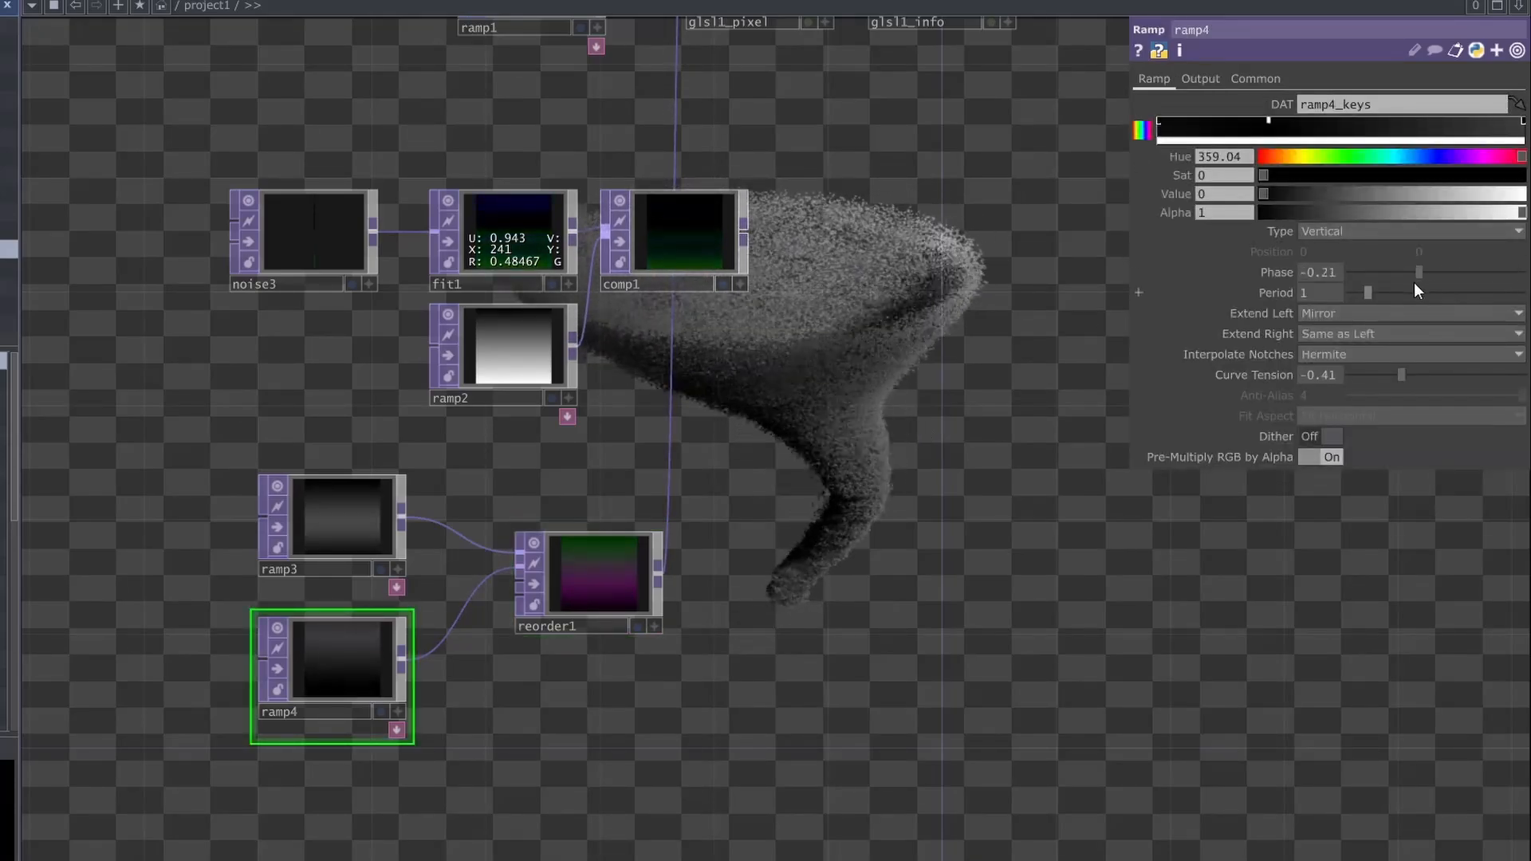